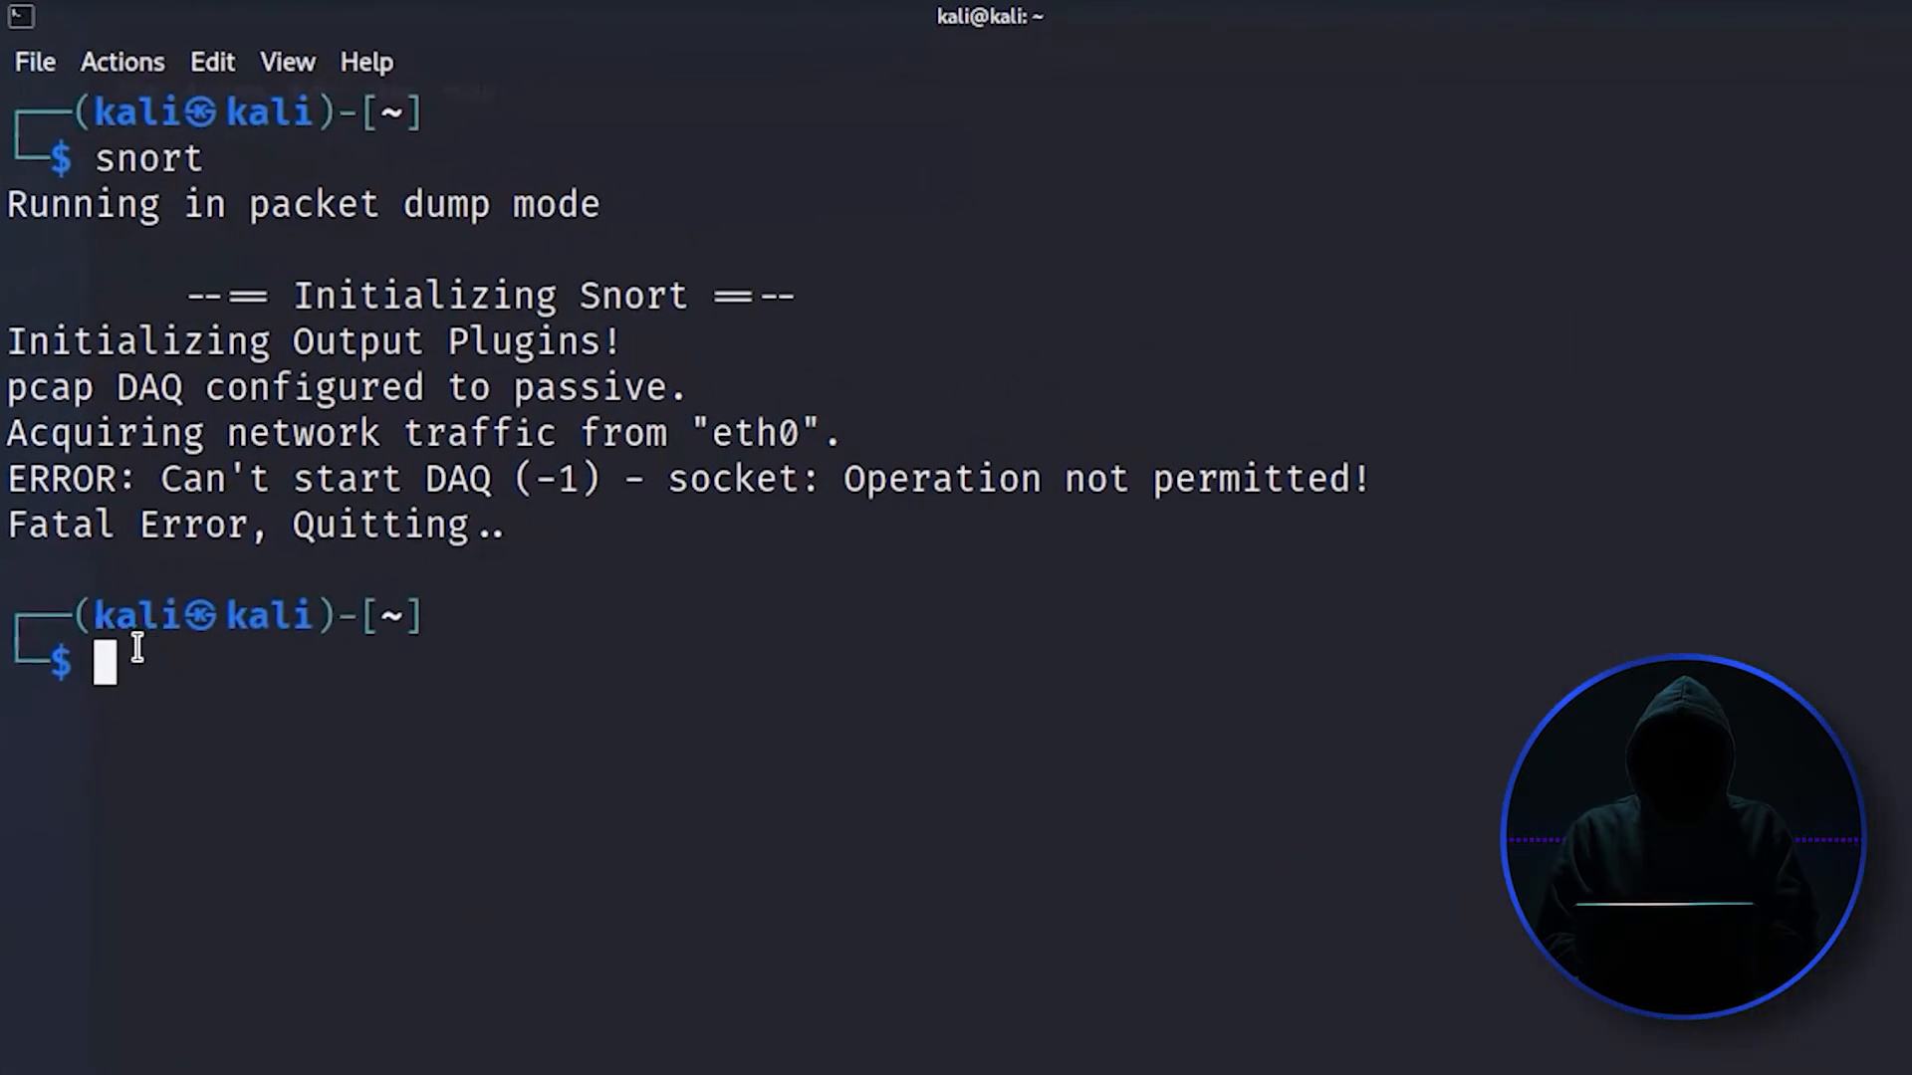
# Step: Open /etc/apt/sources.list in Mousepad from the terminal
pyautogui.write('mousepad')
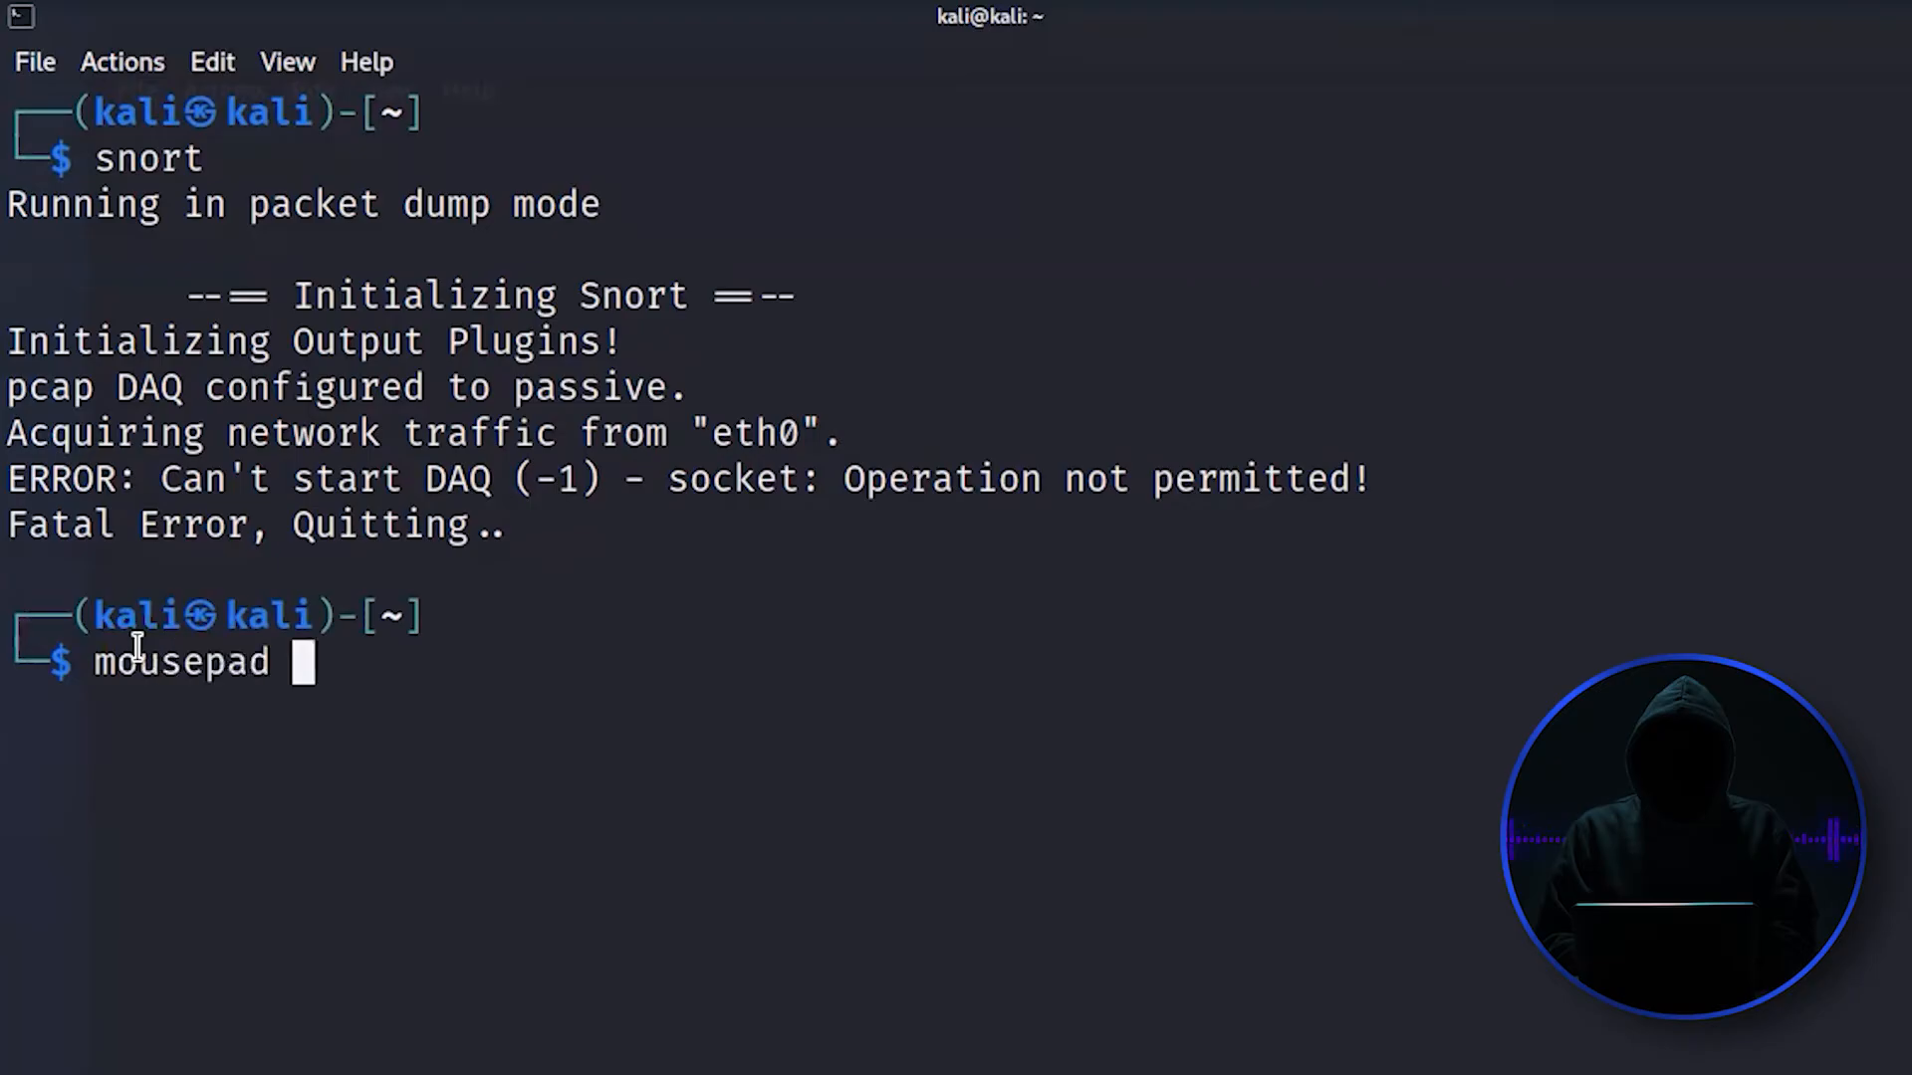
pyautogui.write('/etc/')
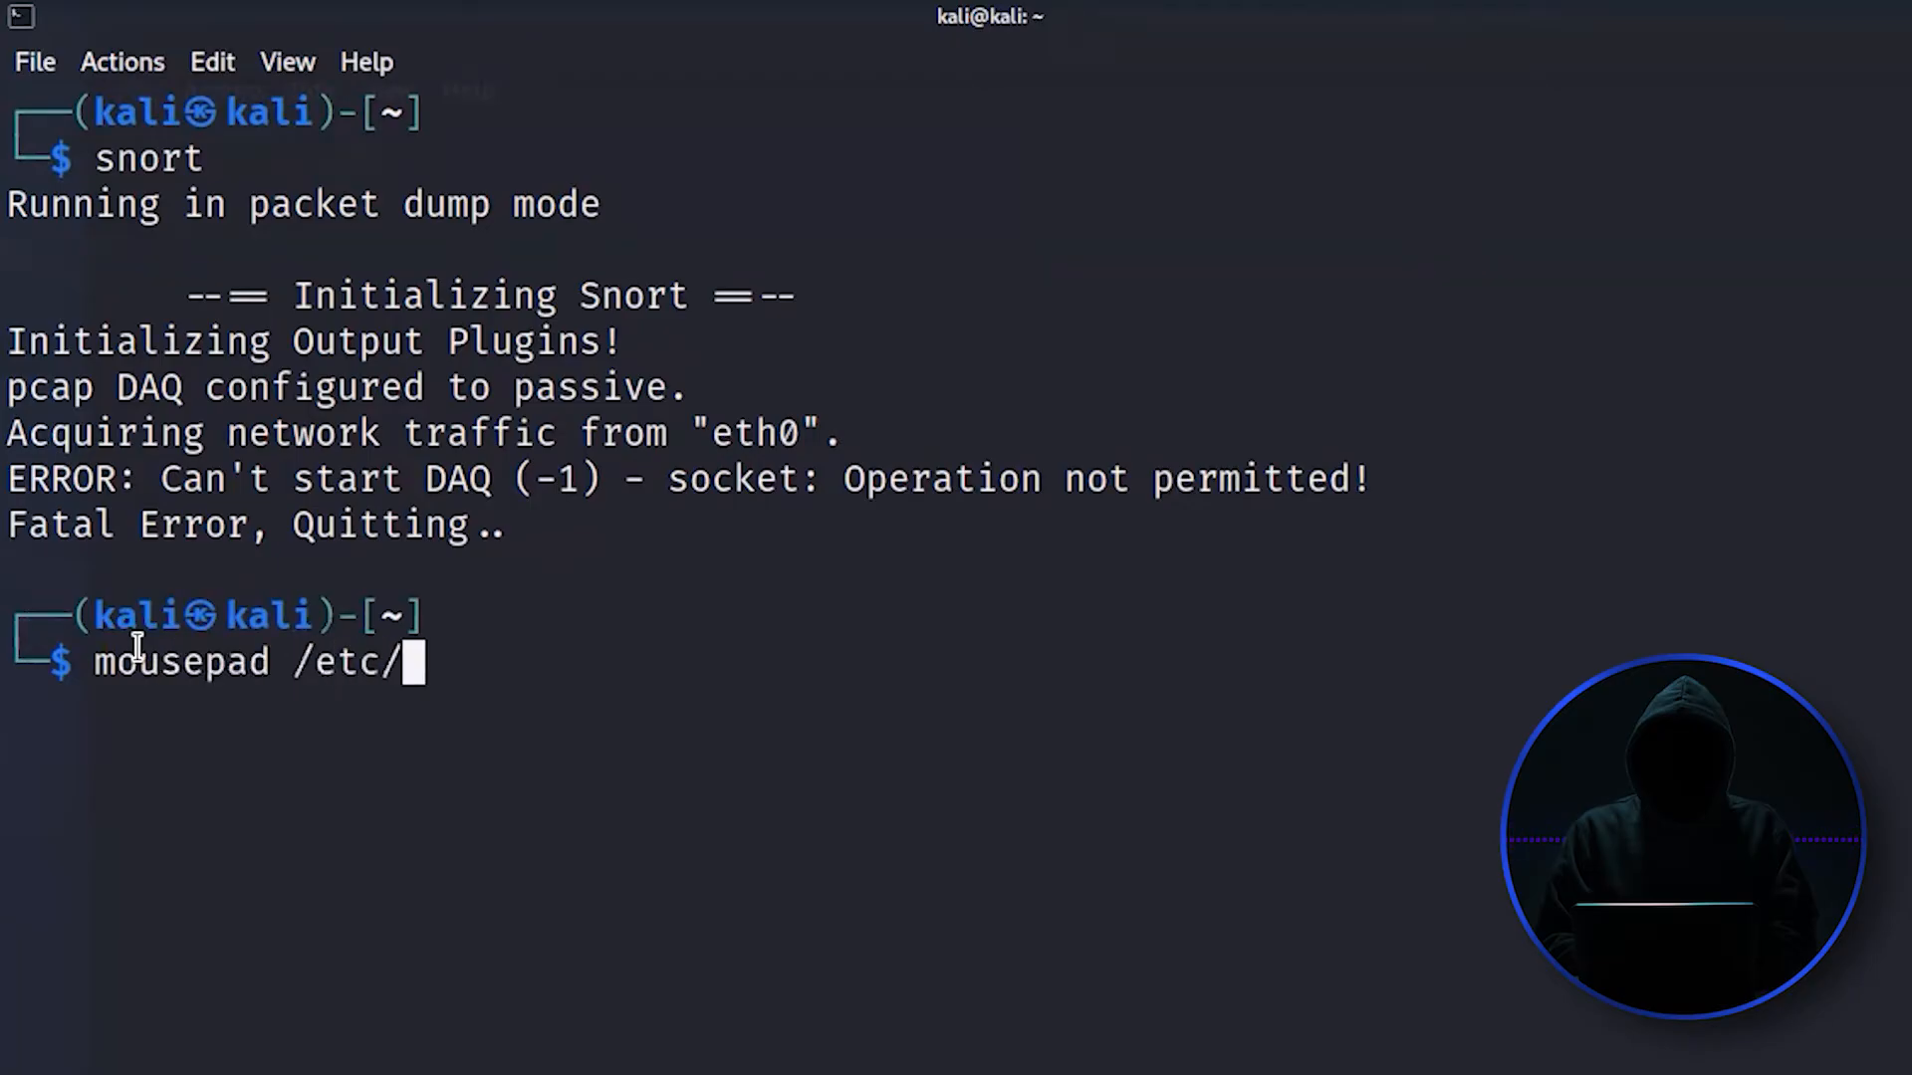
pyautogui.write('apt/so')
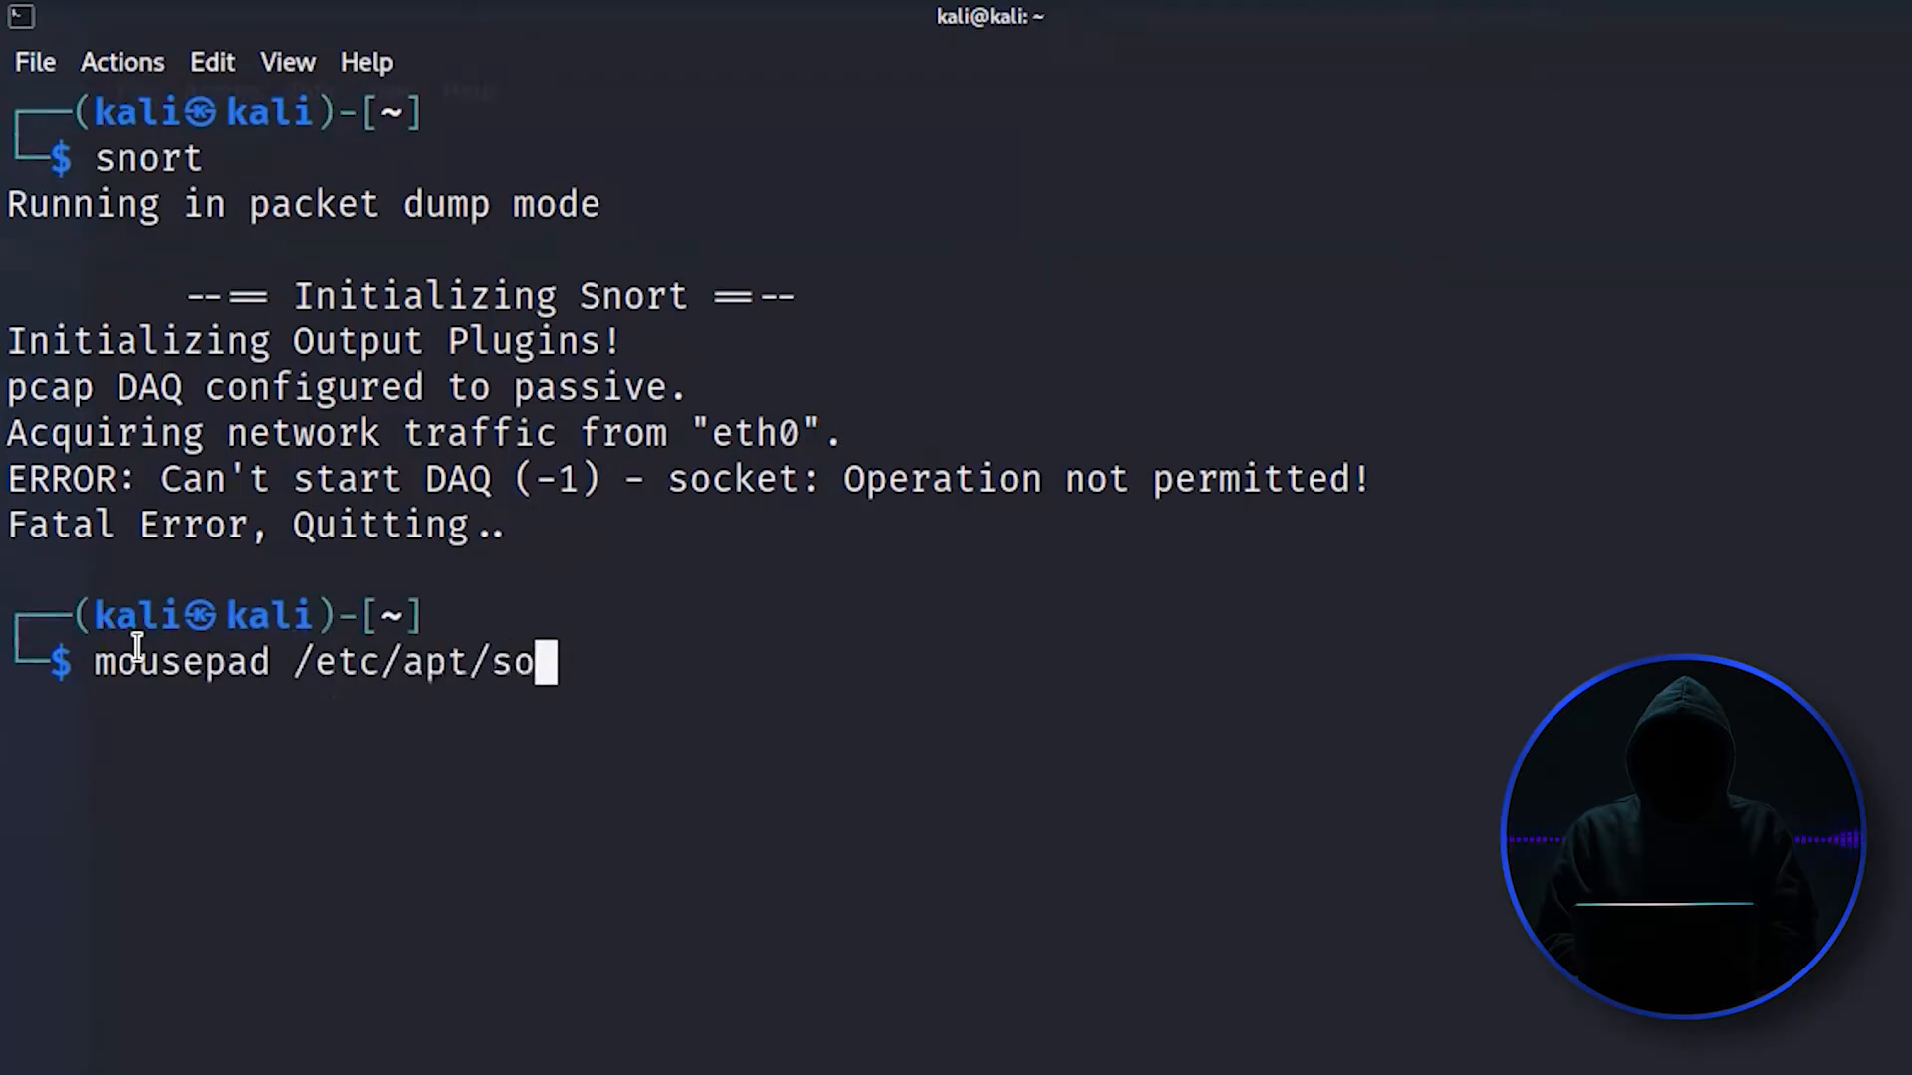
pyautogui.write('urces.list')
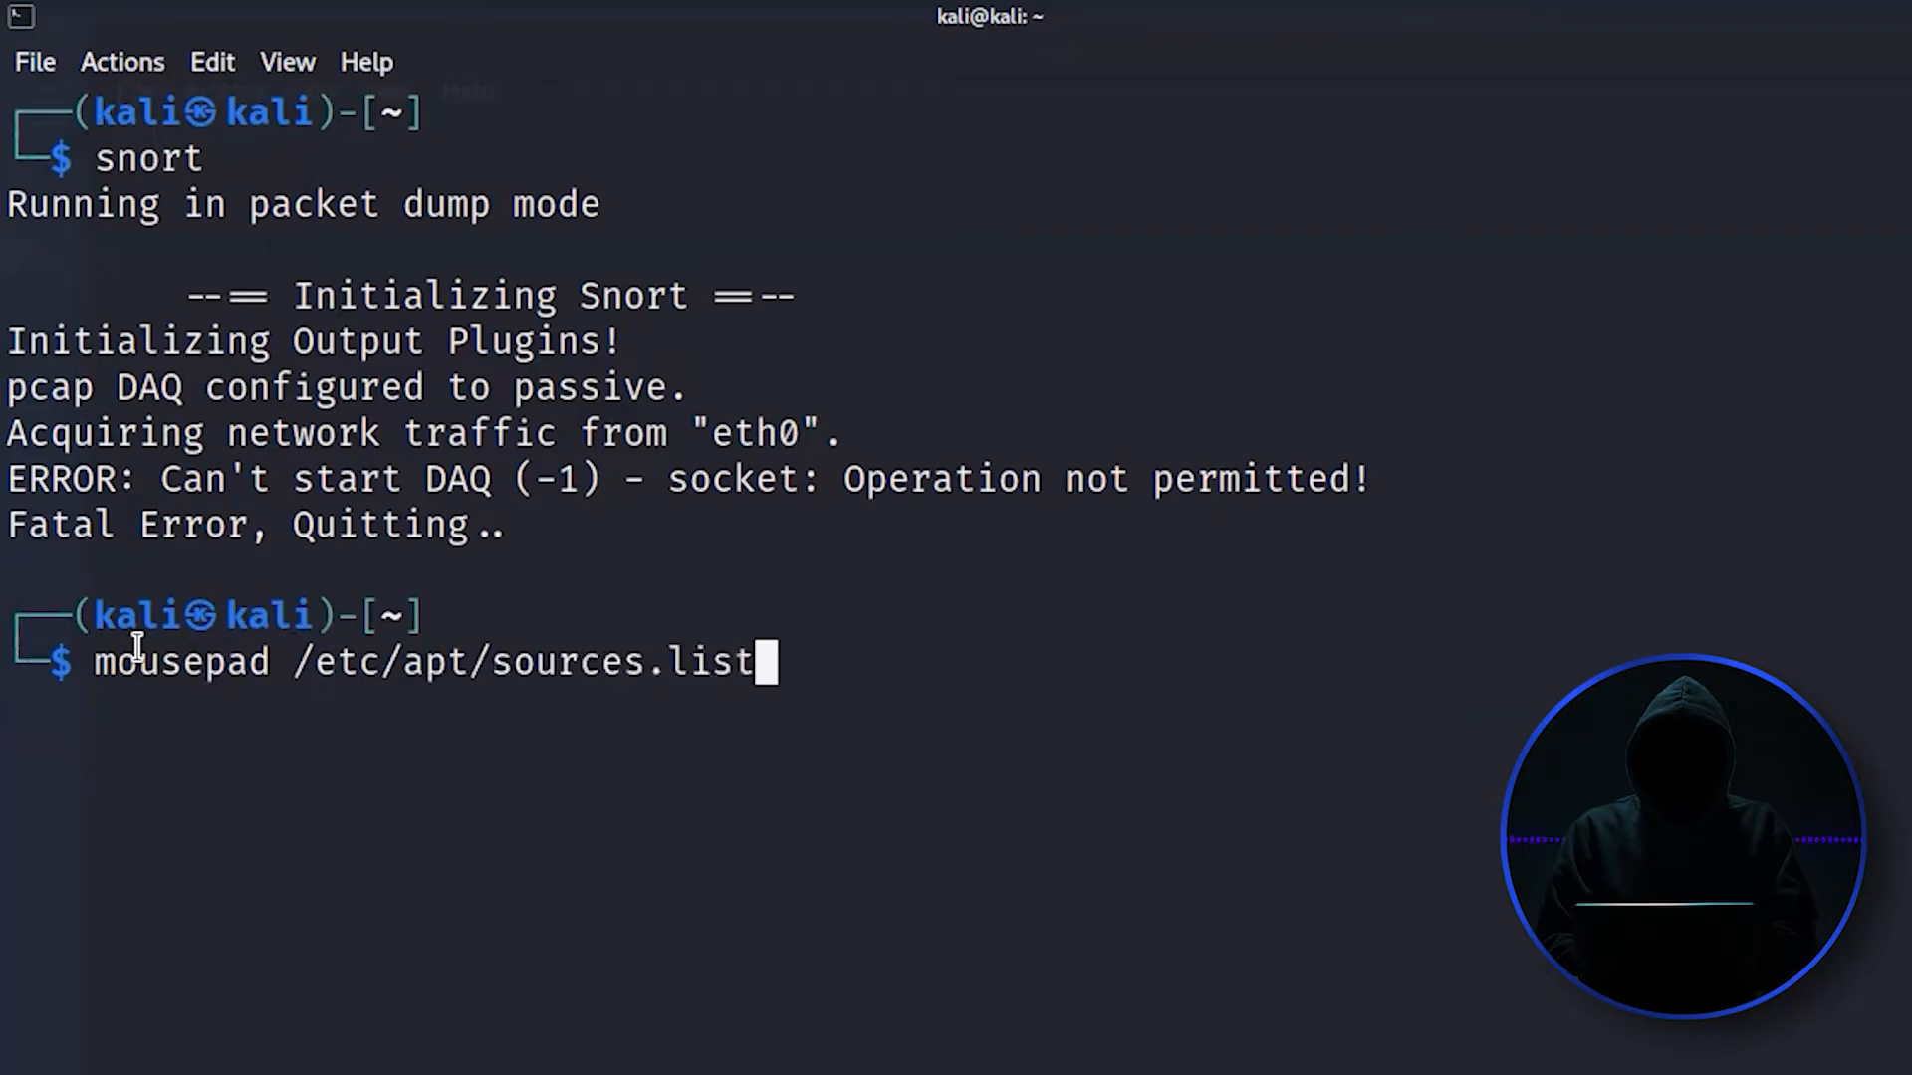
pyautogui.press('Return')
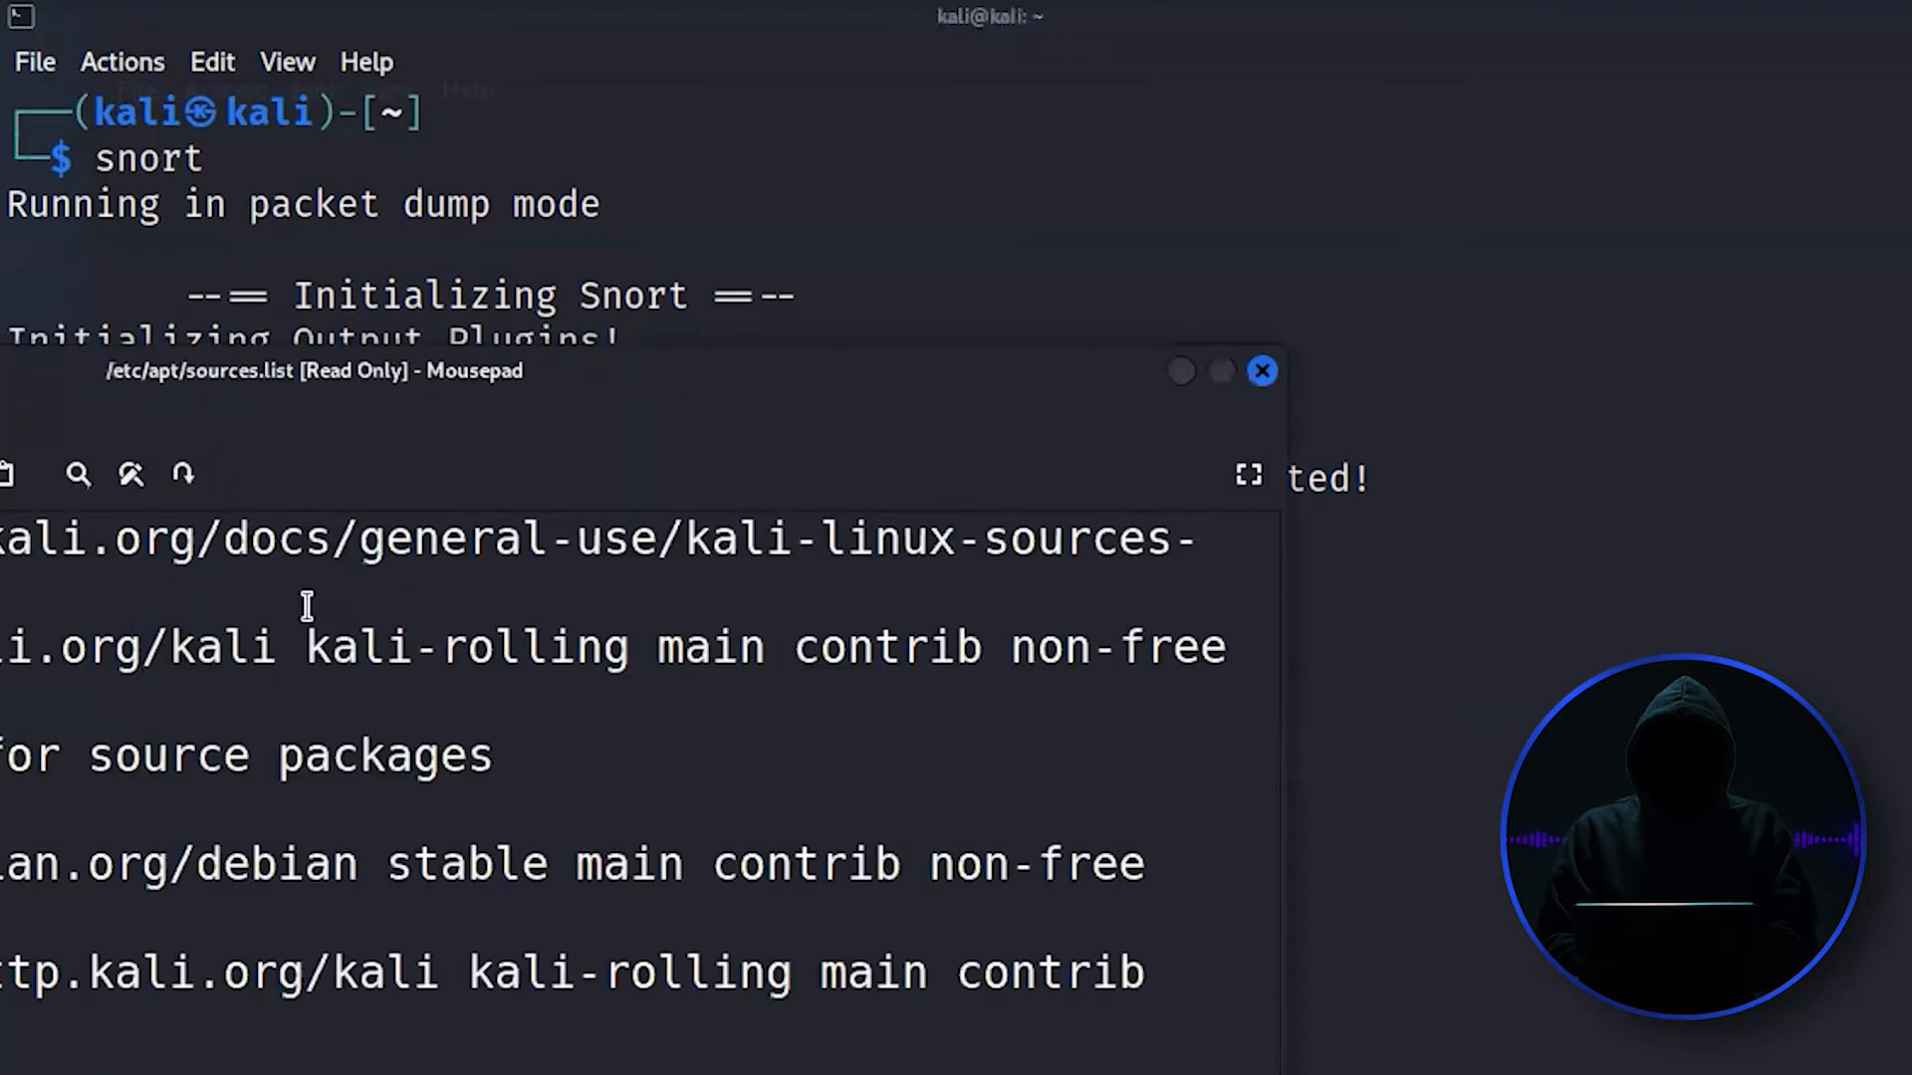
# Step: Focus the Mousepad window and select the Debian stable deb line (line 6)
pyautogui.click(1248, 476)
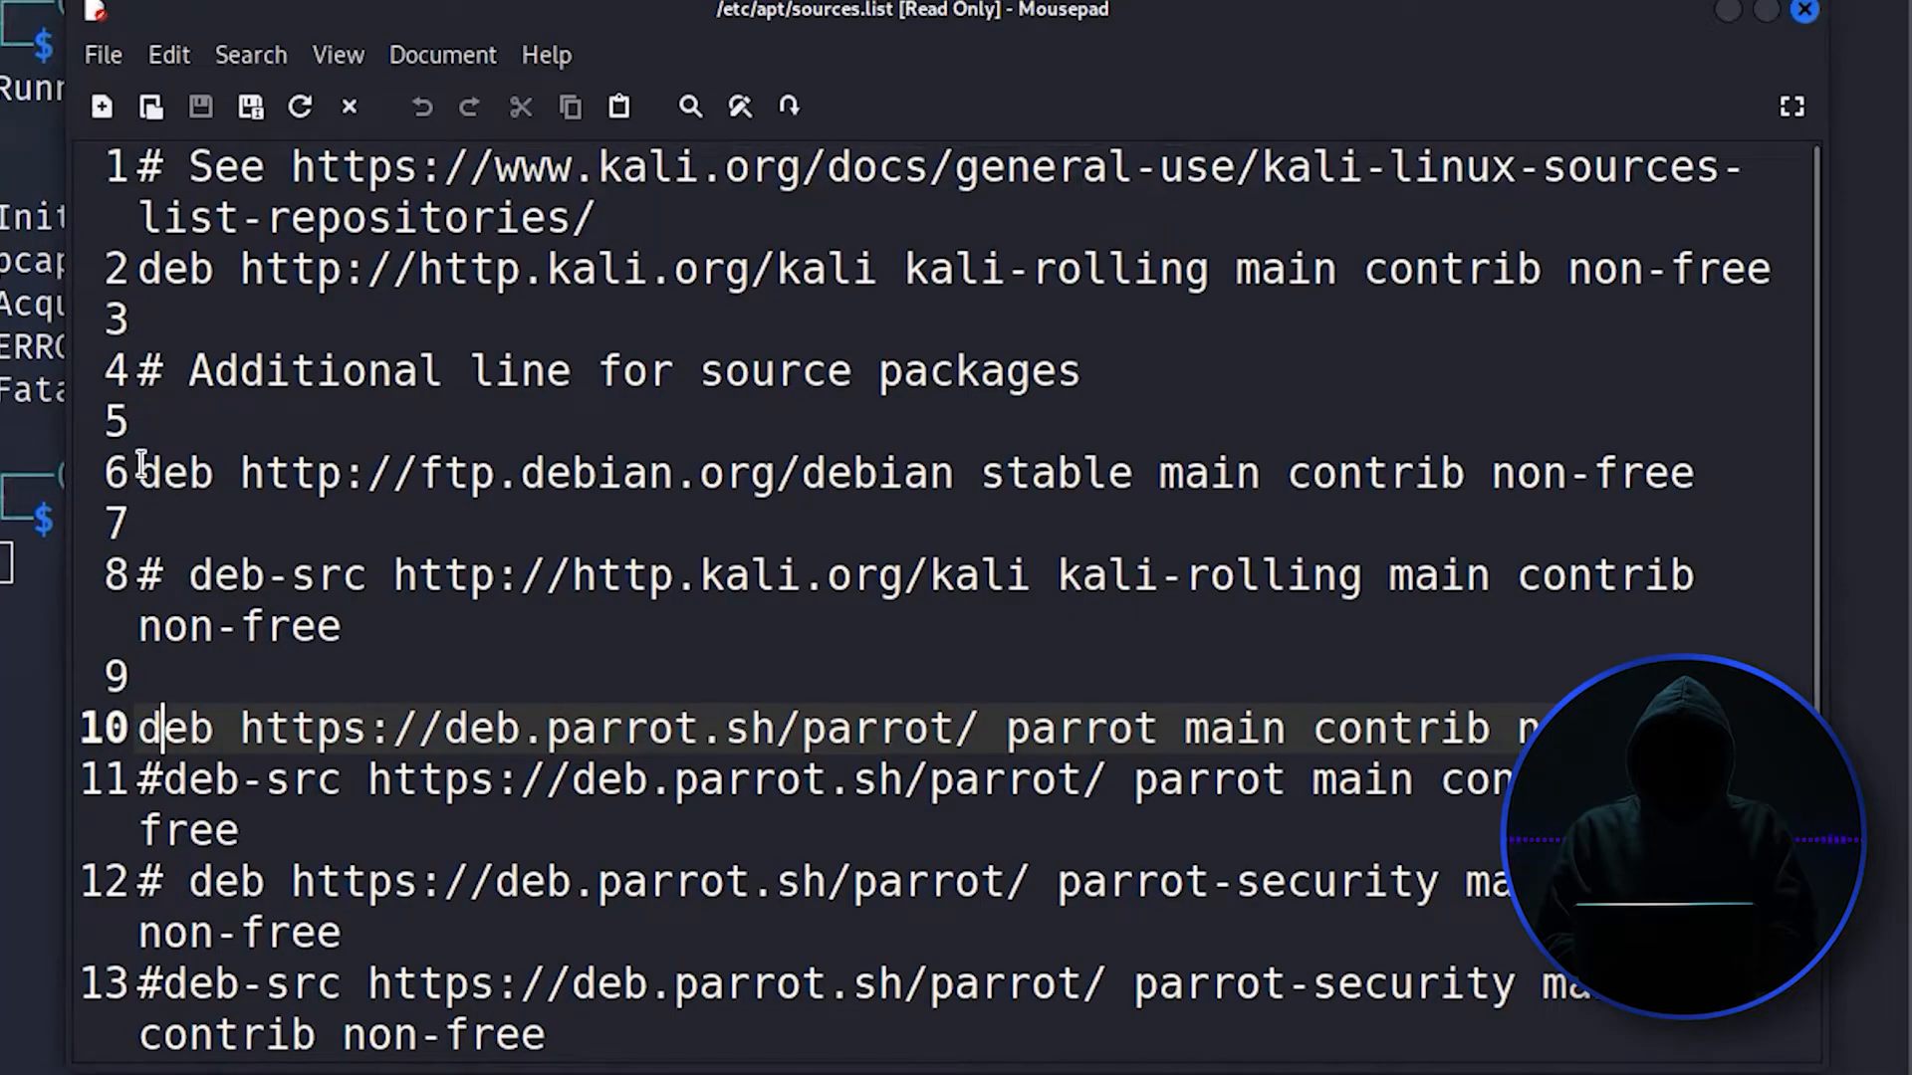
pyautogui.tripleClick(853, 473)
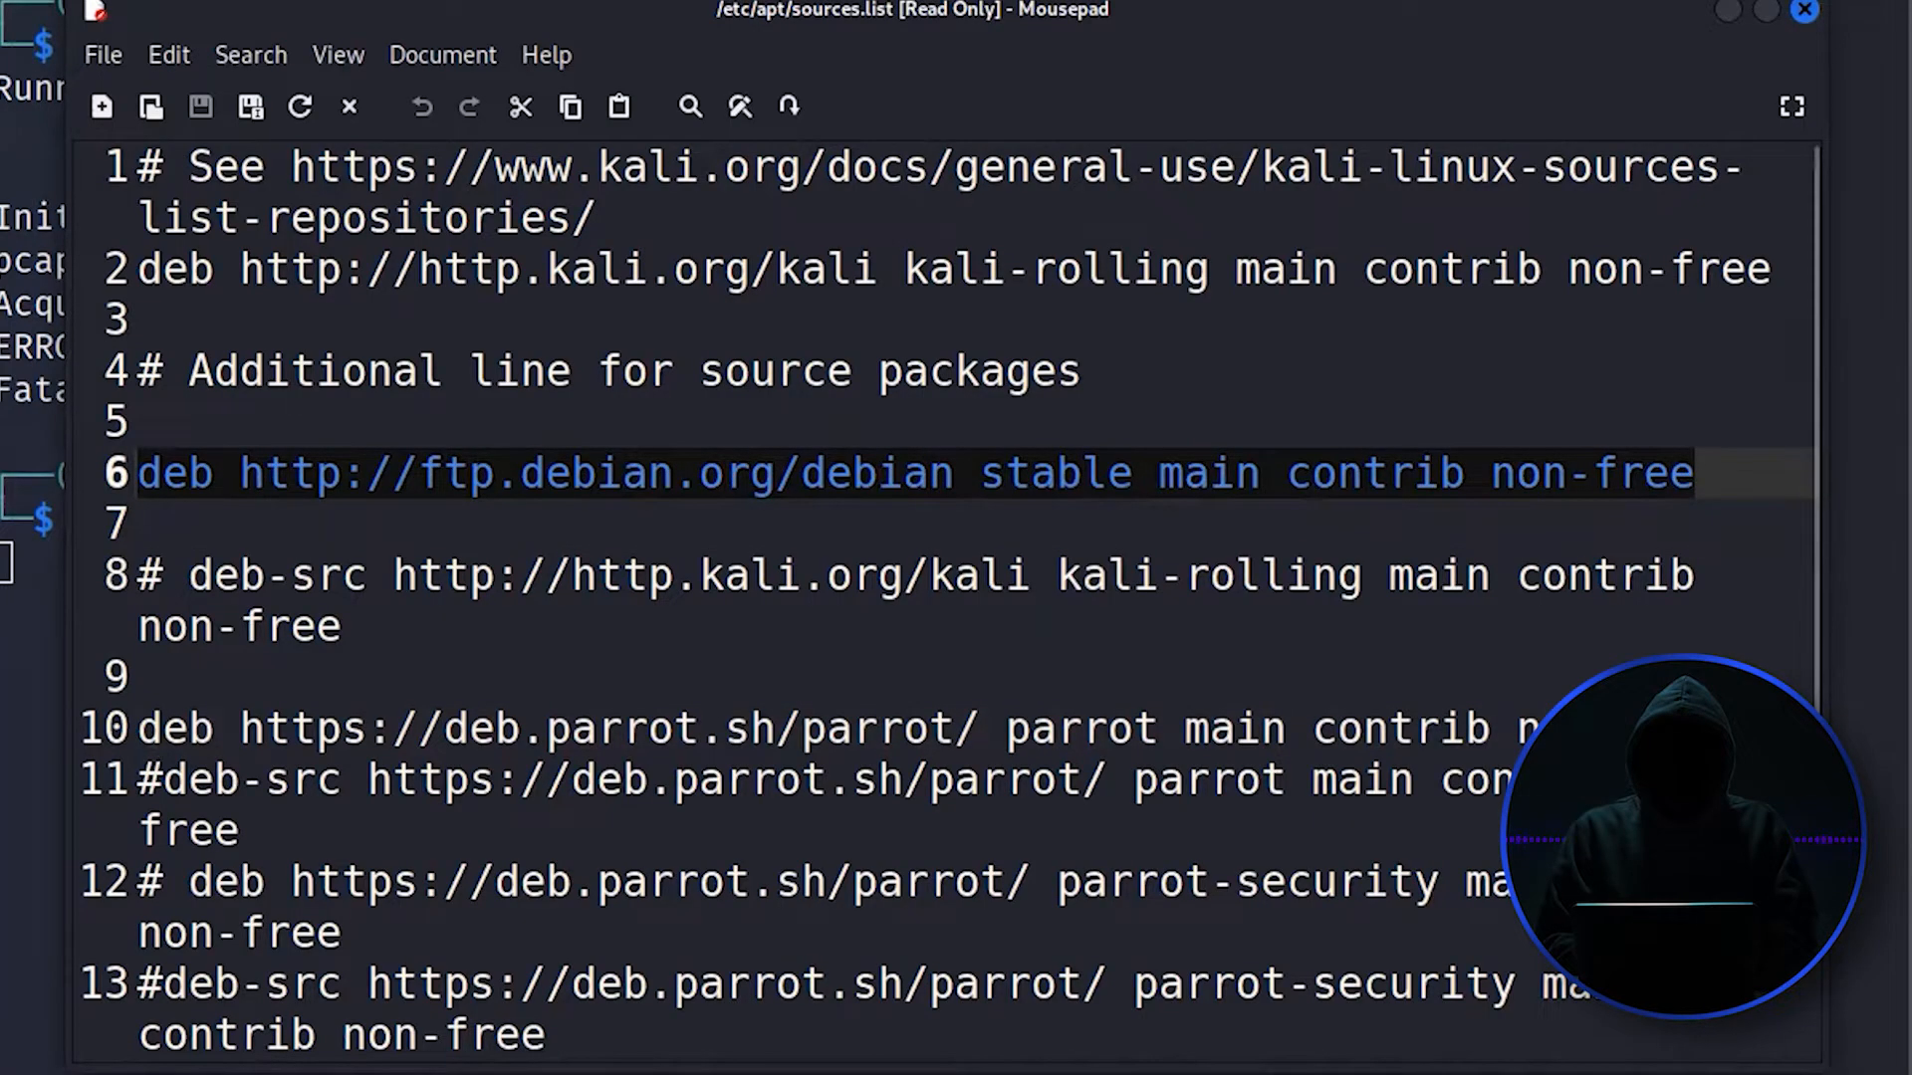
pyautogui.moveTo(1792, 76)
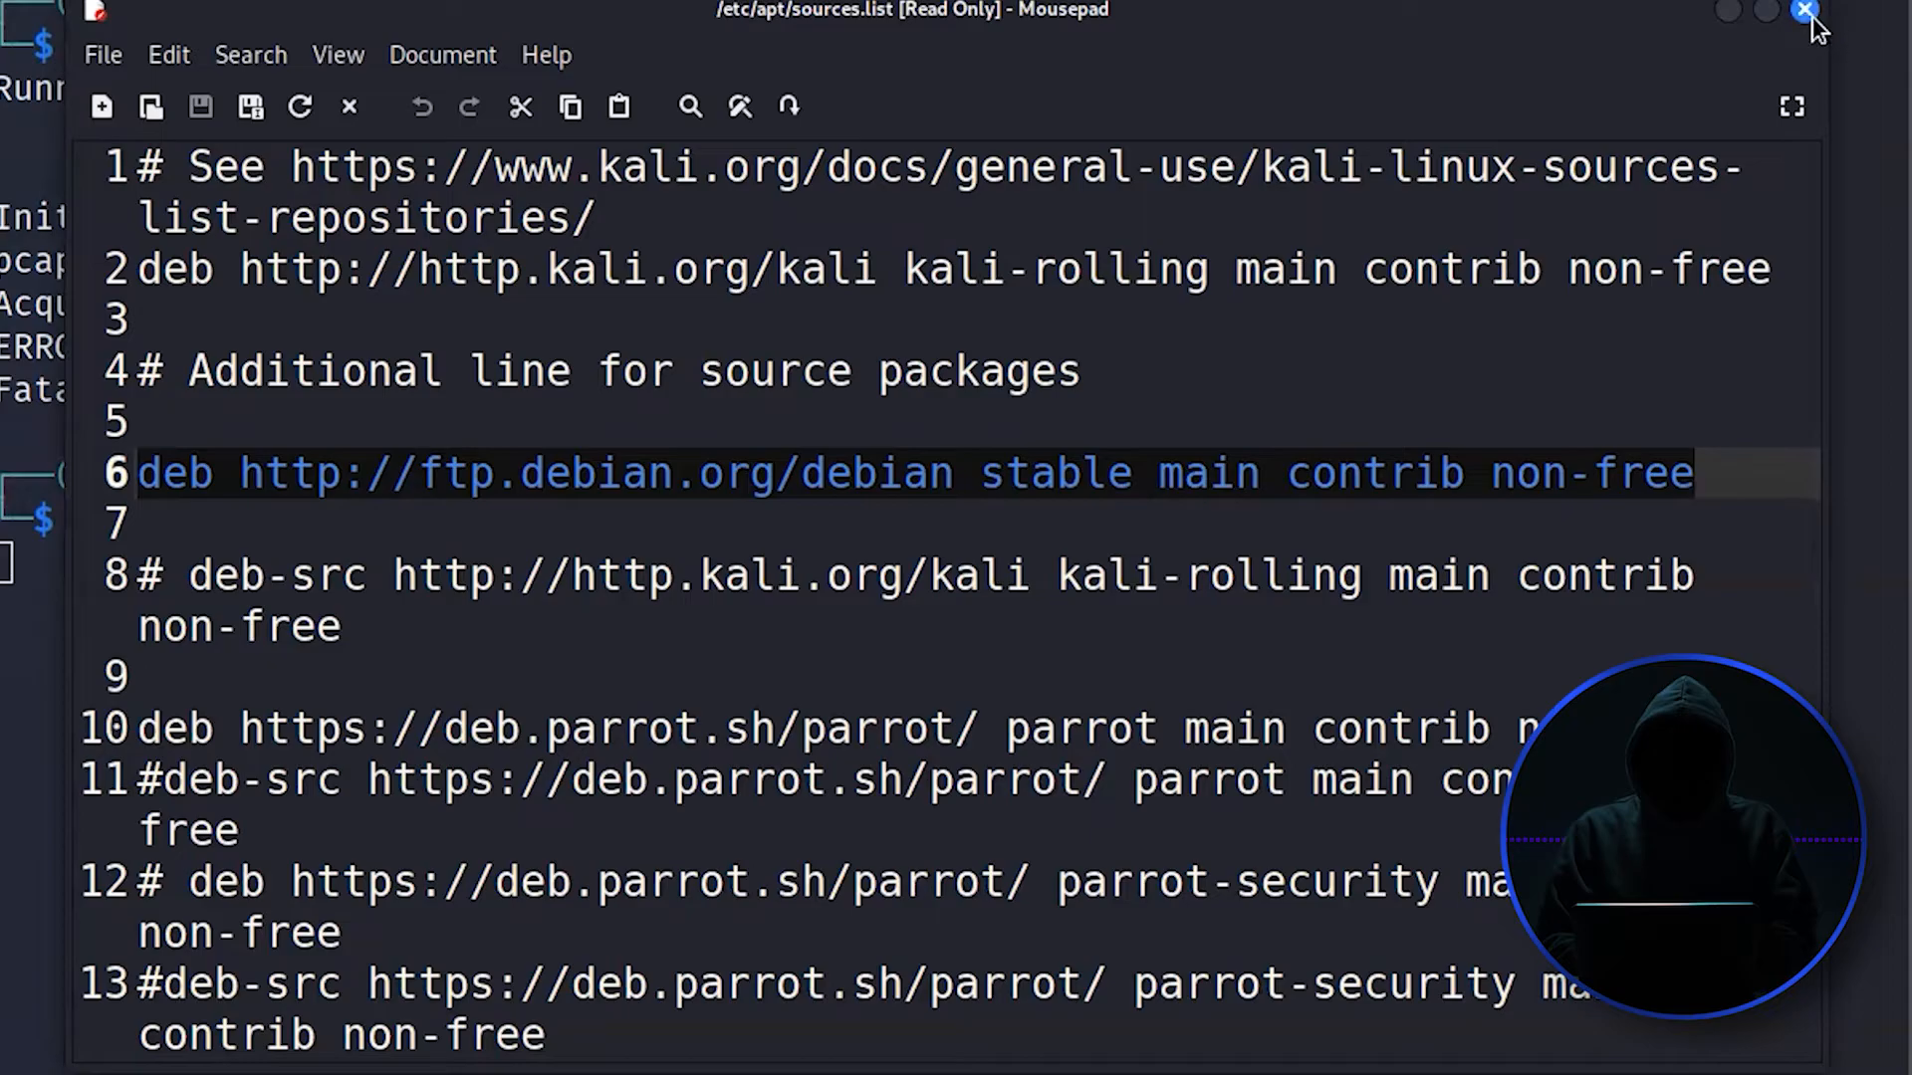
# Step: Close the Mousepad sources list window to return to the terminal
pyautogui.click(1809, 11)
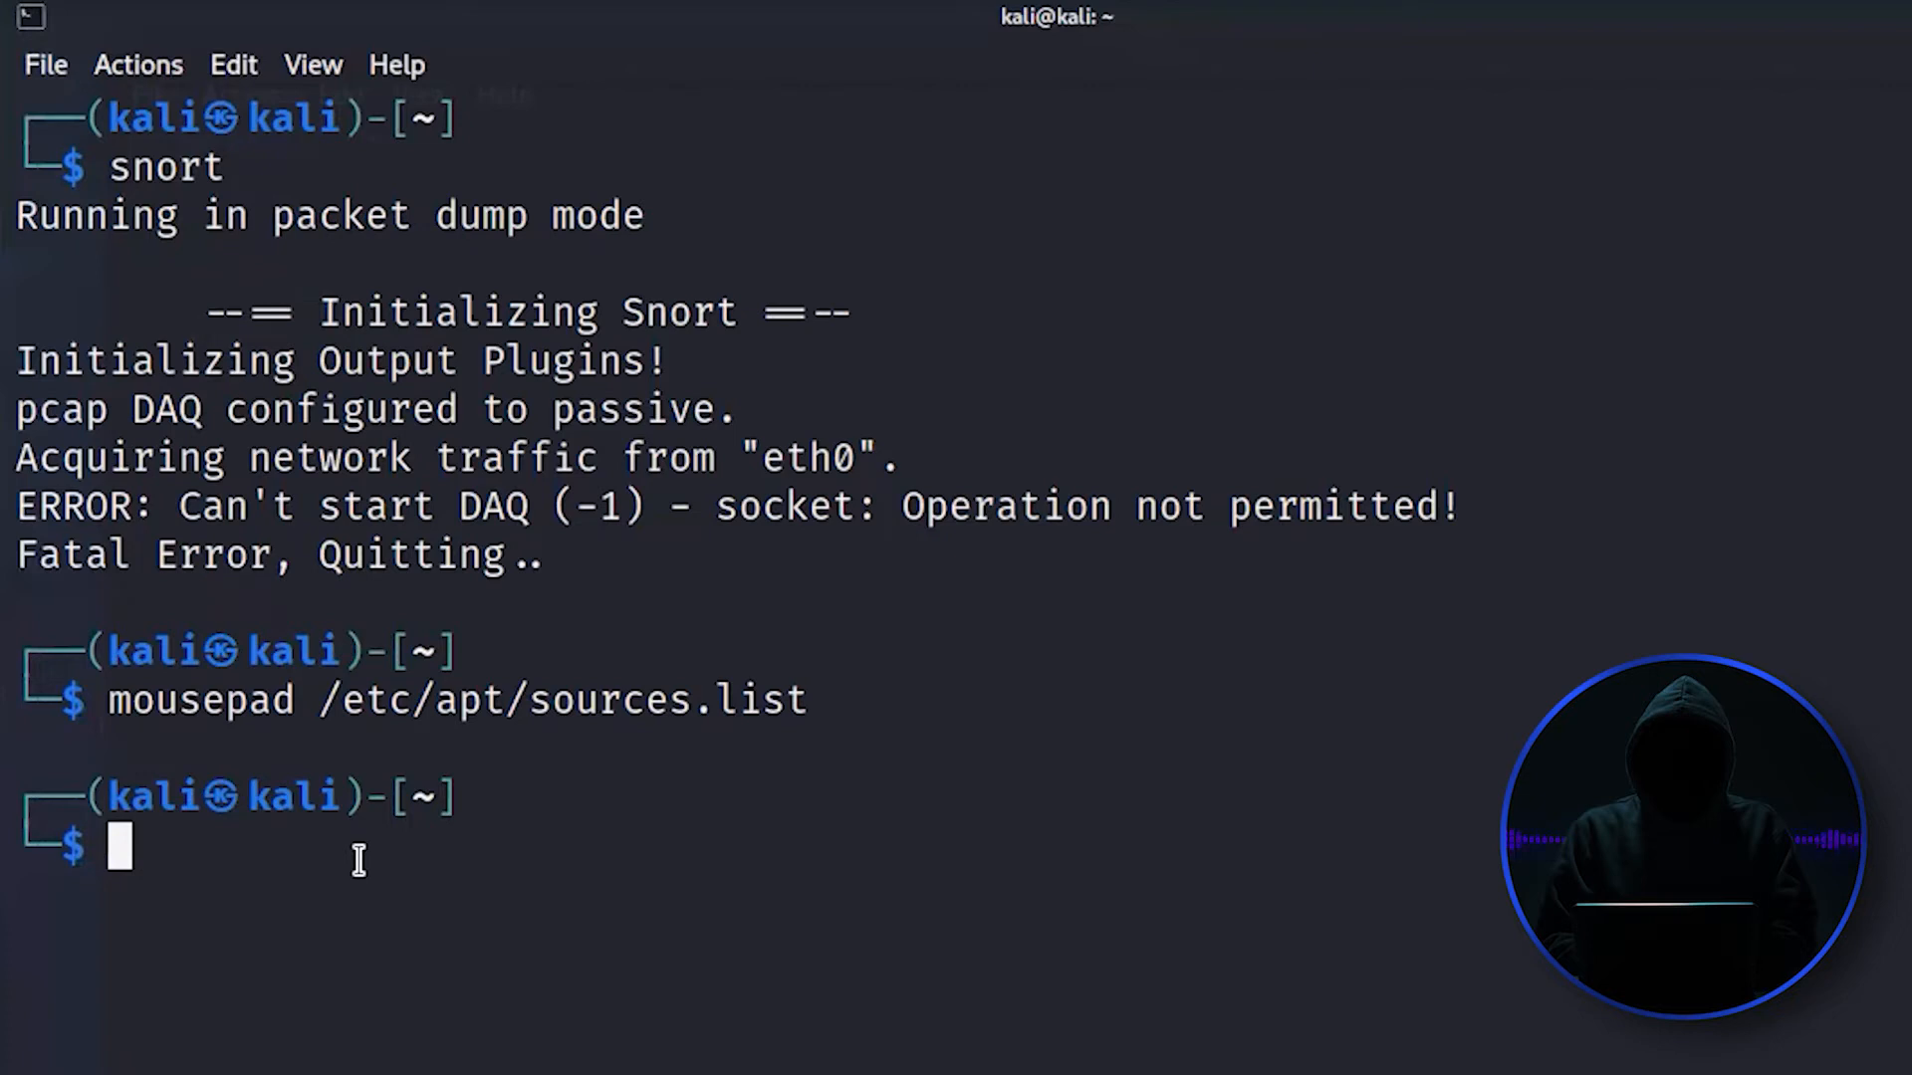
pyautogui.moveTo(170, 853)
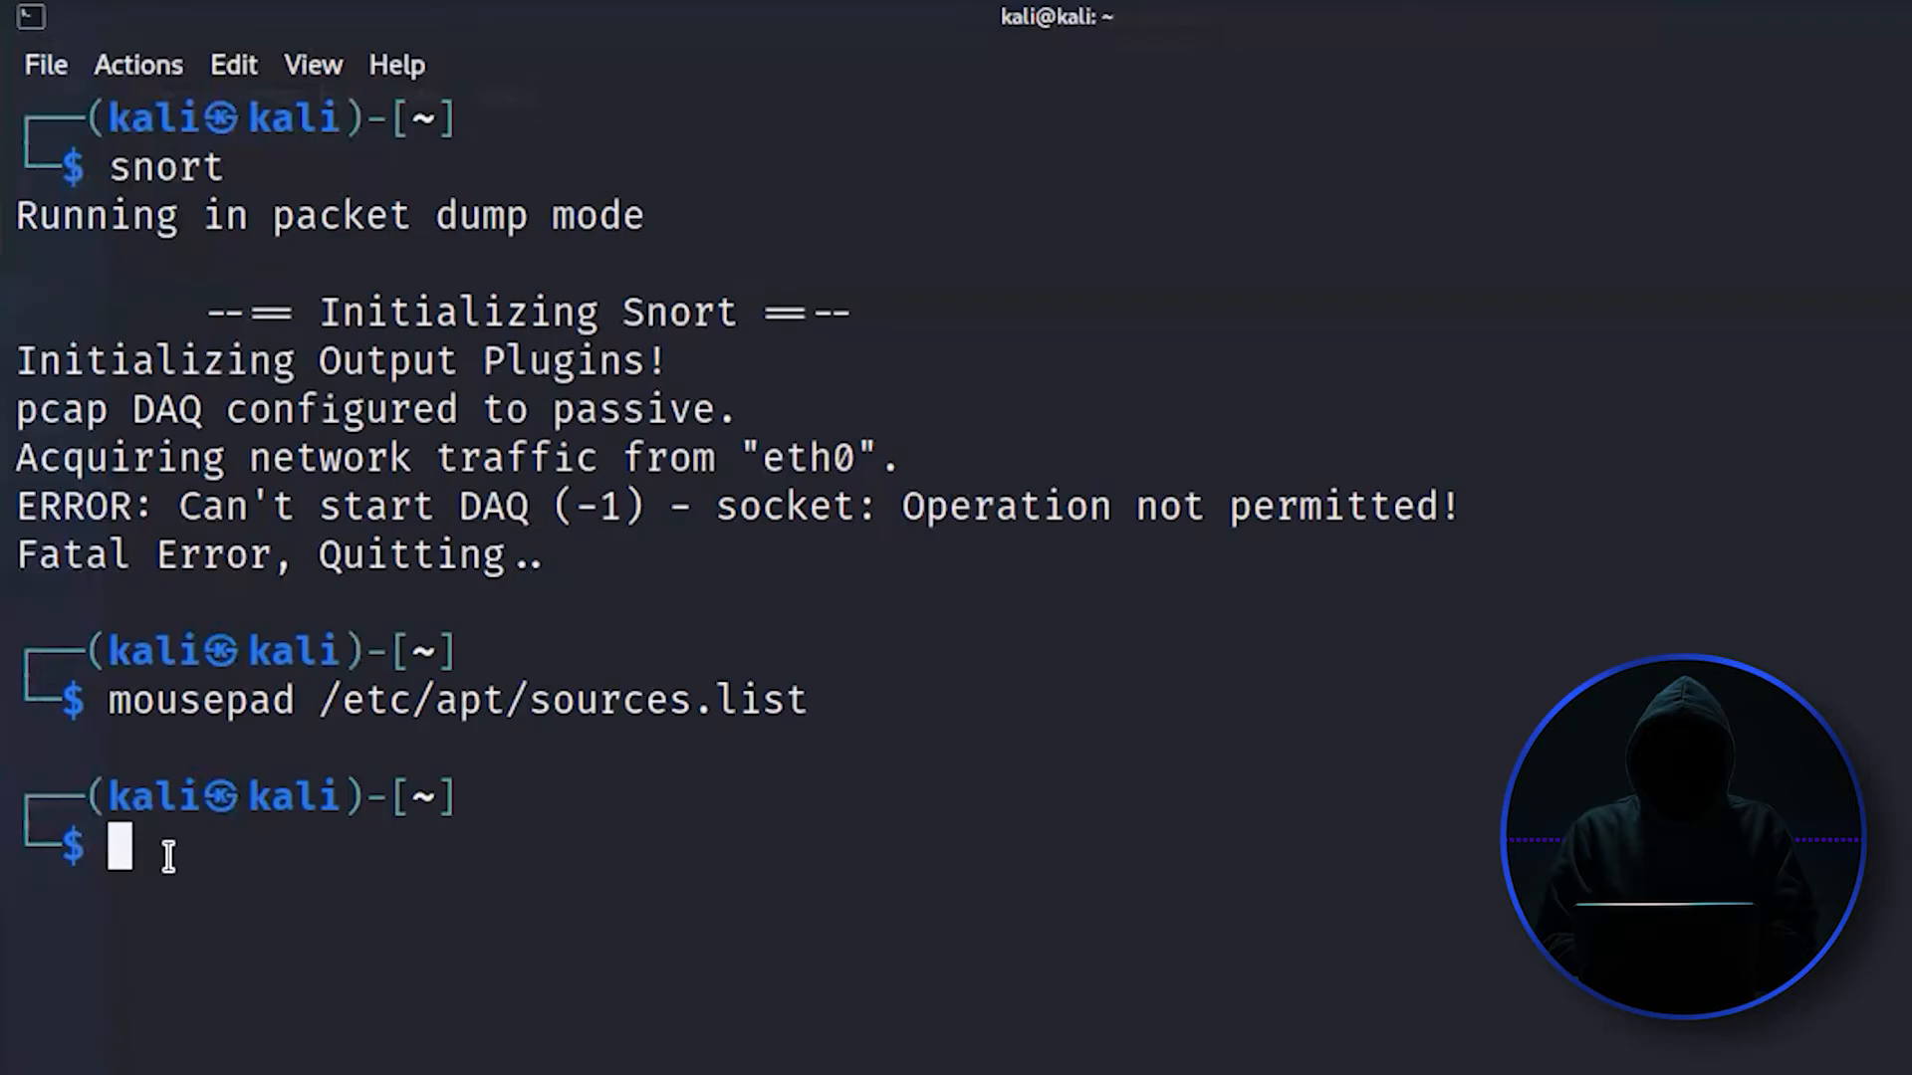
# Step: Run 'snort -vde' and scroll back through Snort's printed usage and options
pyautogui.write('snort -')
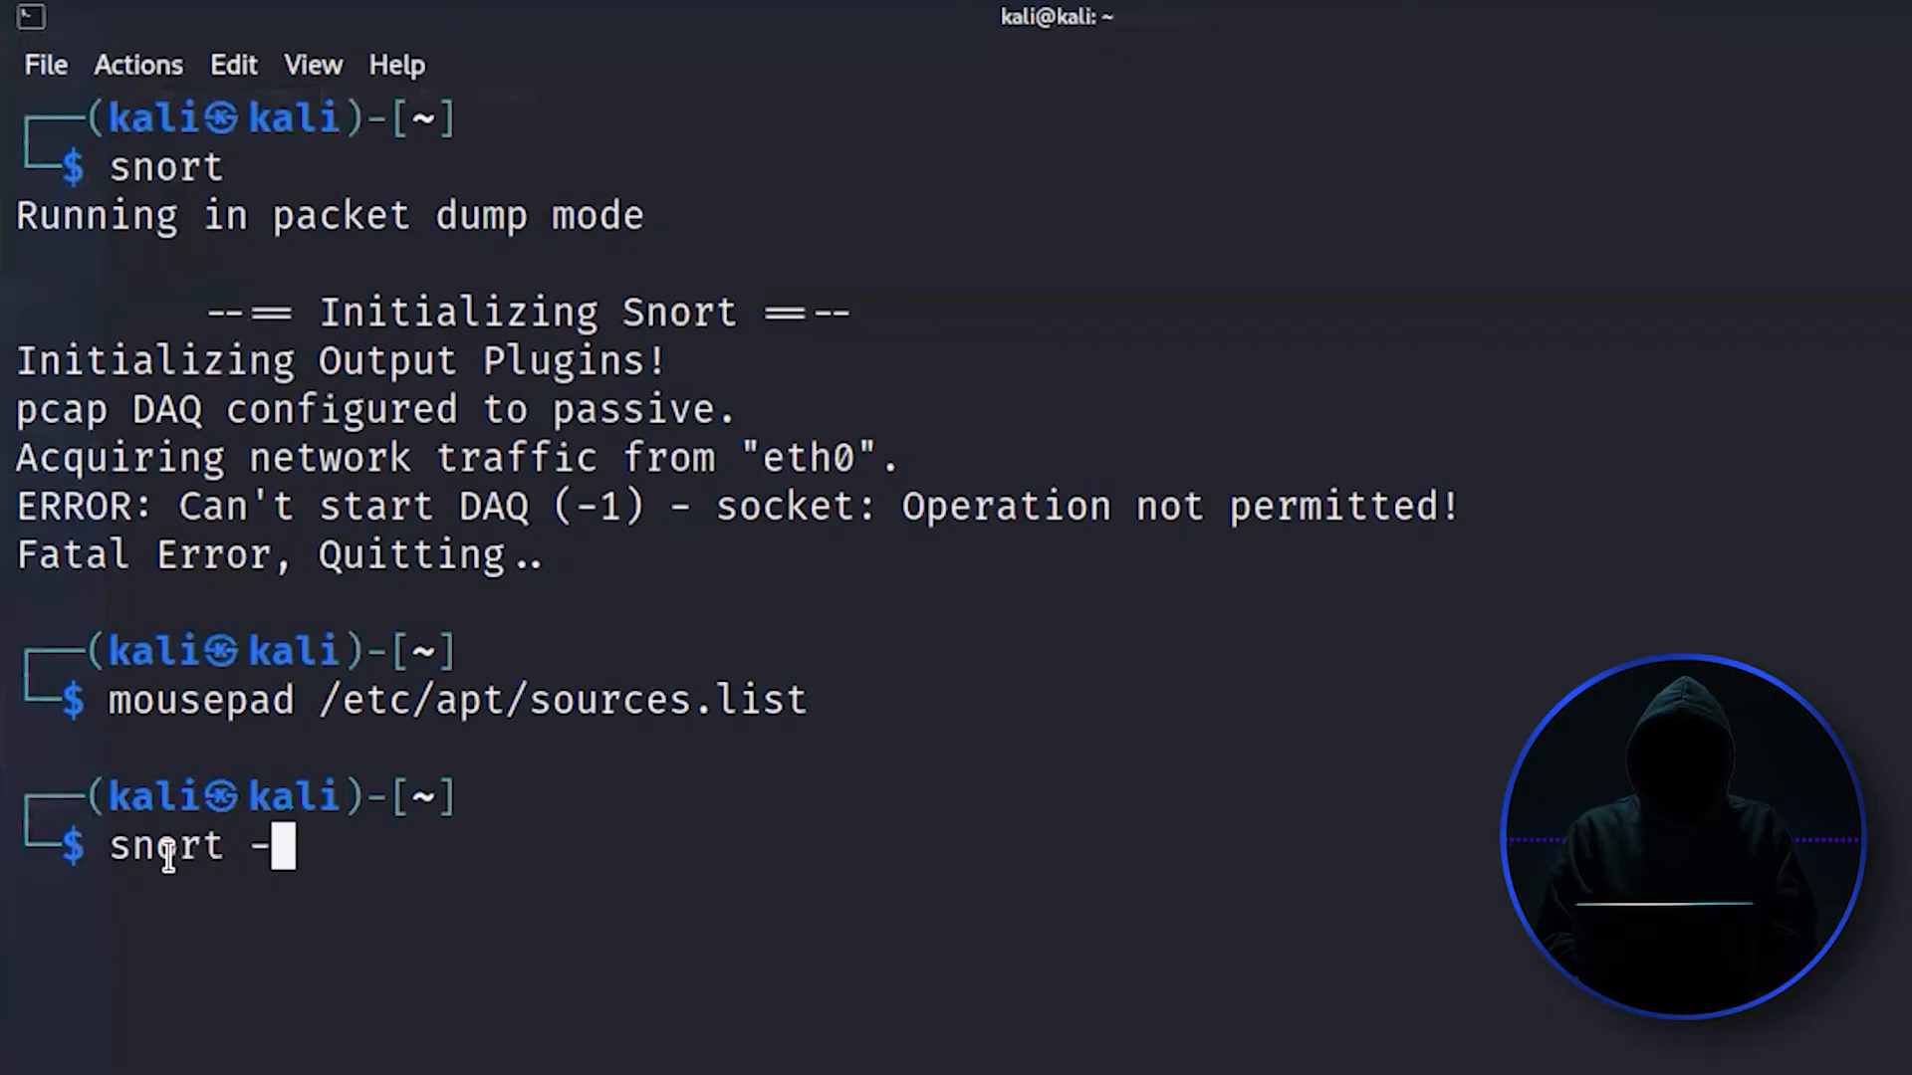
pyautogui.write('vde')
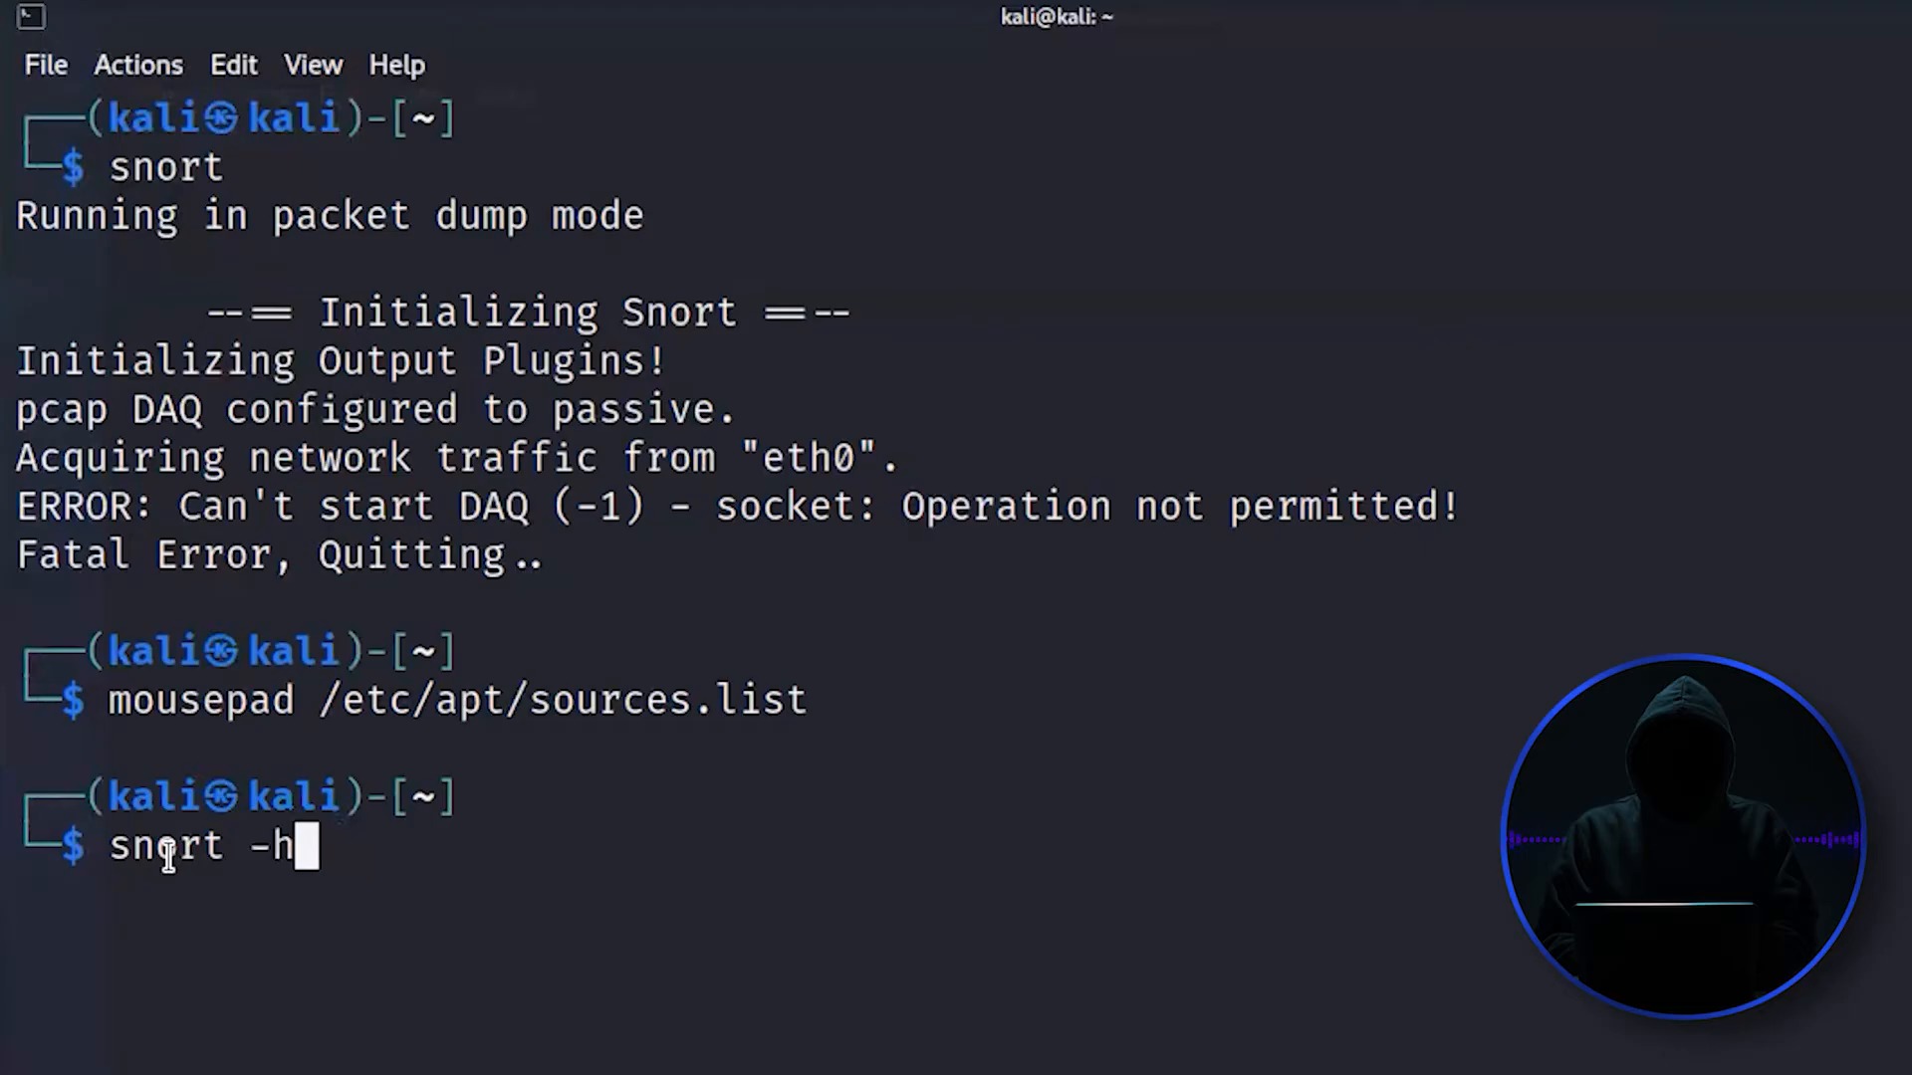
pyautogui.press('Return')
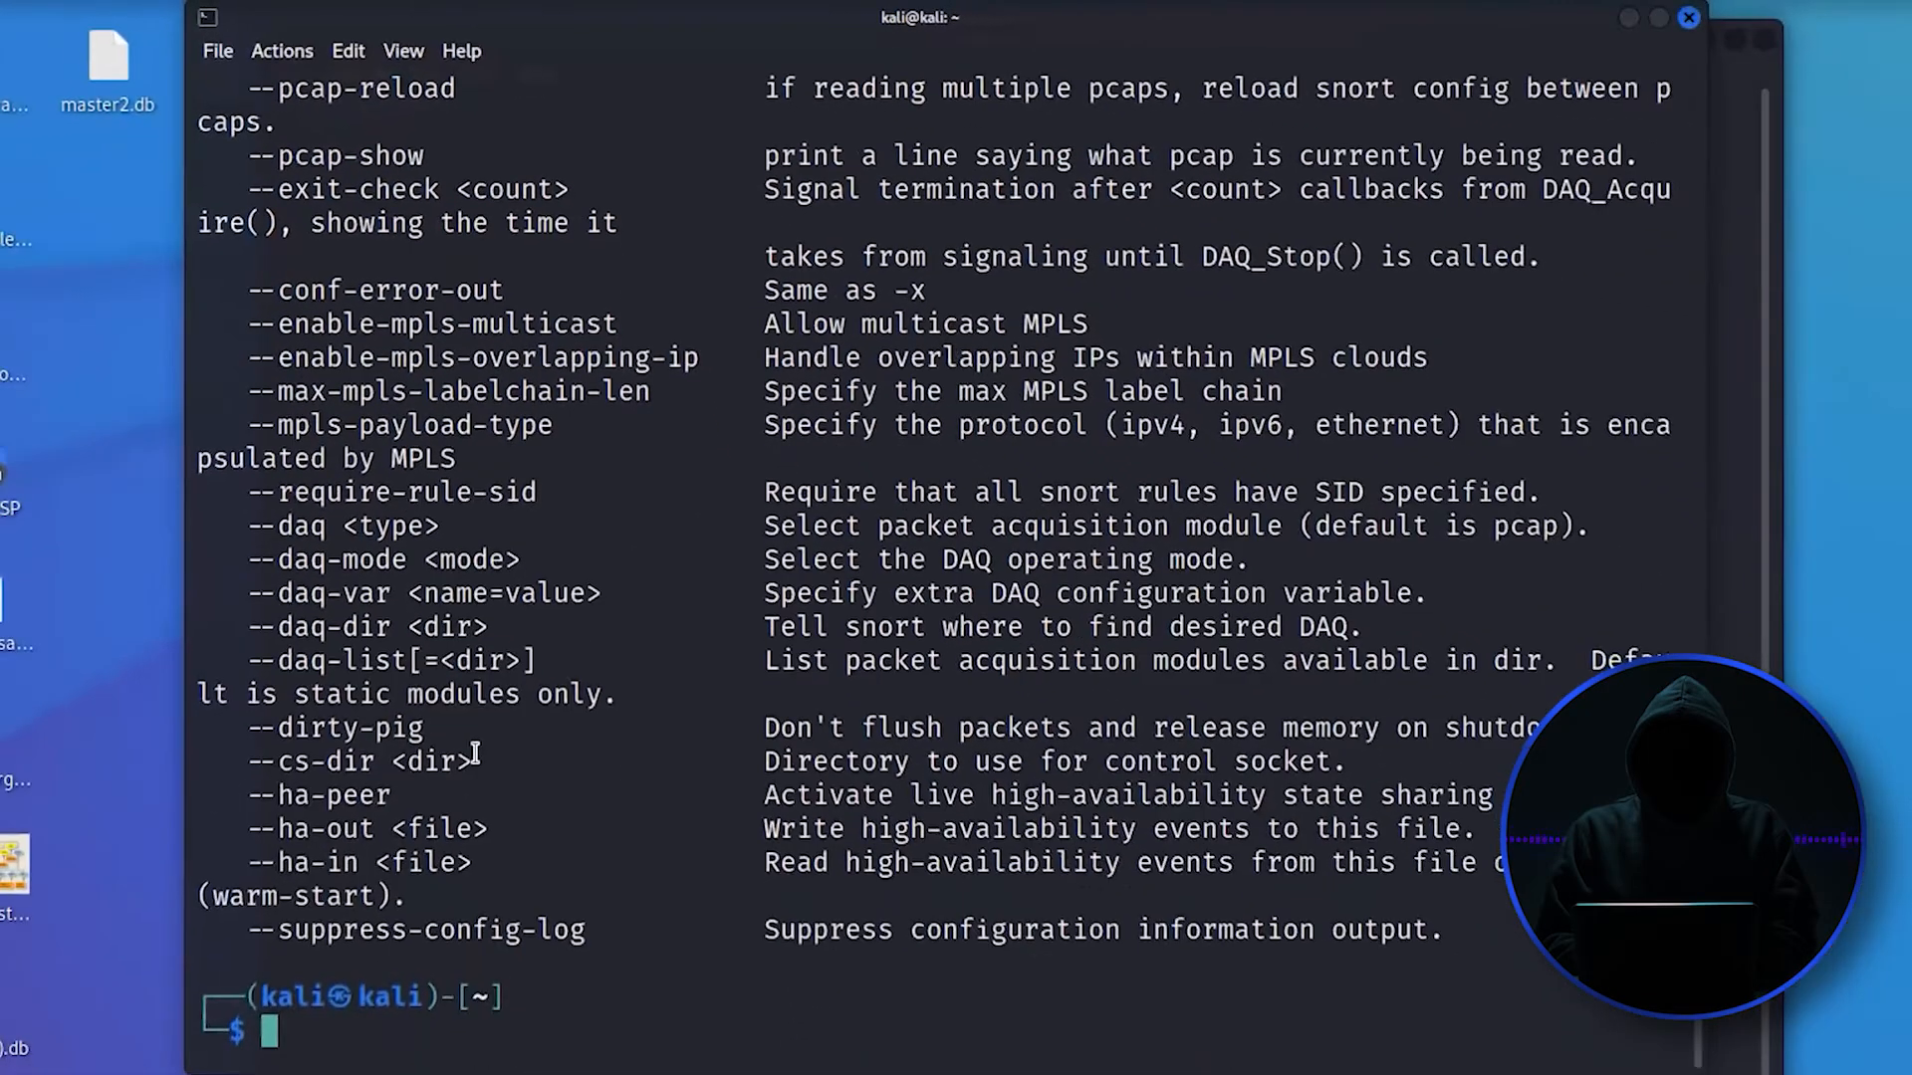
pyautogui.scroll(3)
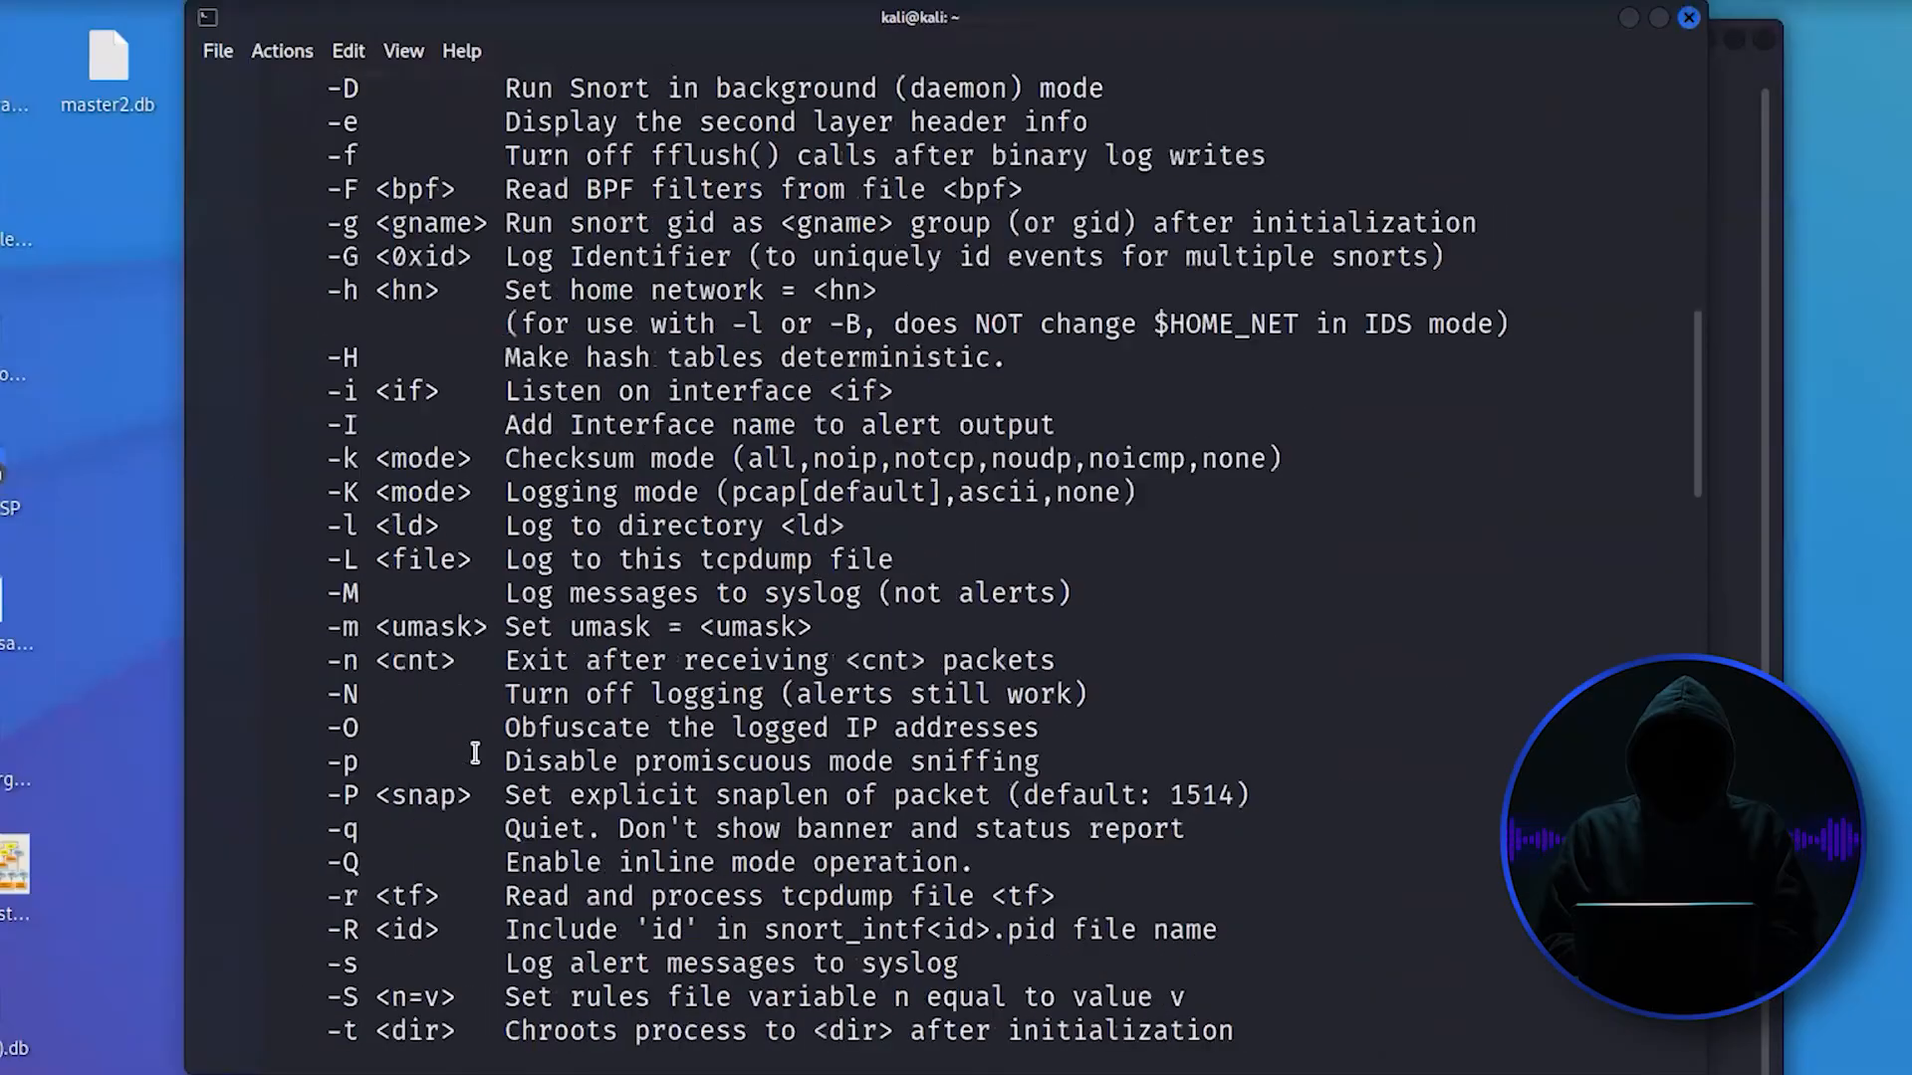
pyautogui.scroll(3)
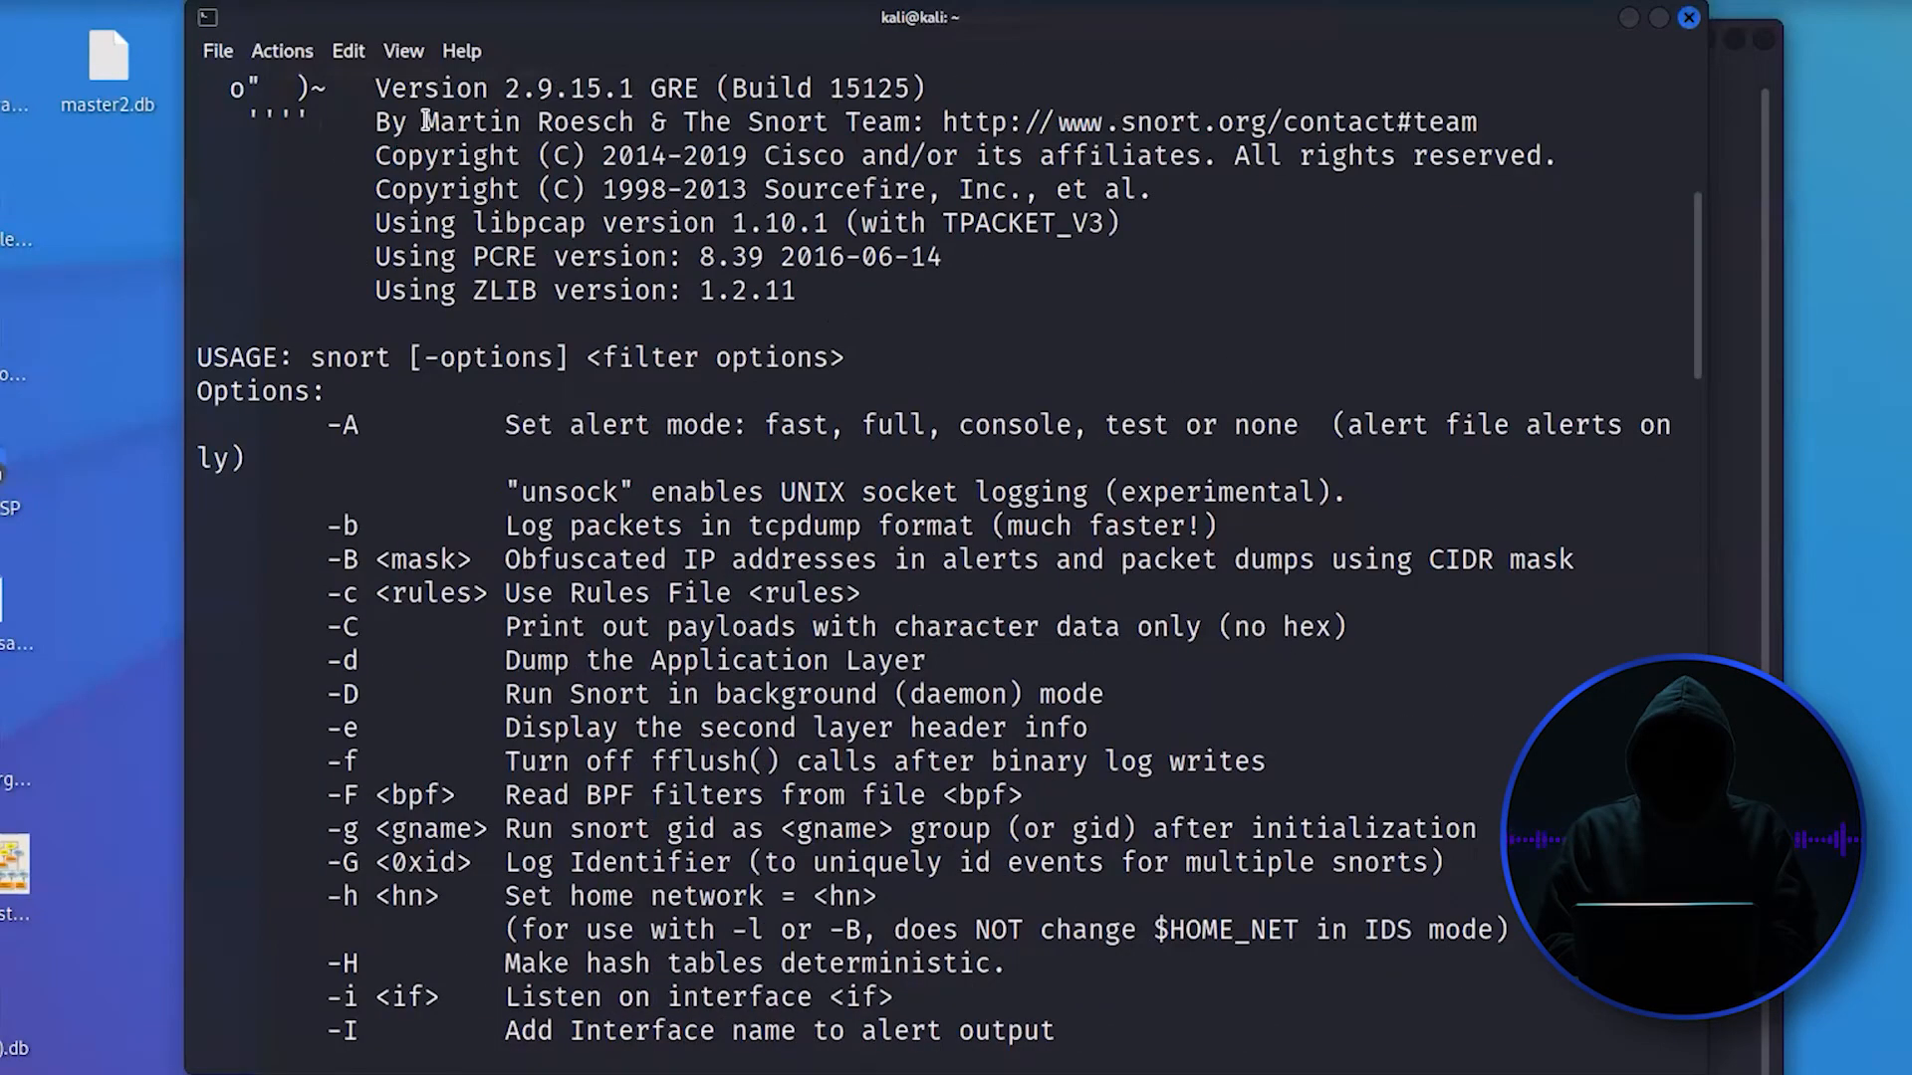
pyautogui.doubleClick(531, 120)
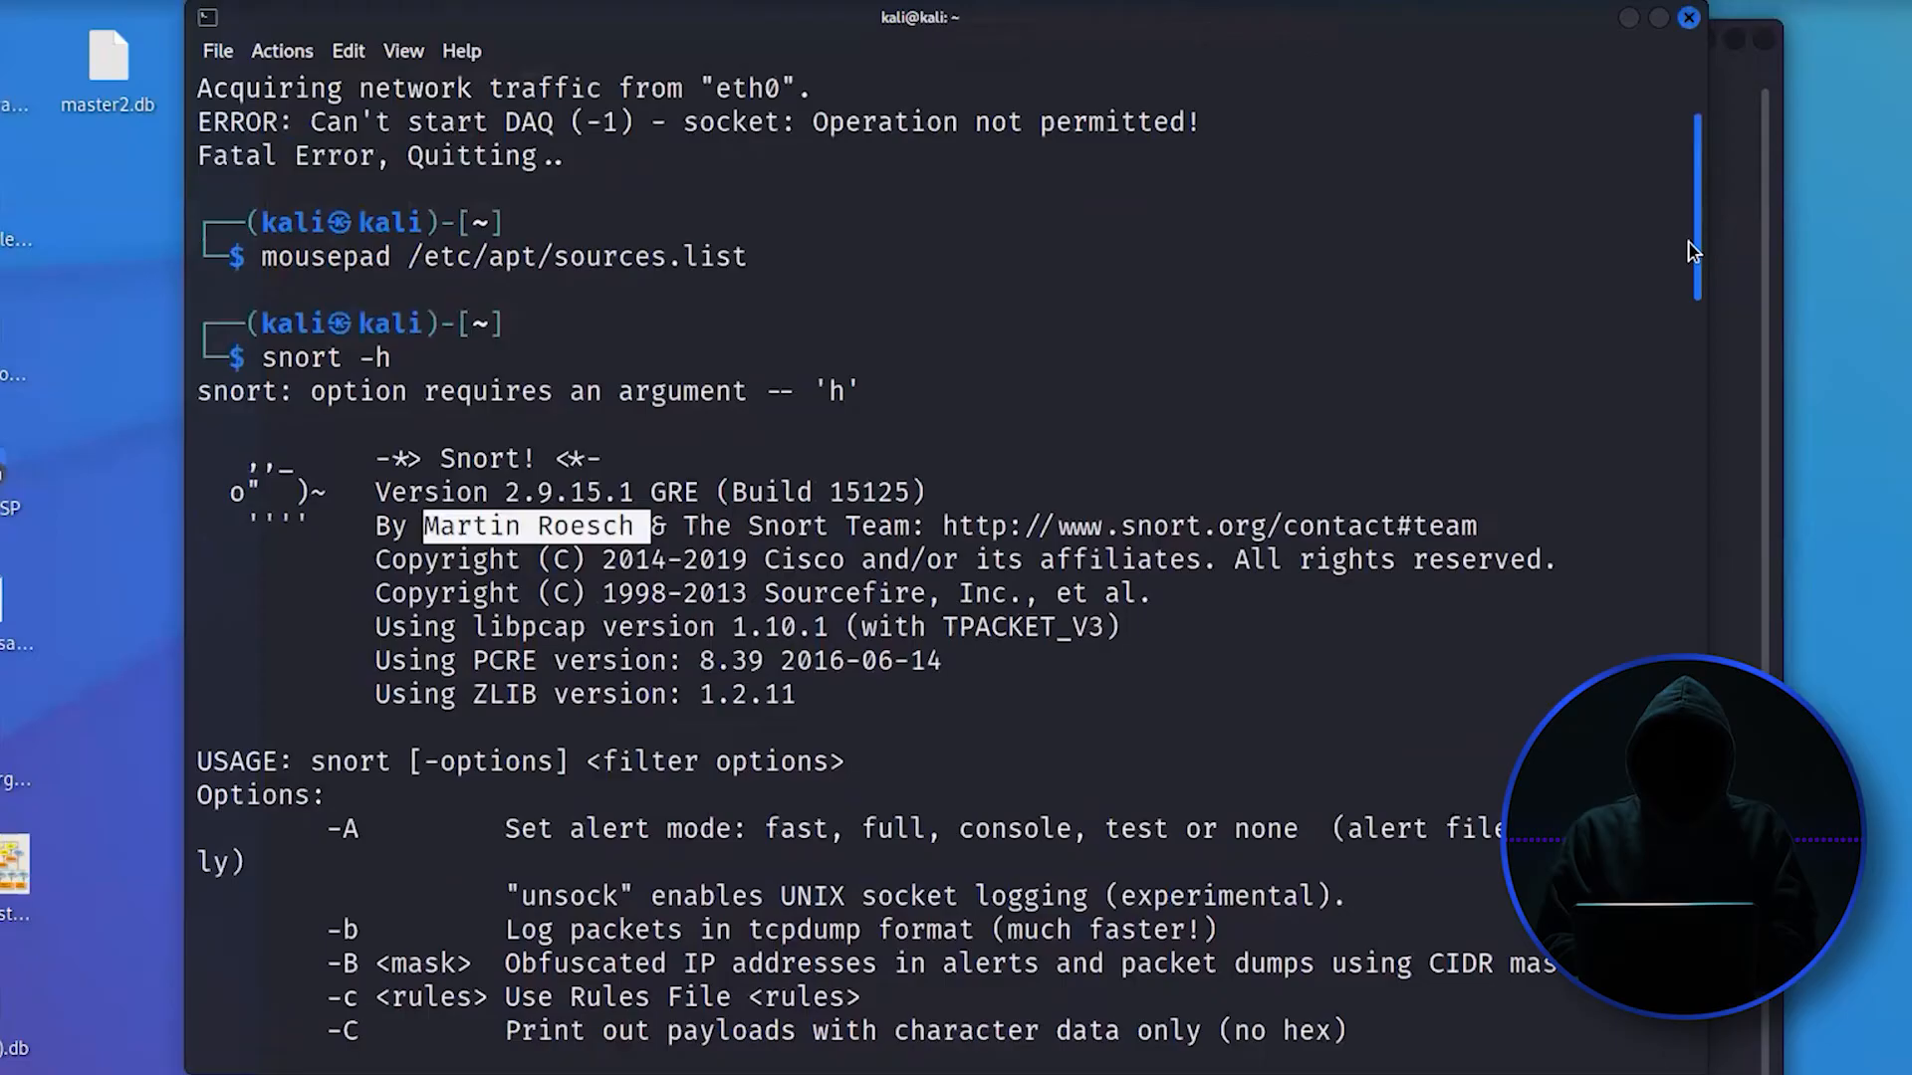
pyautogui.scroll(-3)
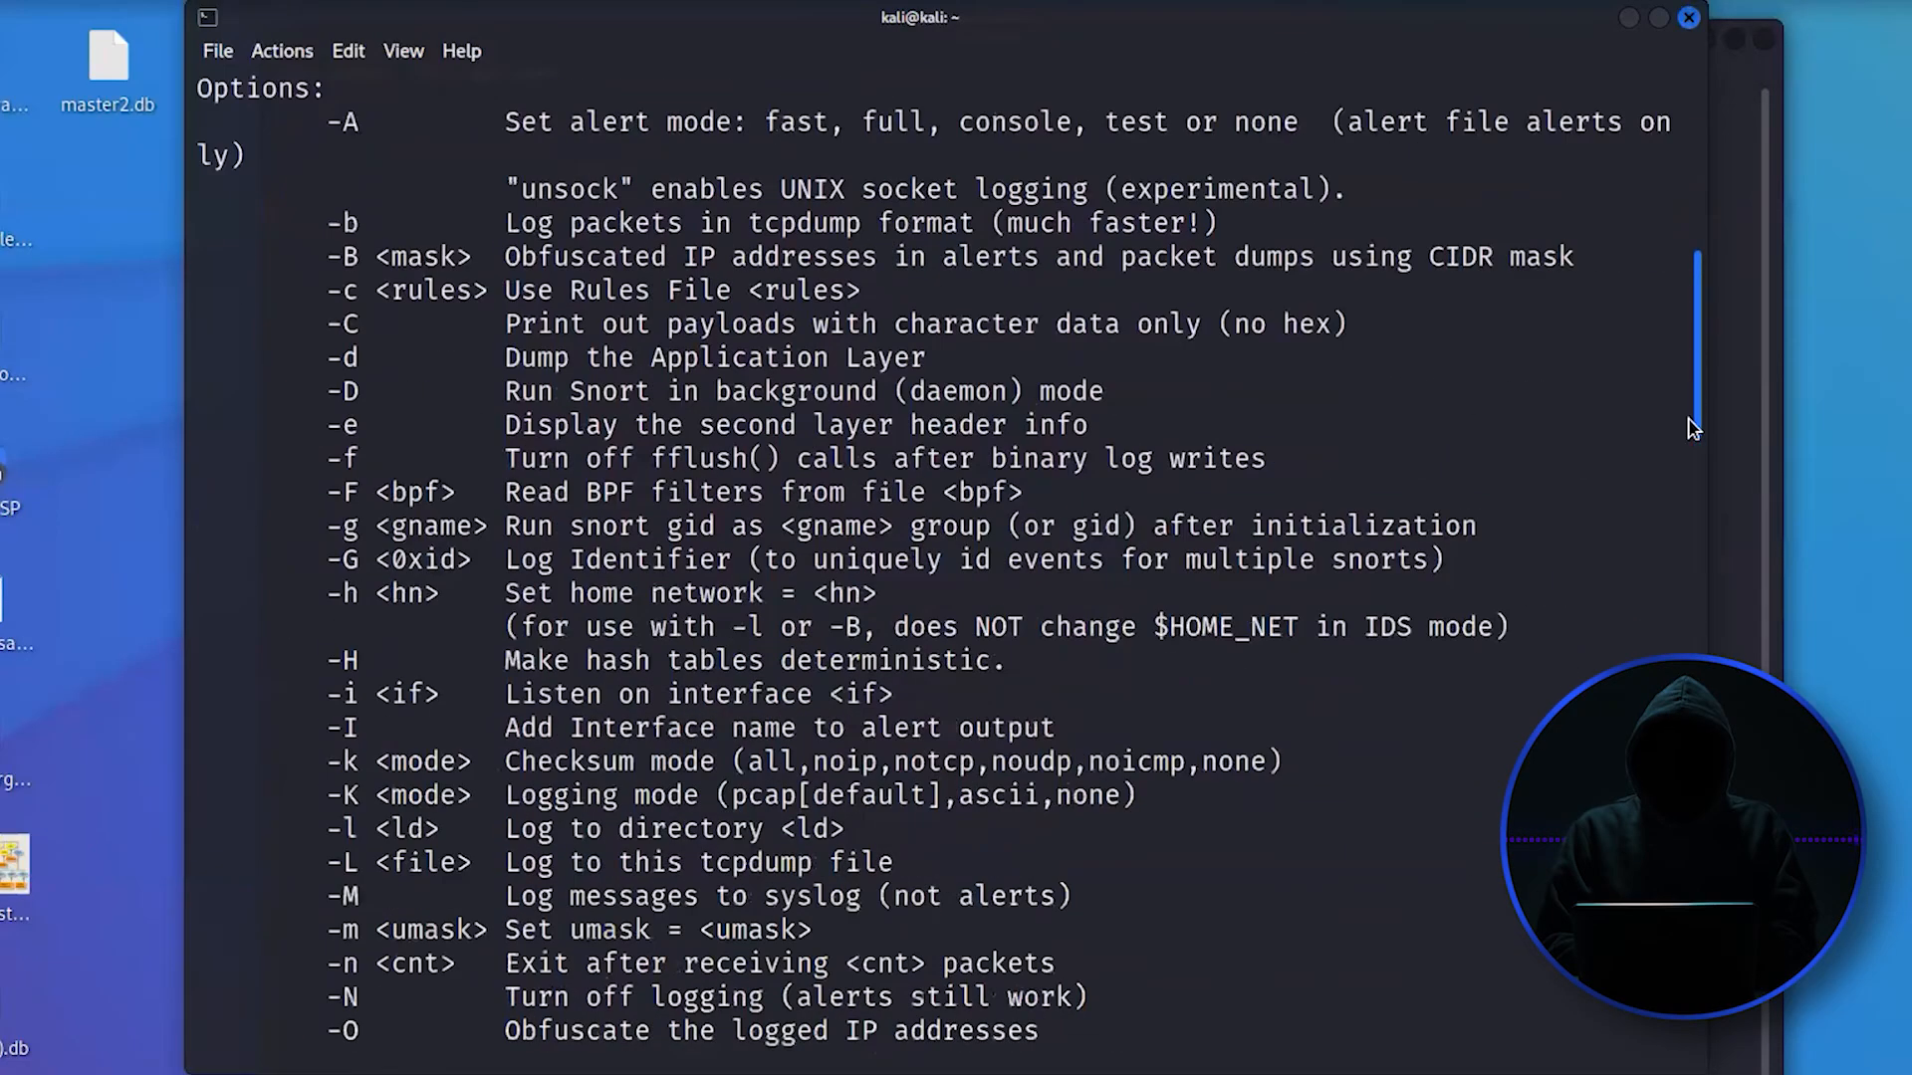
pyautogui.scroll(-3)
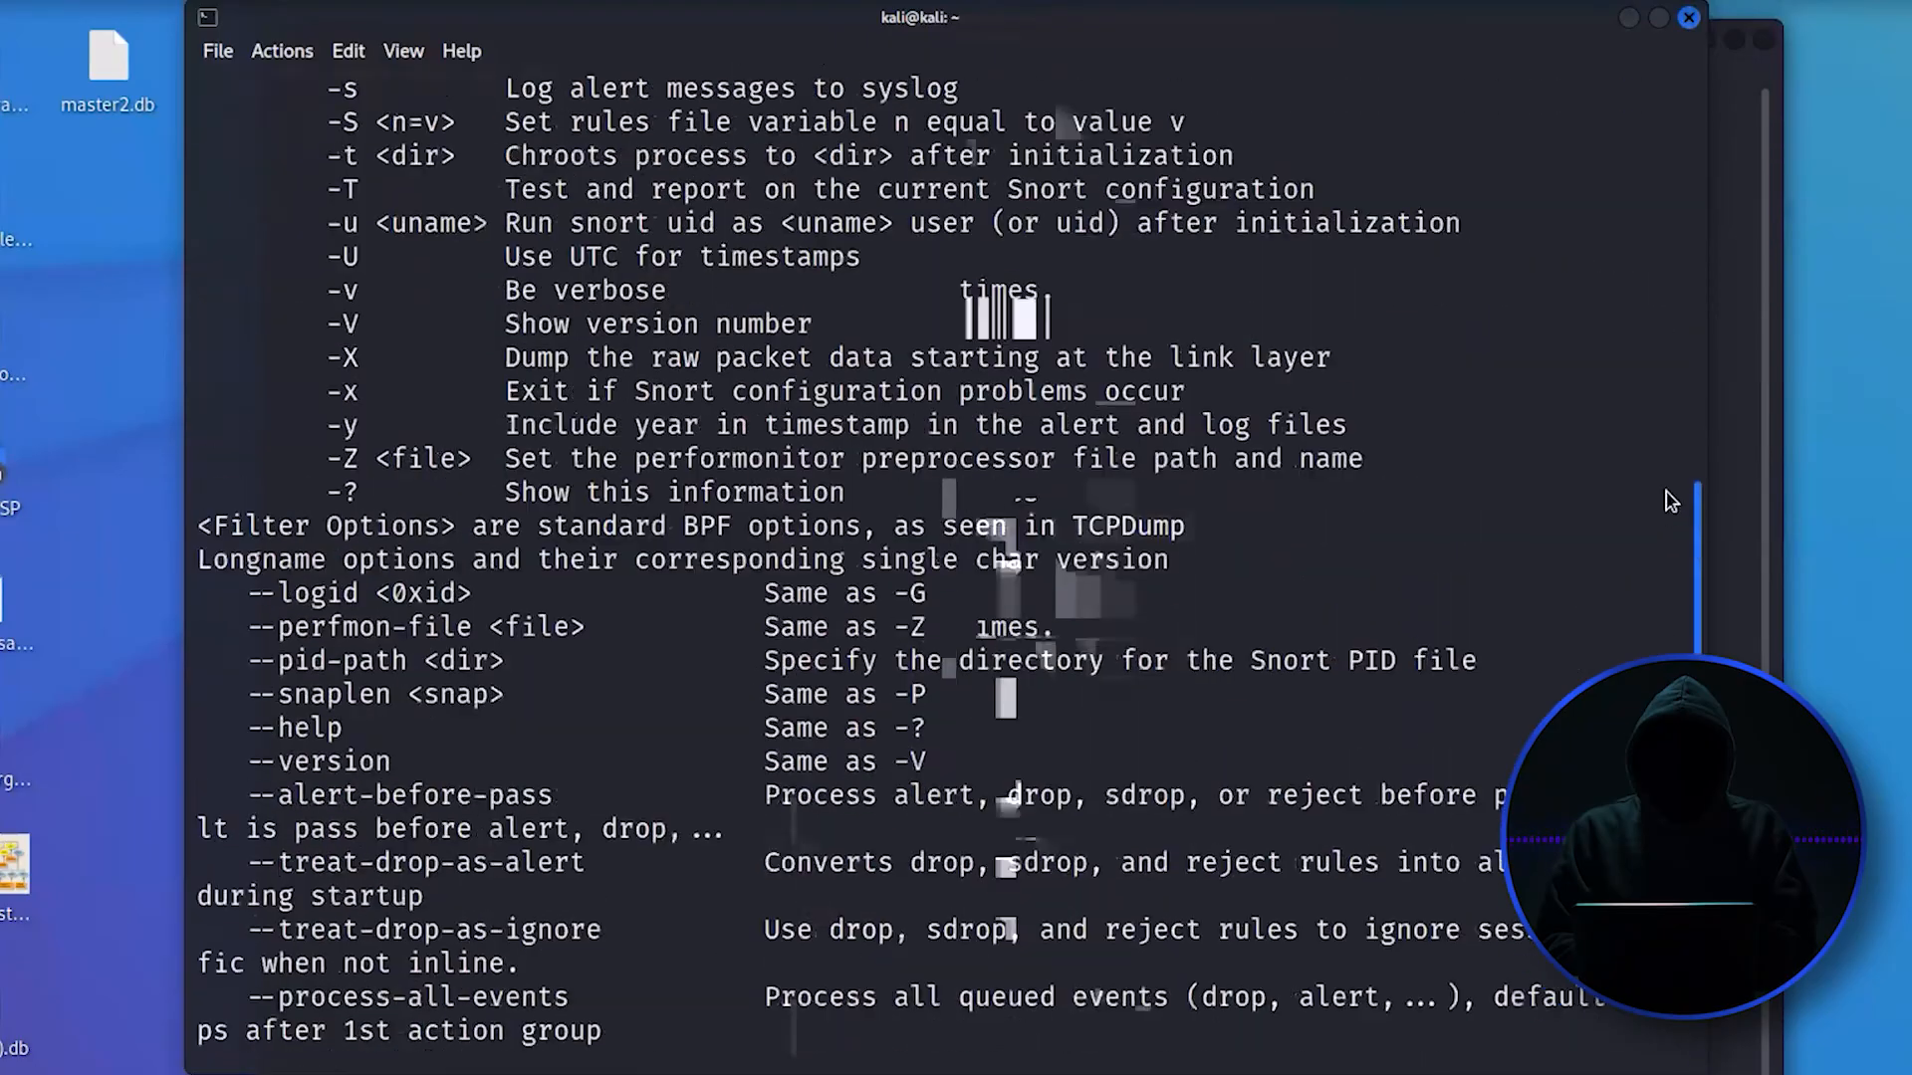
pyautogui.scroll(3)
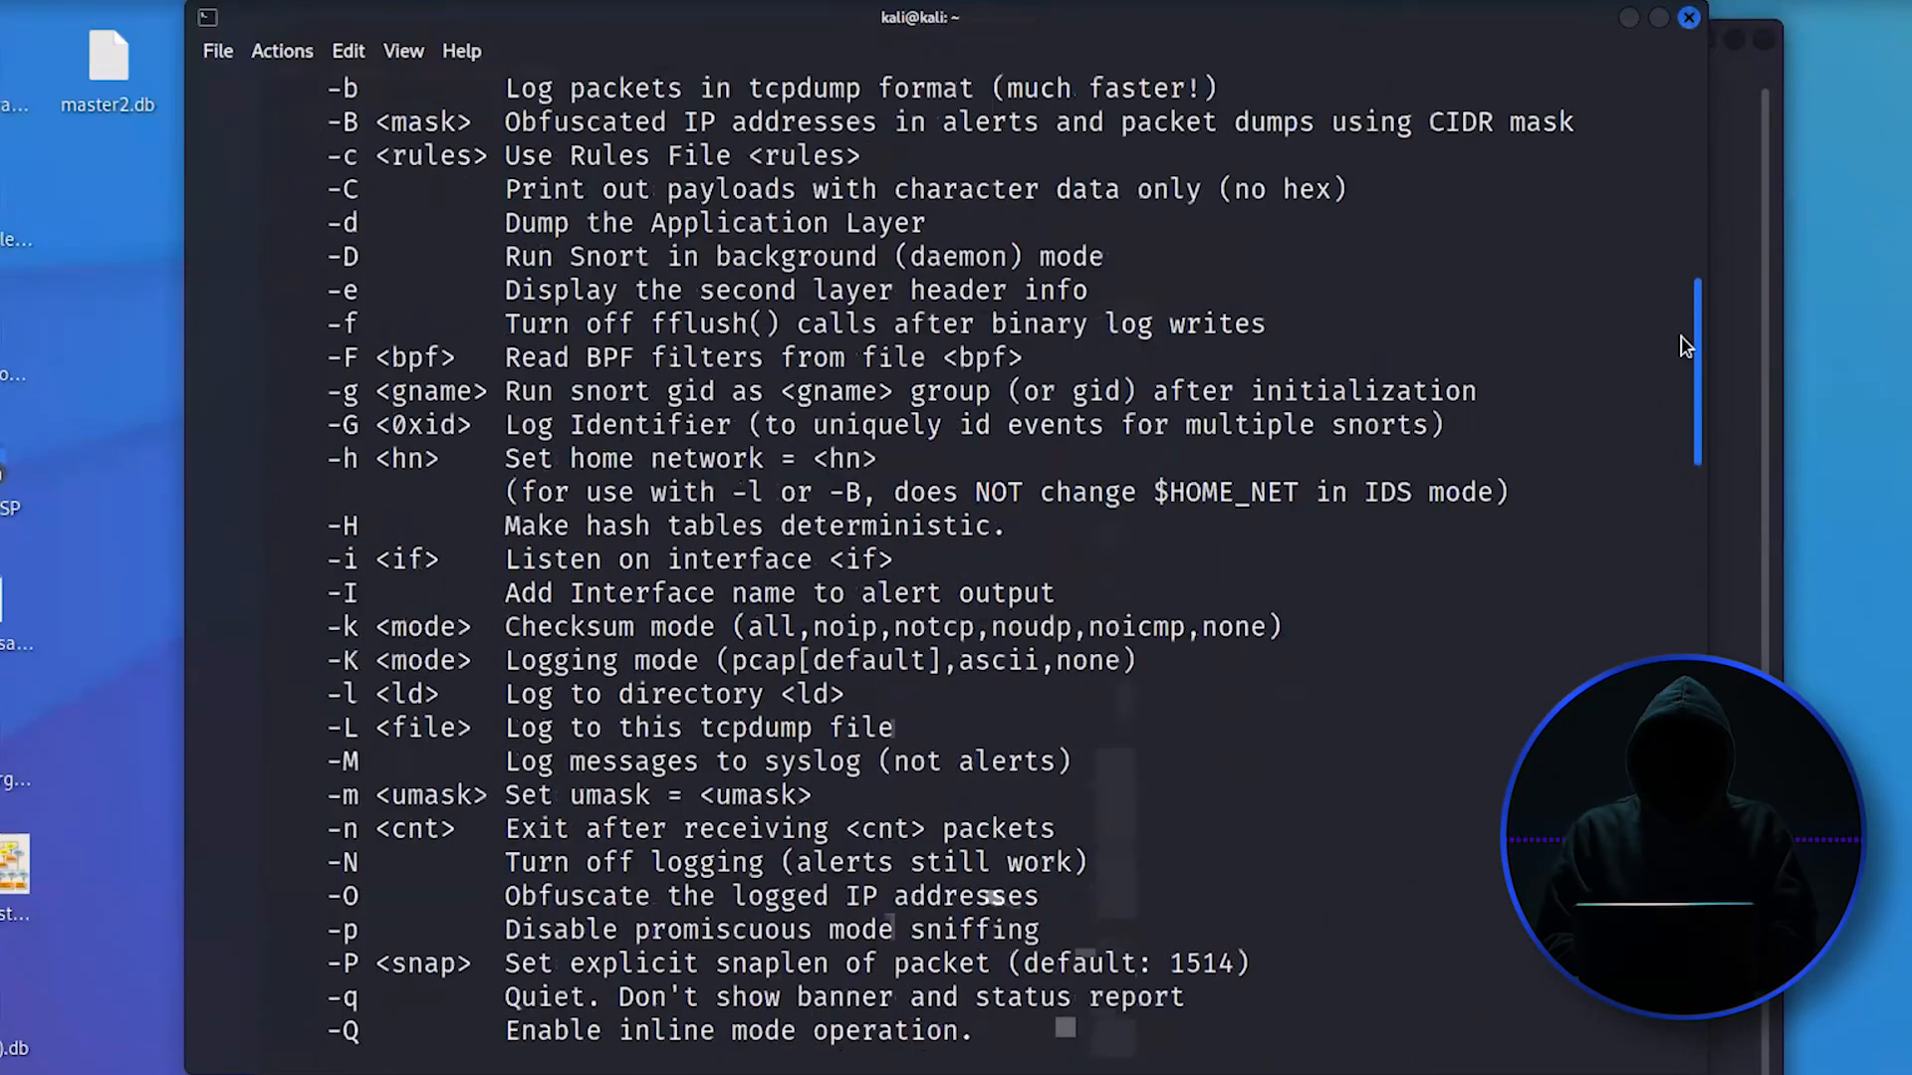
pyautogui.scroll(3)
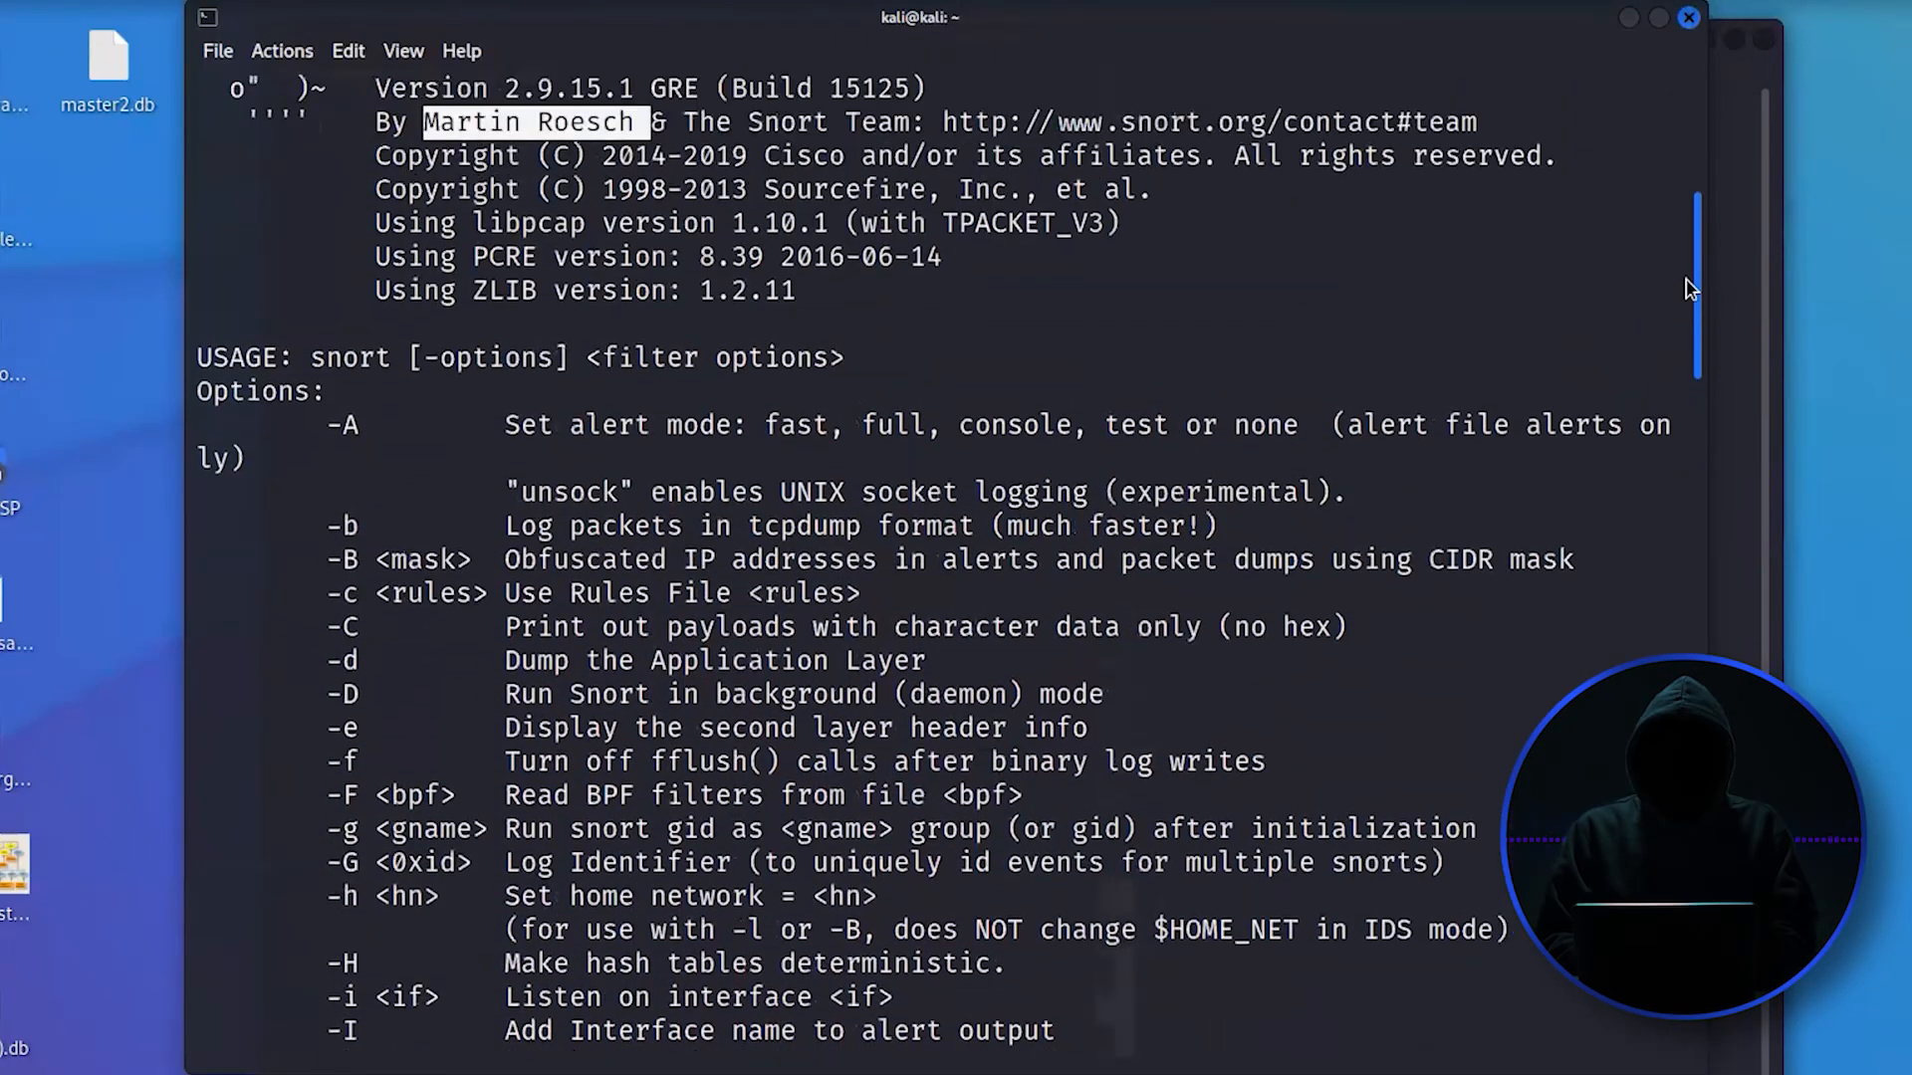
pyautogui.moveTo(1296, 354)
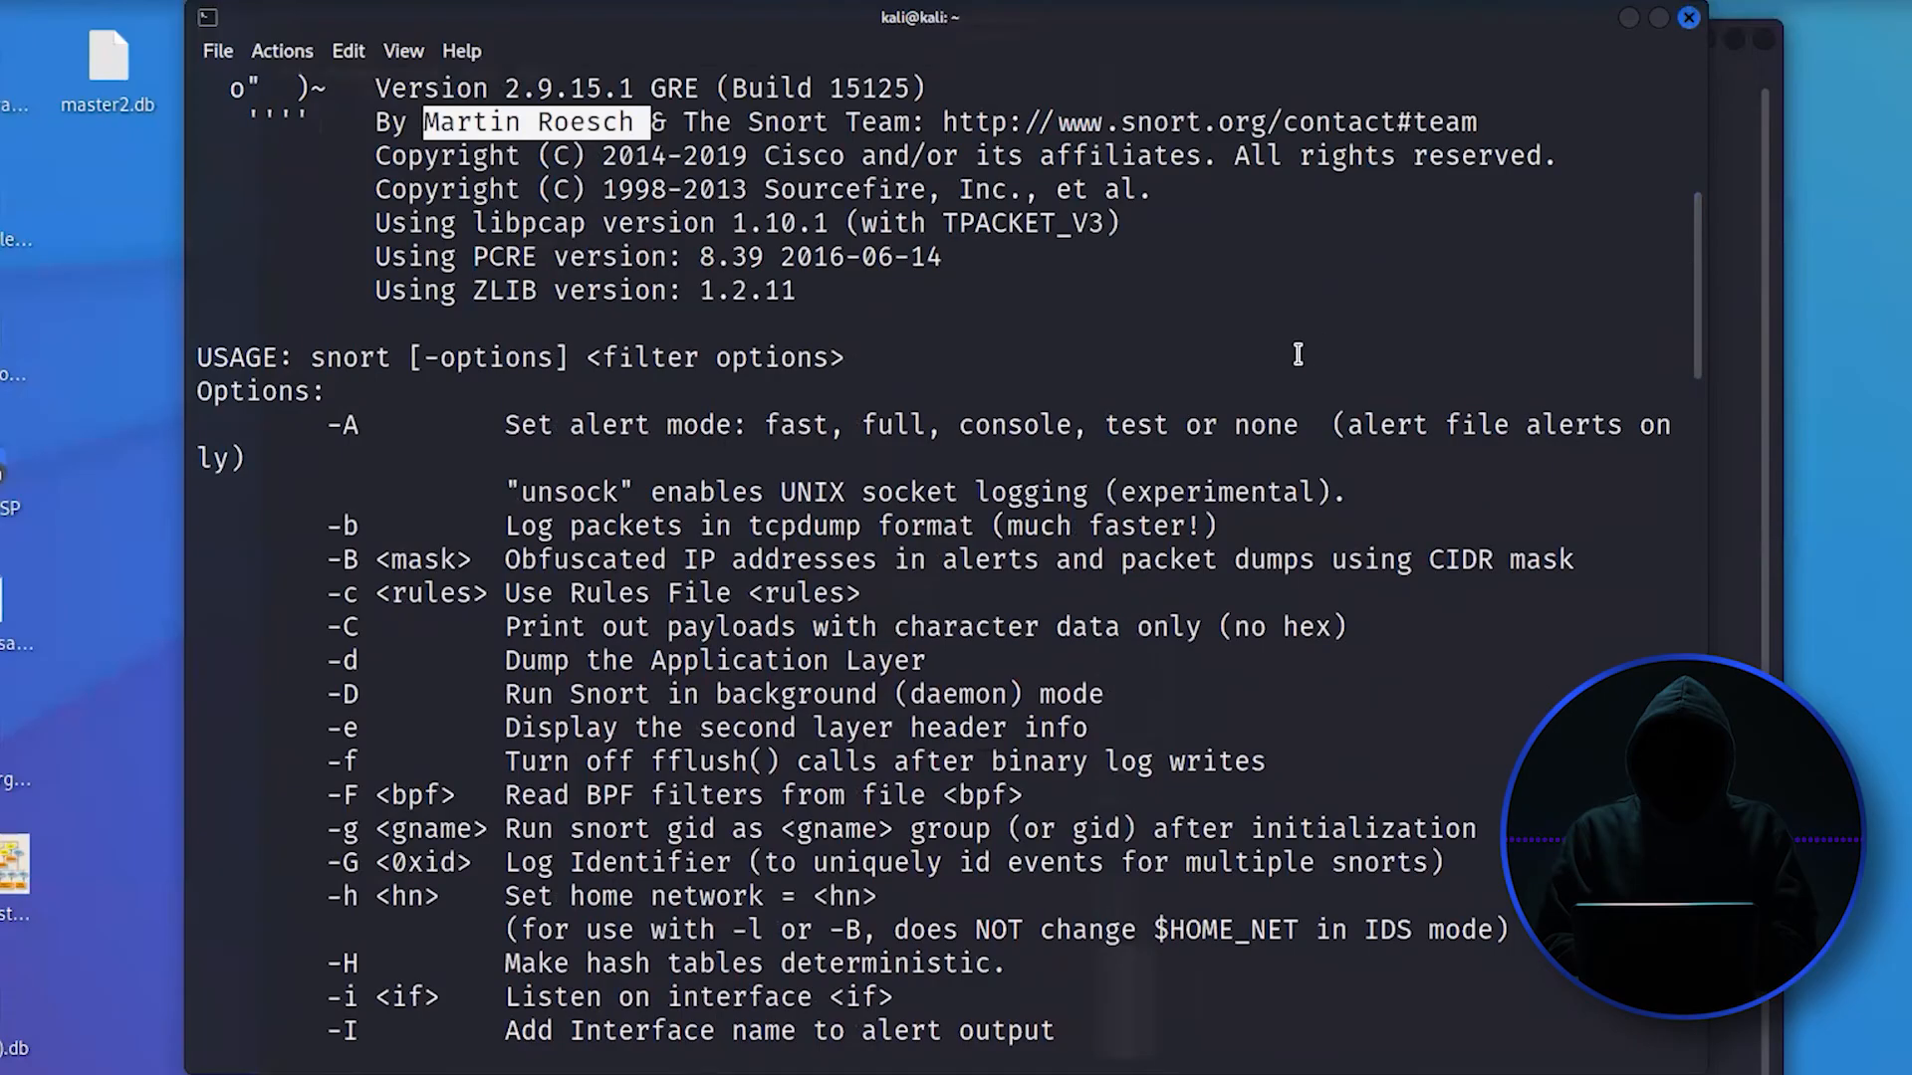
pyautogui.moveTo(613, 183)
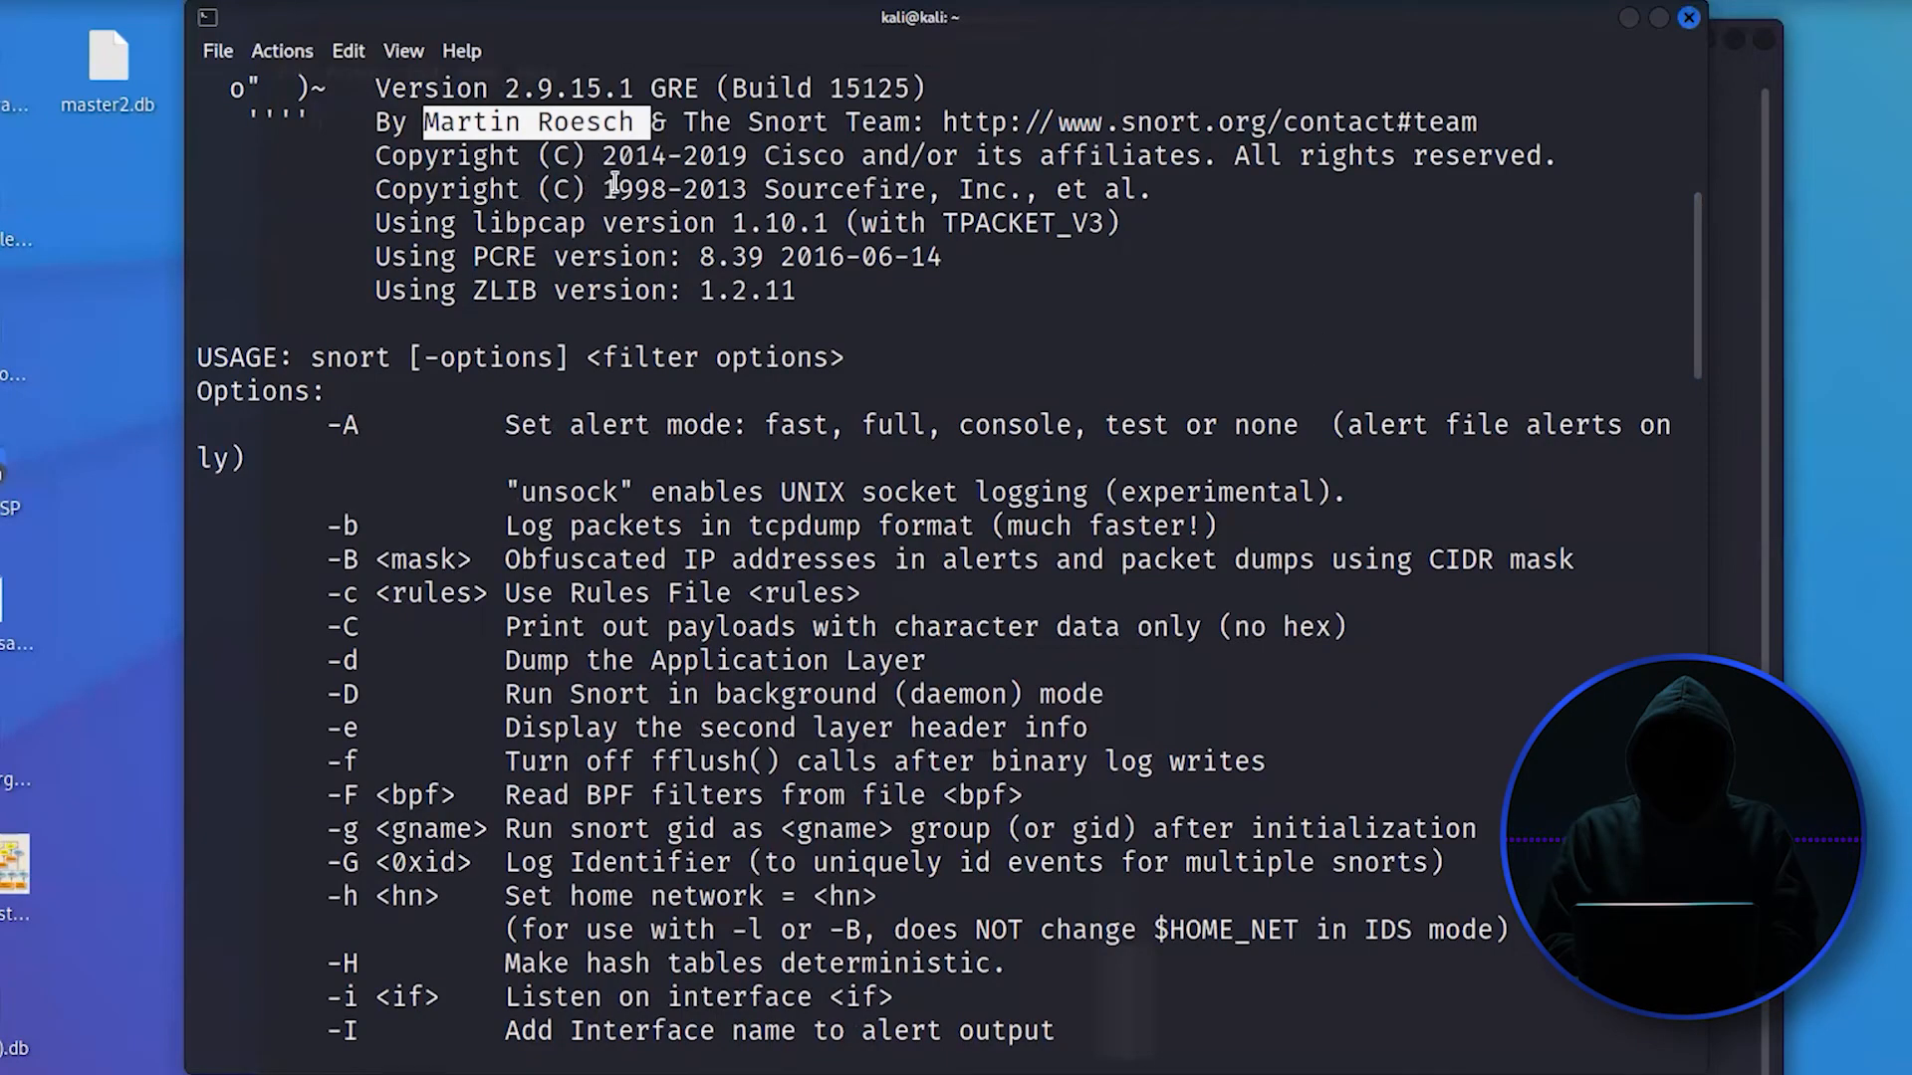
pyautogui.doubleClick(629, 189)
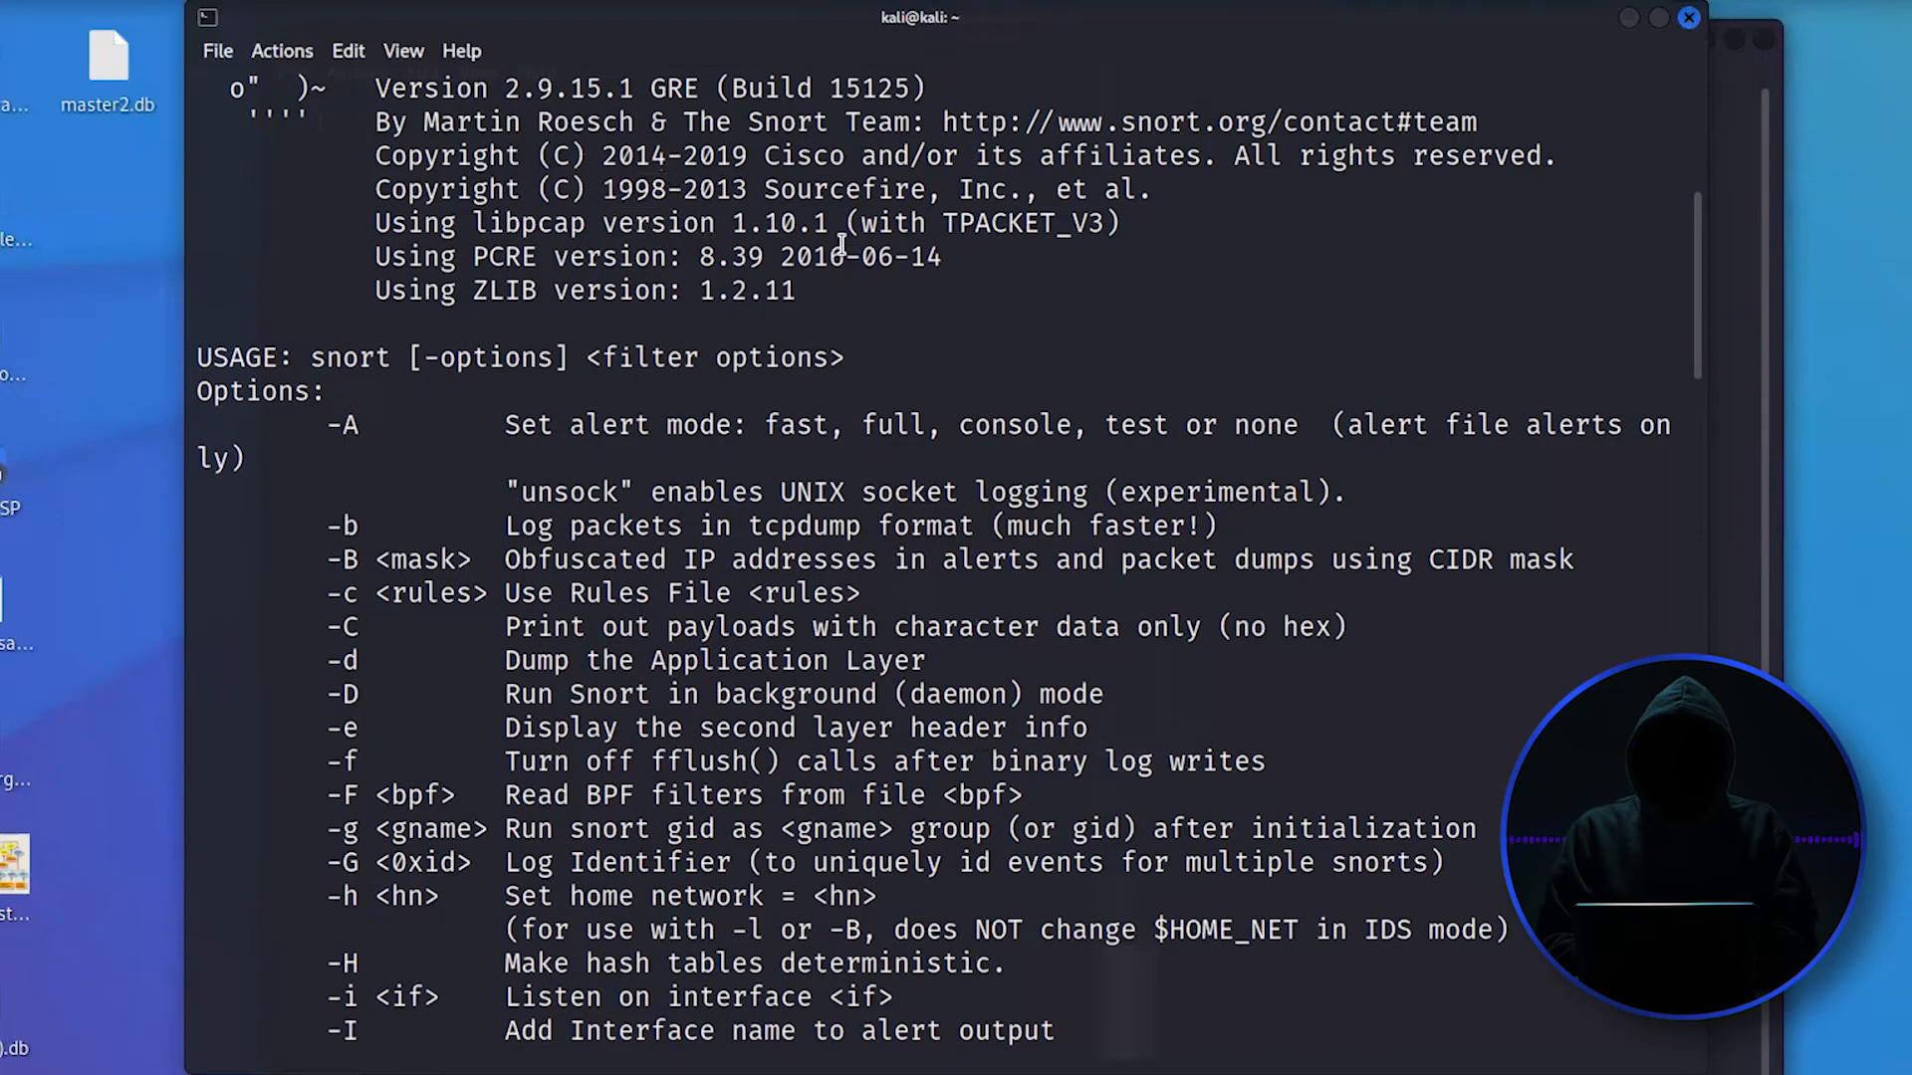
pyautogui.doubleClick(843, 189)
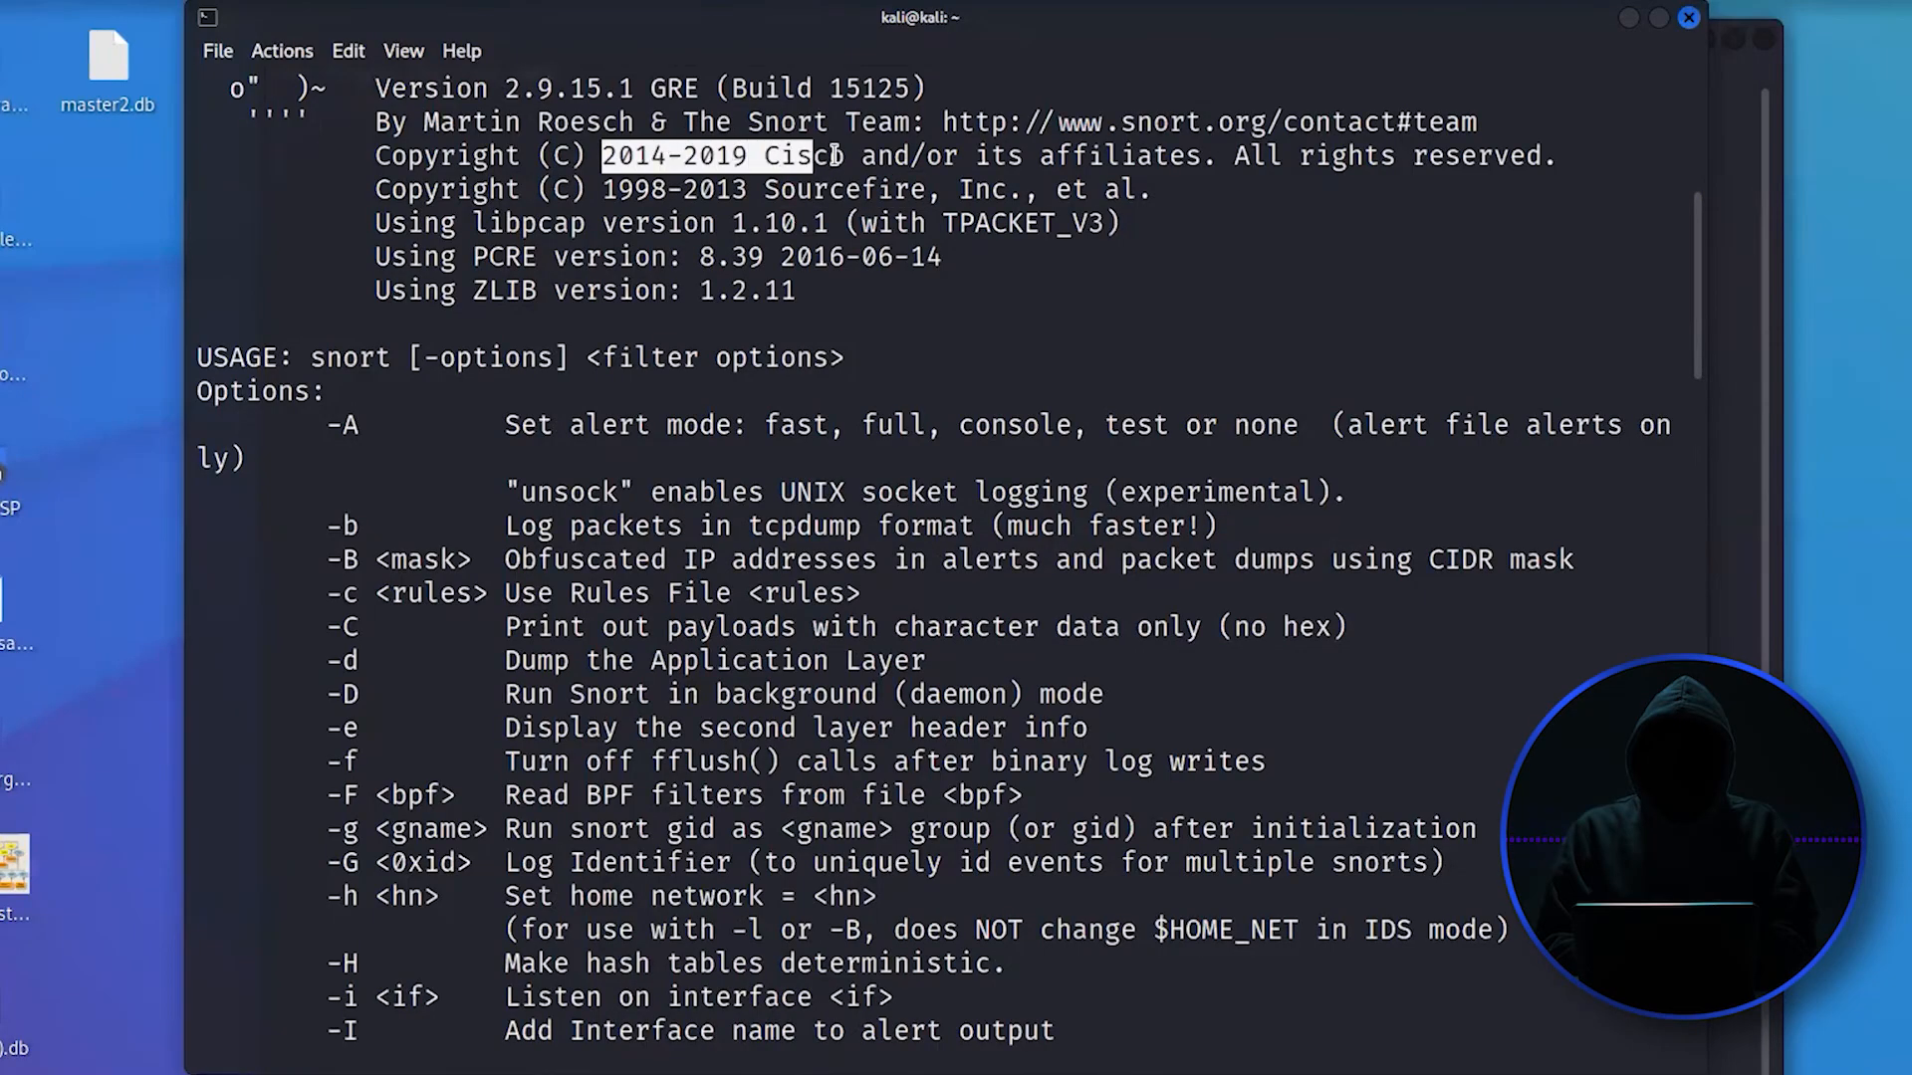
pyautogui.scroll(-3)
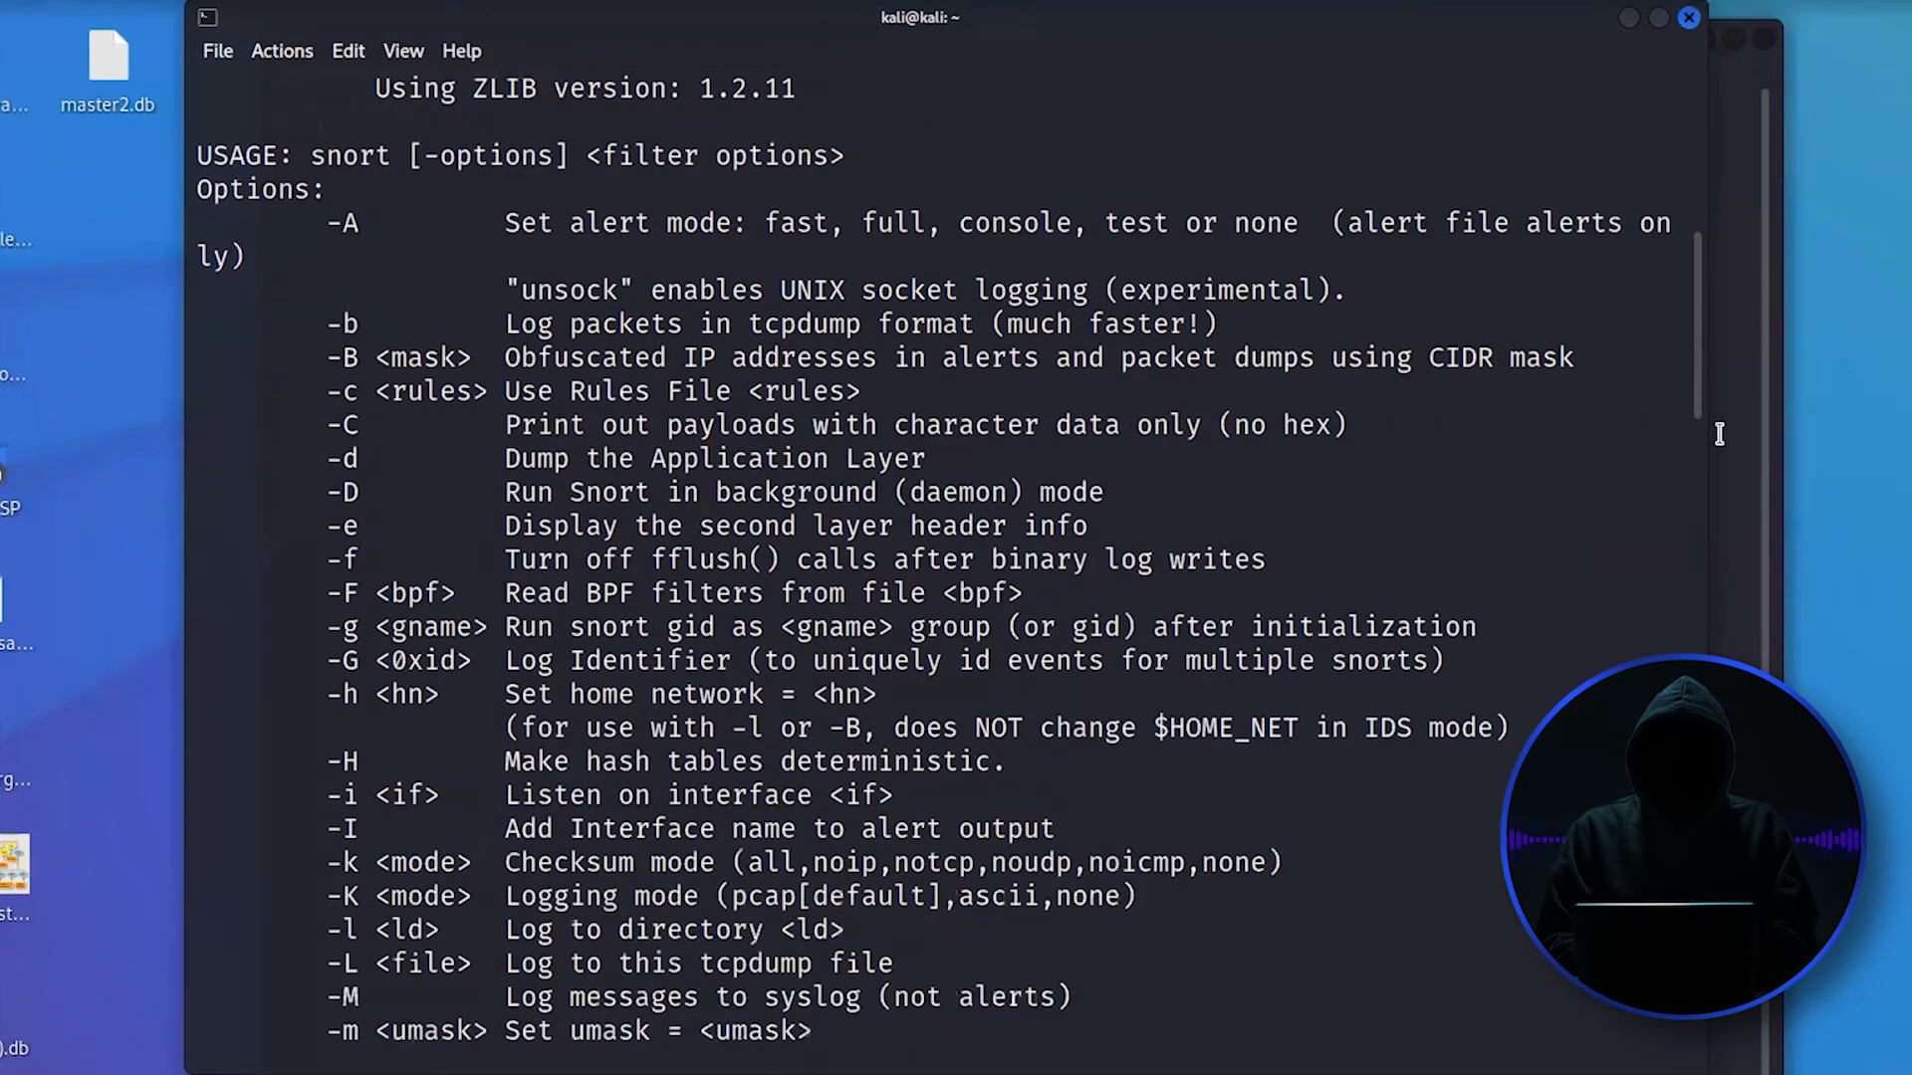
pyautogui.scroll(-3)
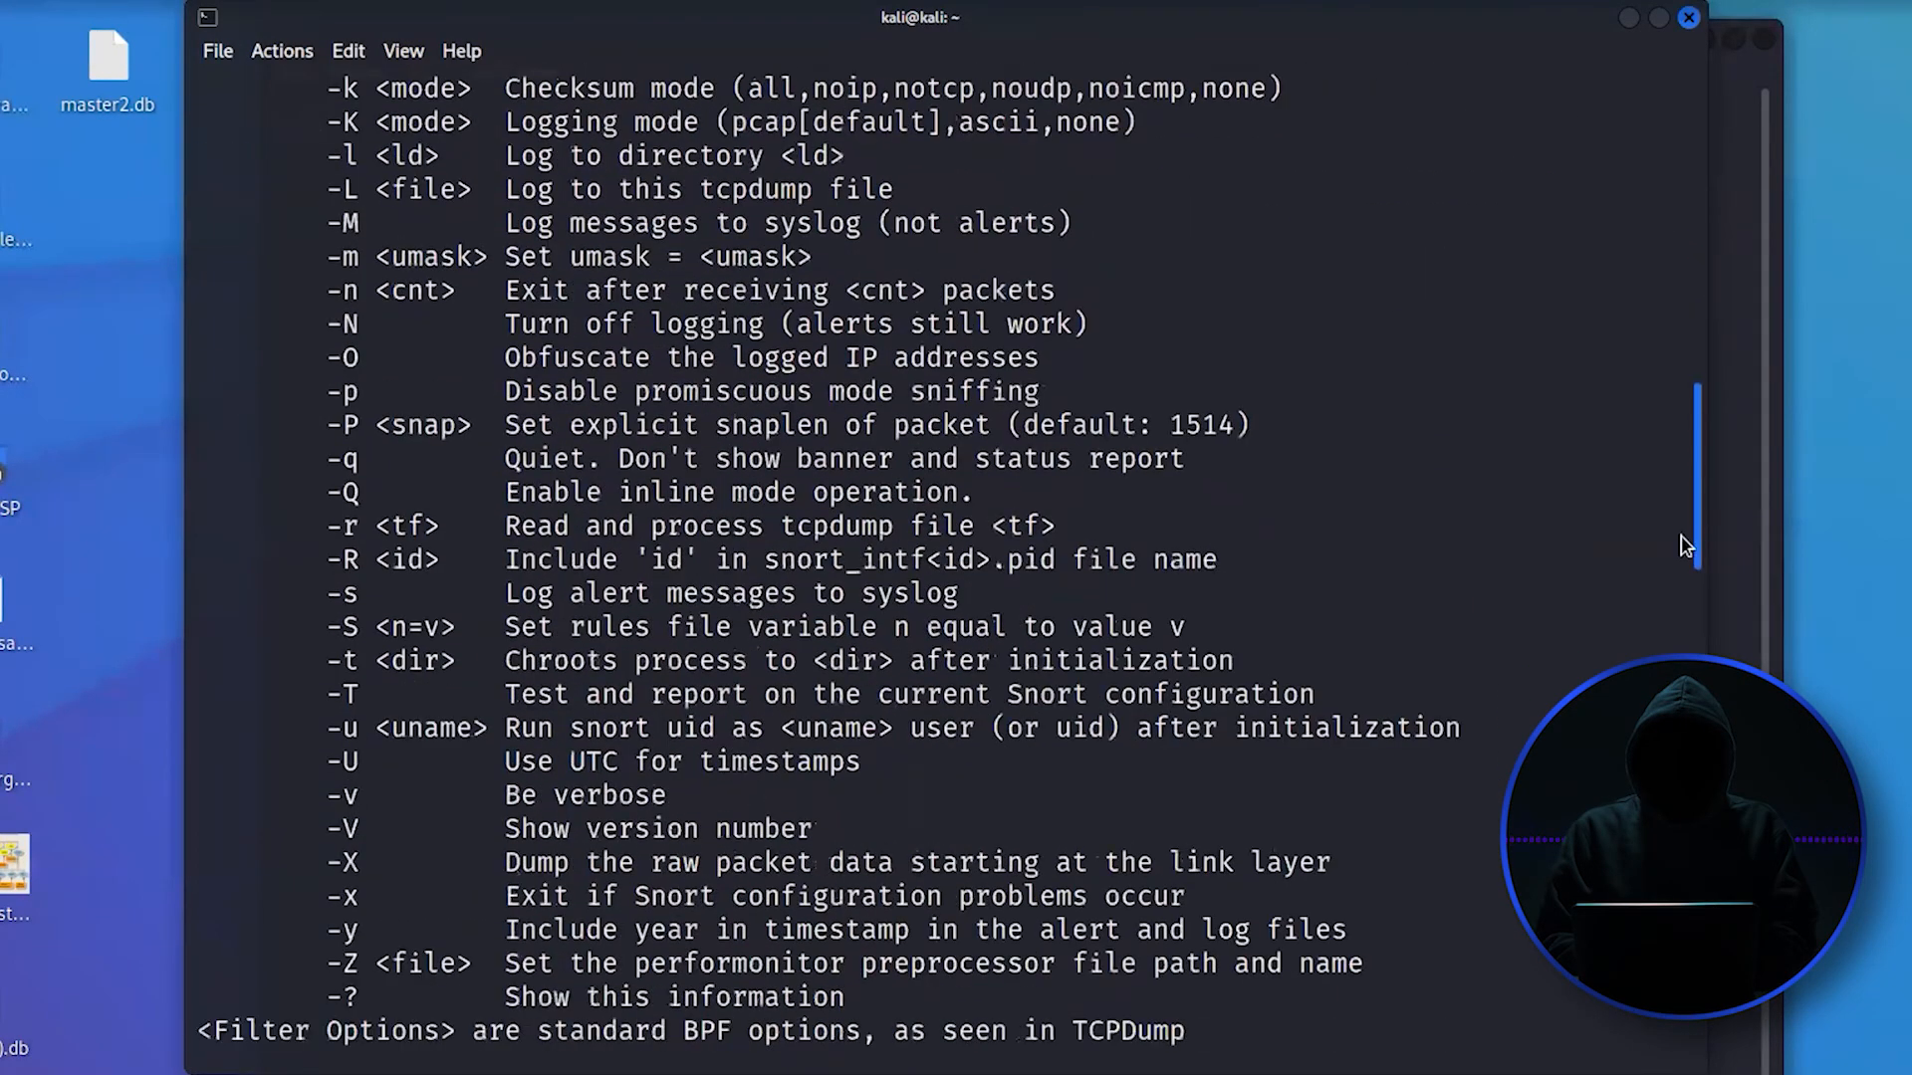
pyautogui.scroll(-3)
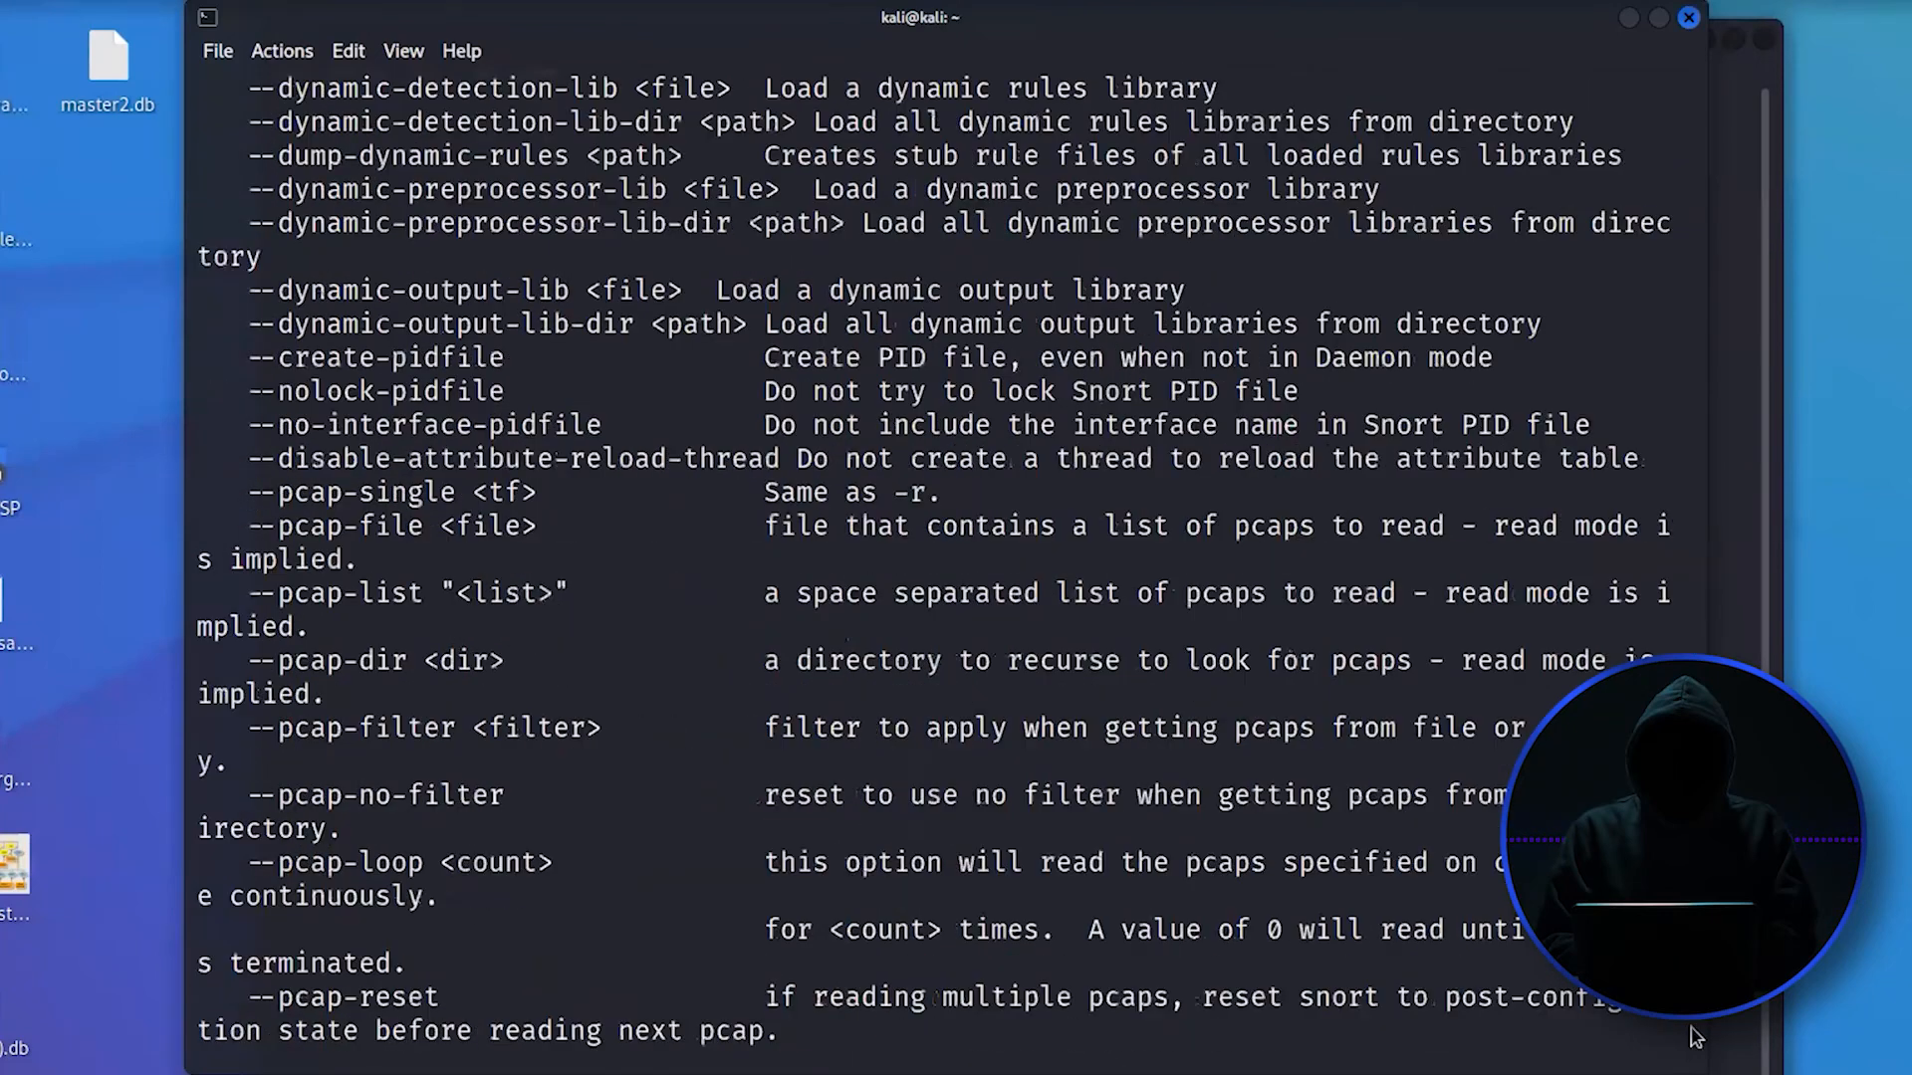
pyautogui.scroll(-3)
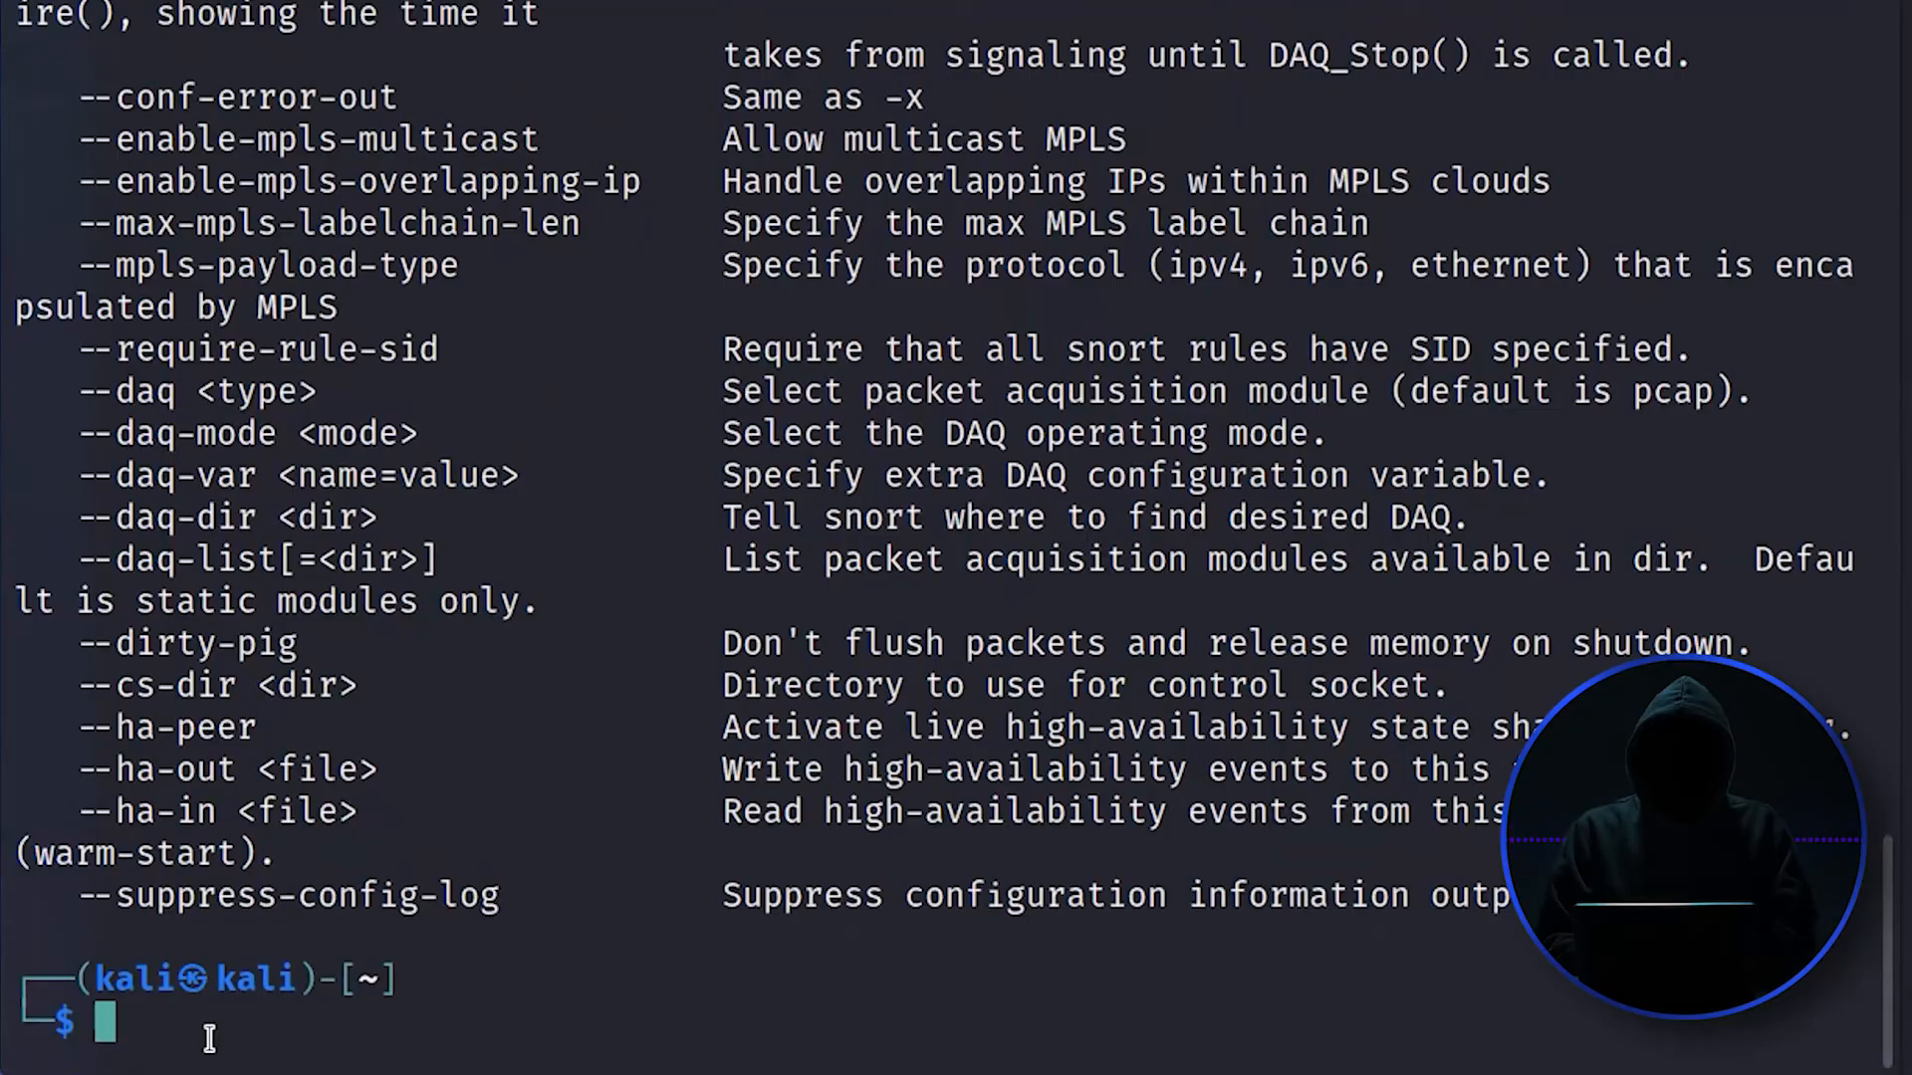
# Step: Run 'snort -vde -c /etc/snort/snort.conf', which fails on a rules-file permission error
pyautogui.write('sn')
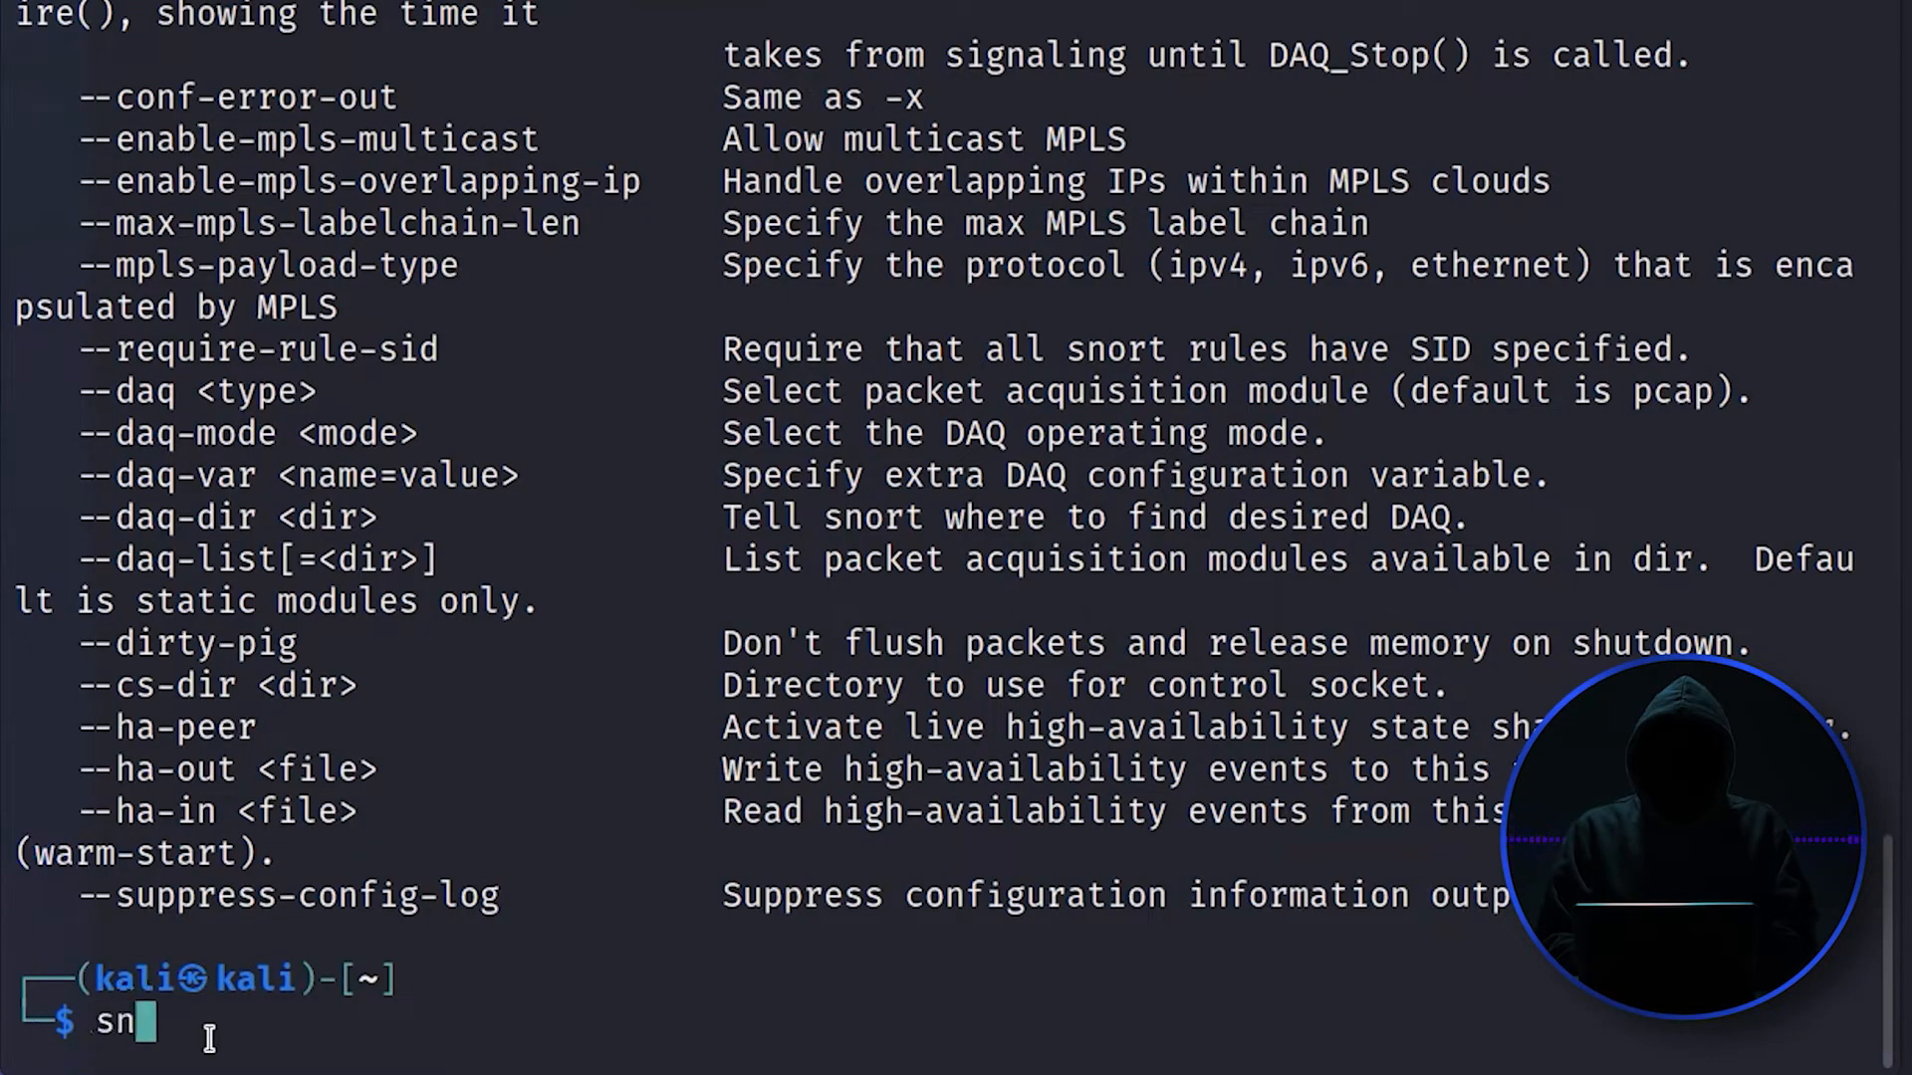
pyautogui.write('ort -')
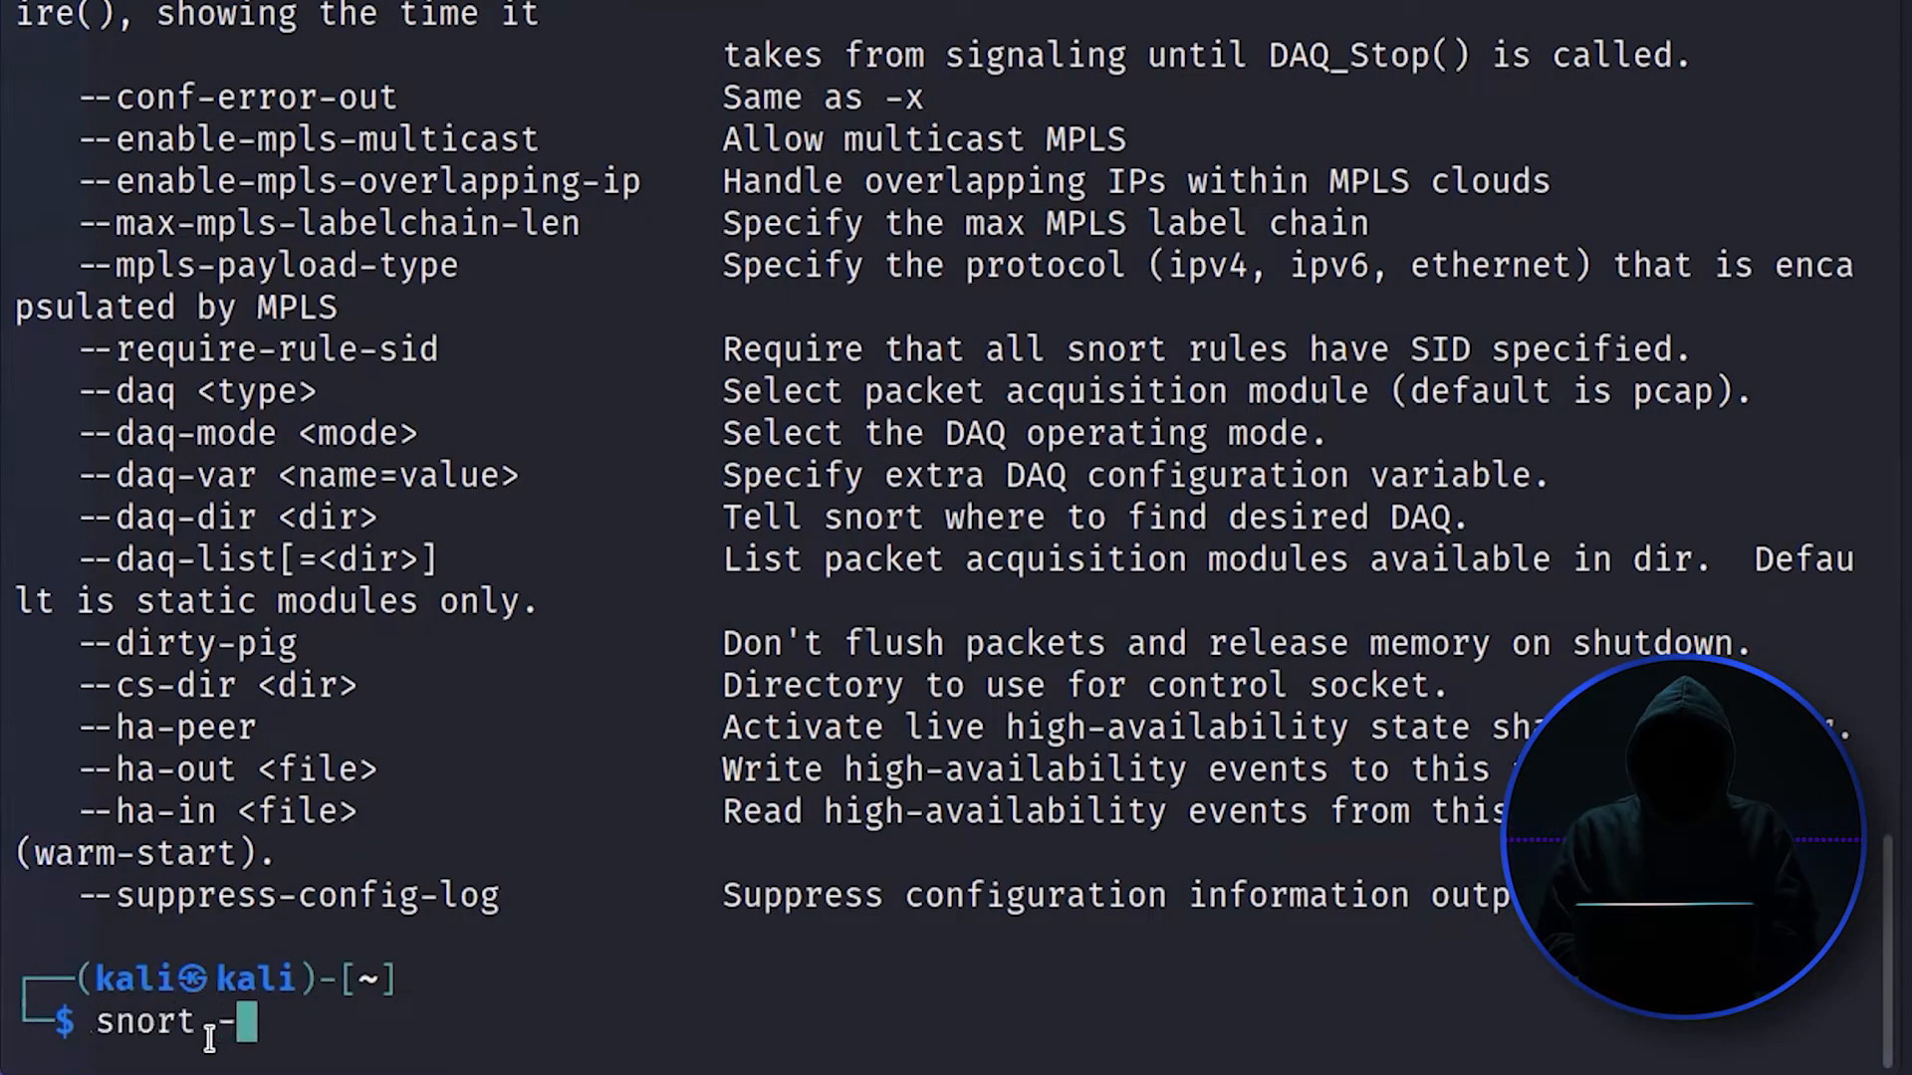
pyautogui.write('vde')
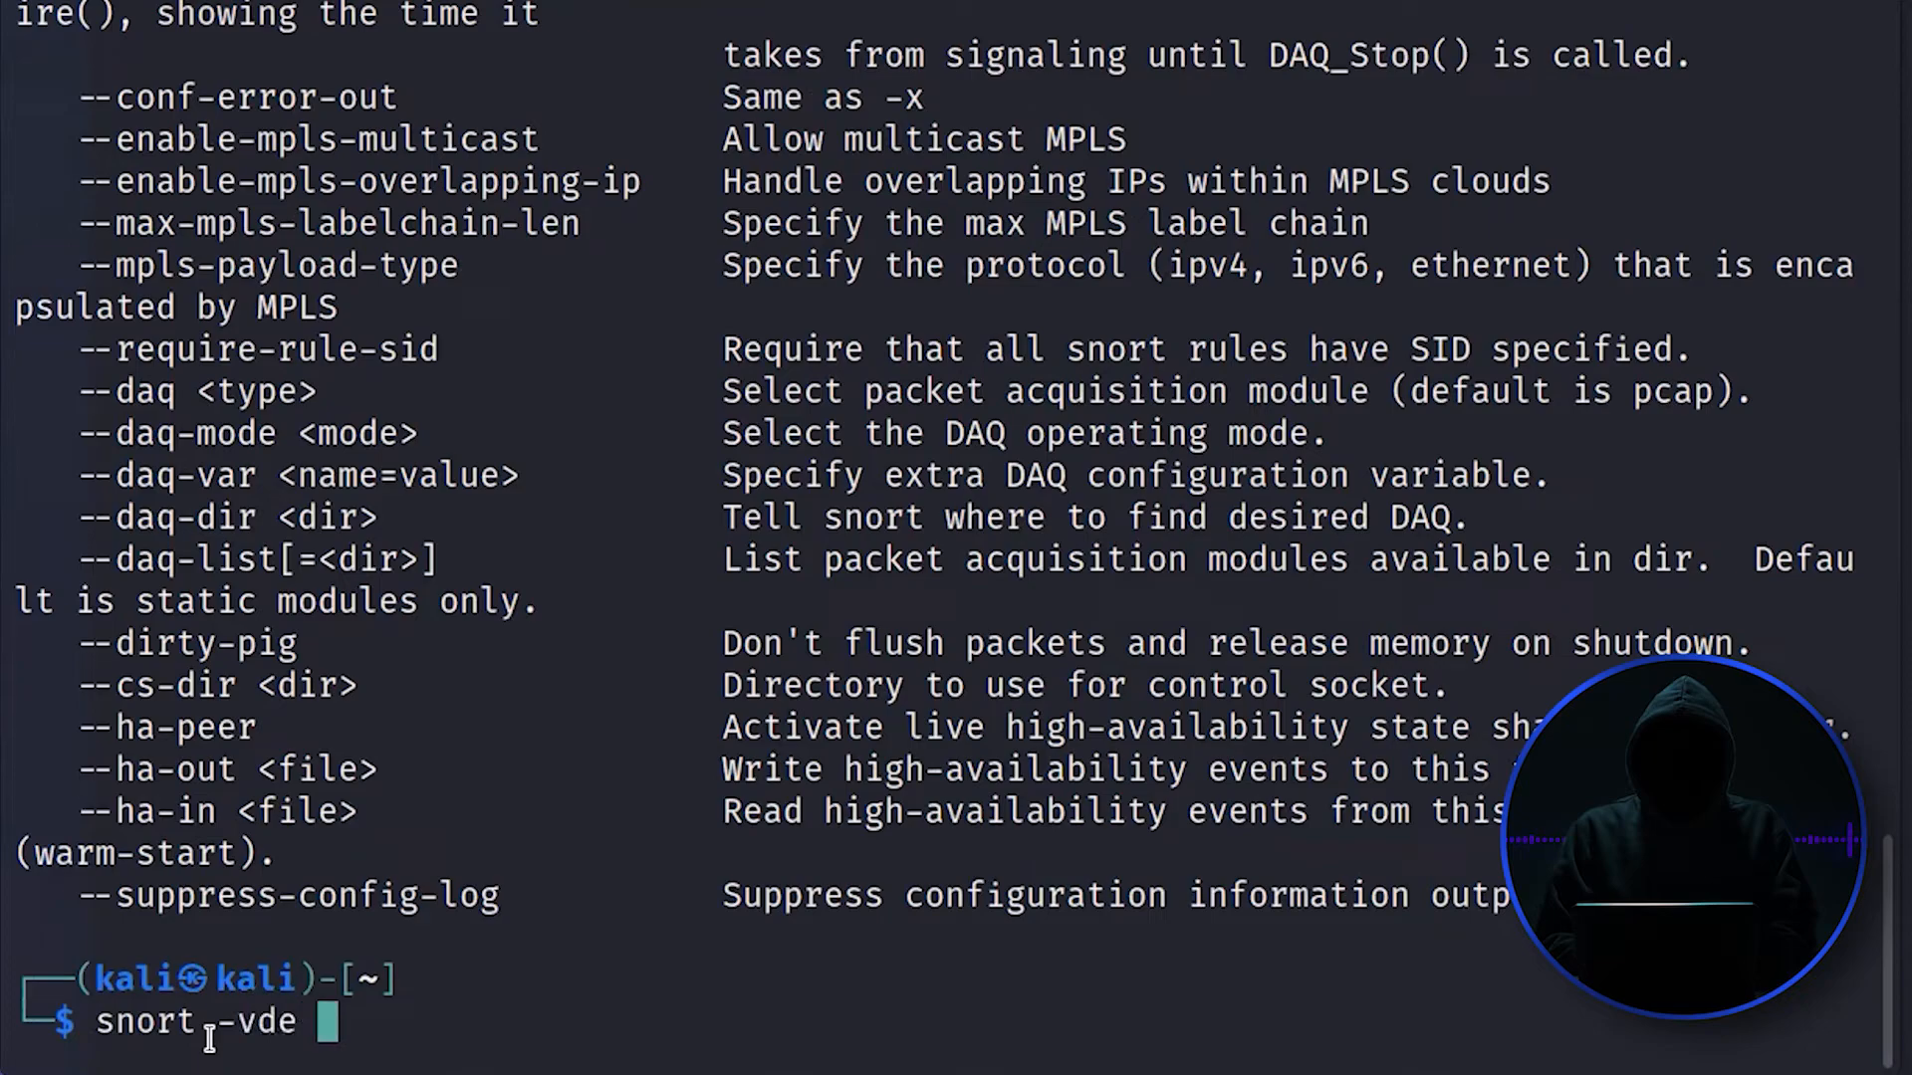
pyautogui.write('-')
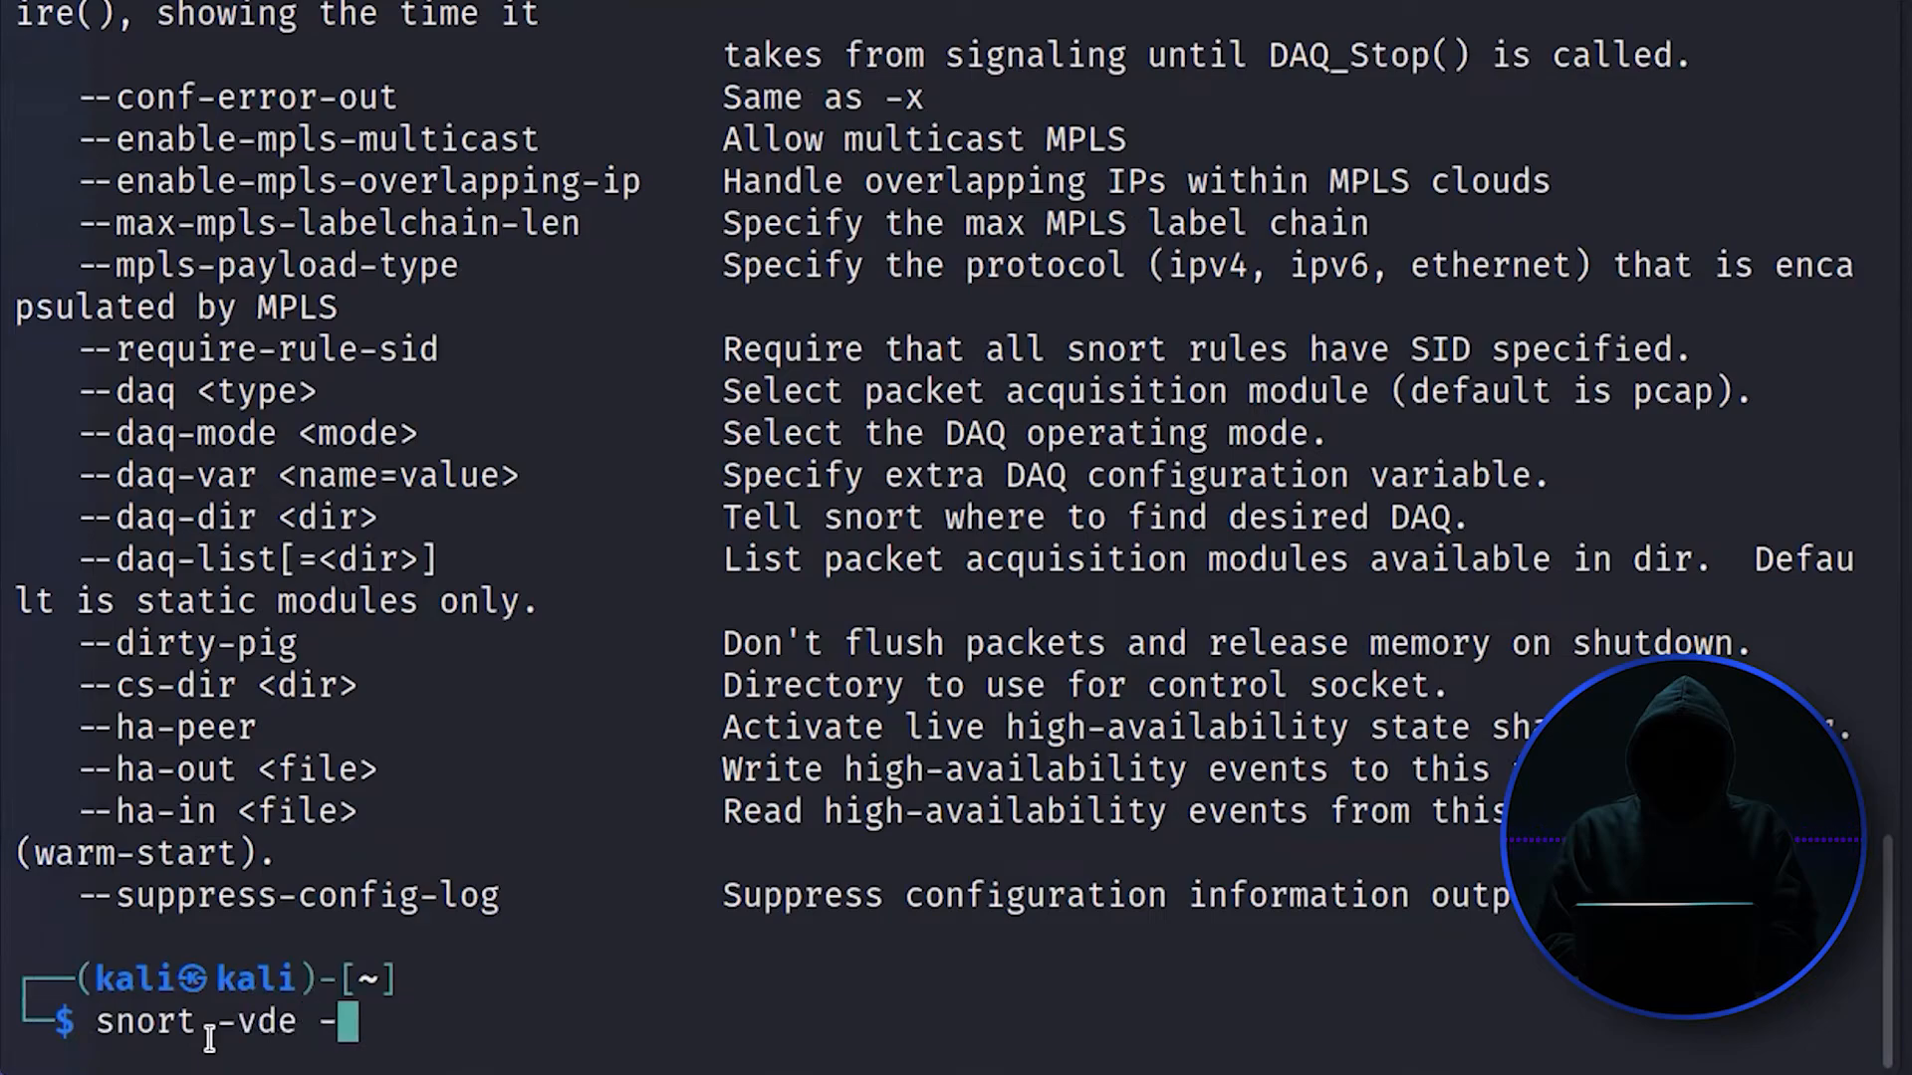
pyautogui.write('c')
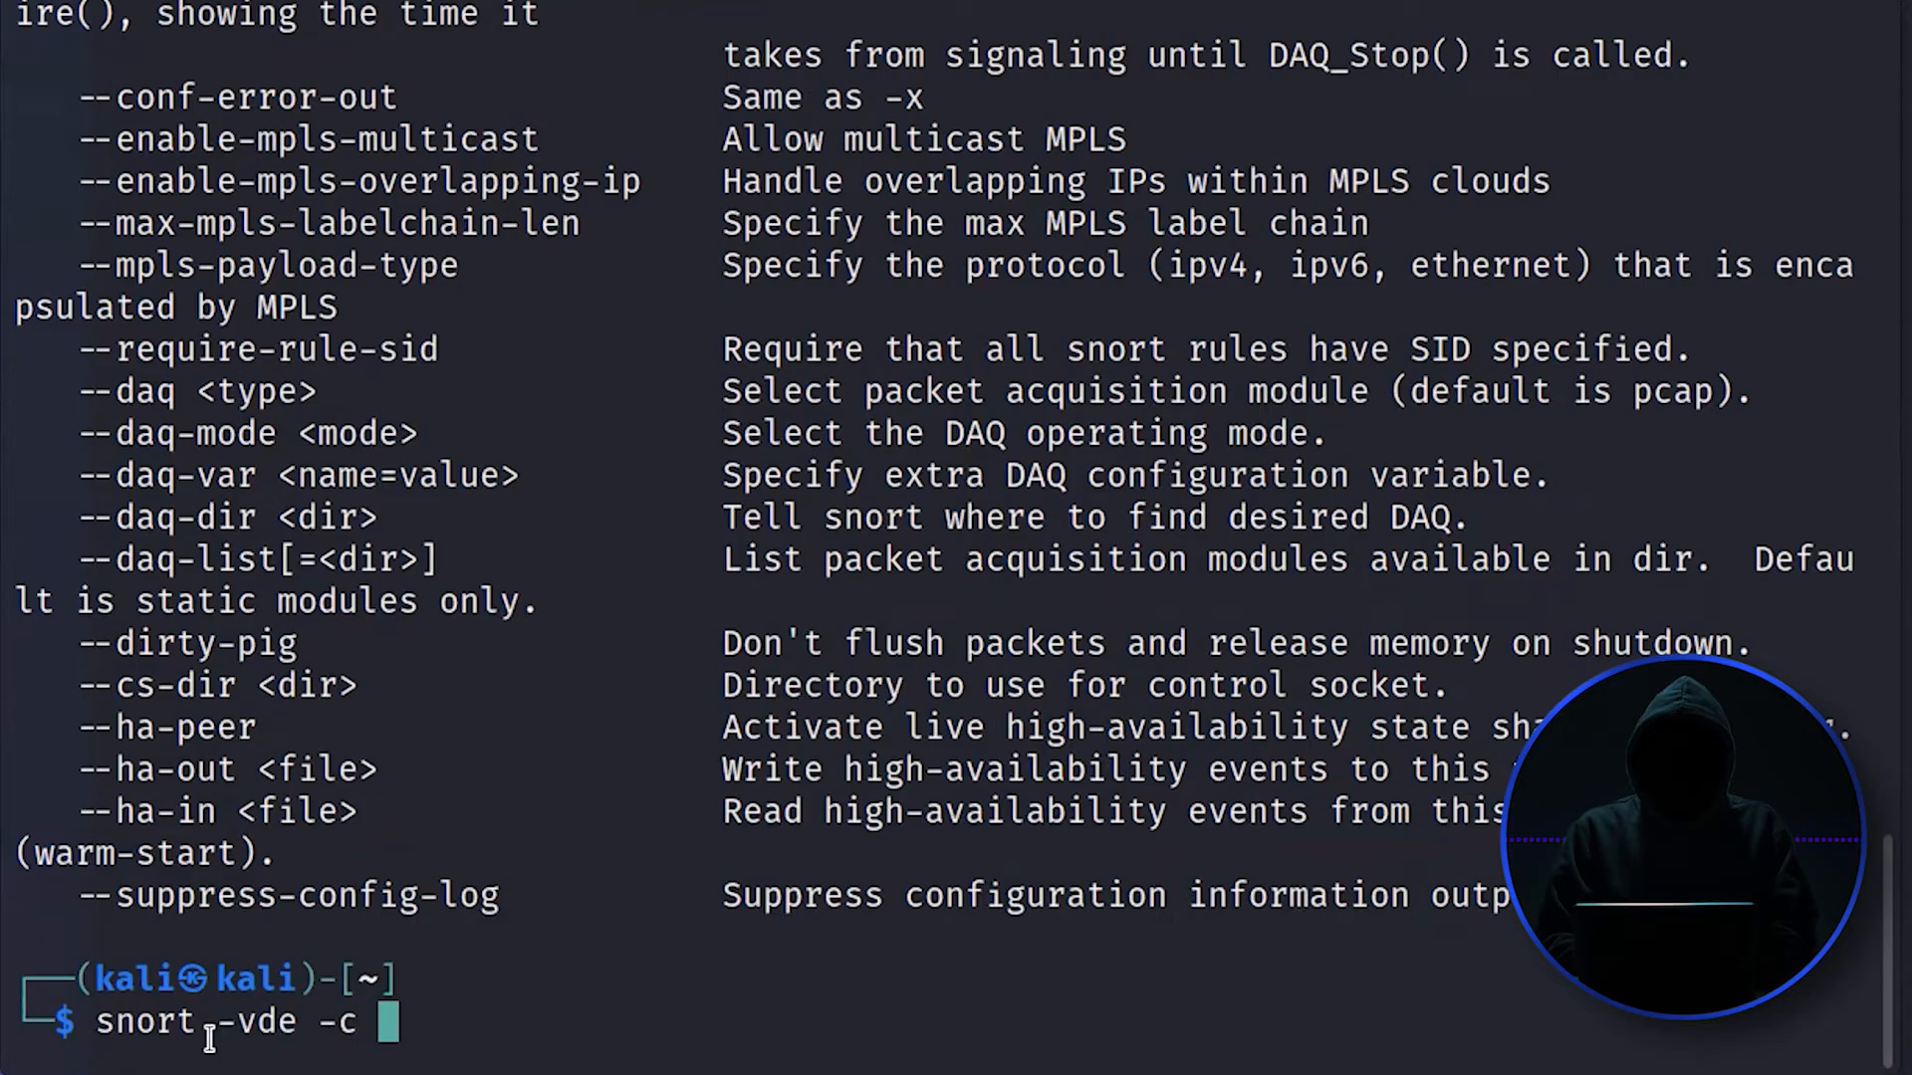
pyautogui.write('/')
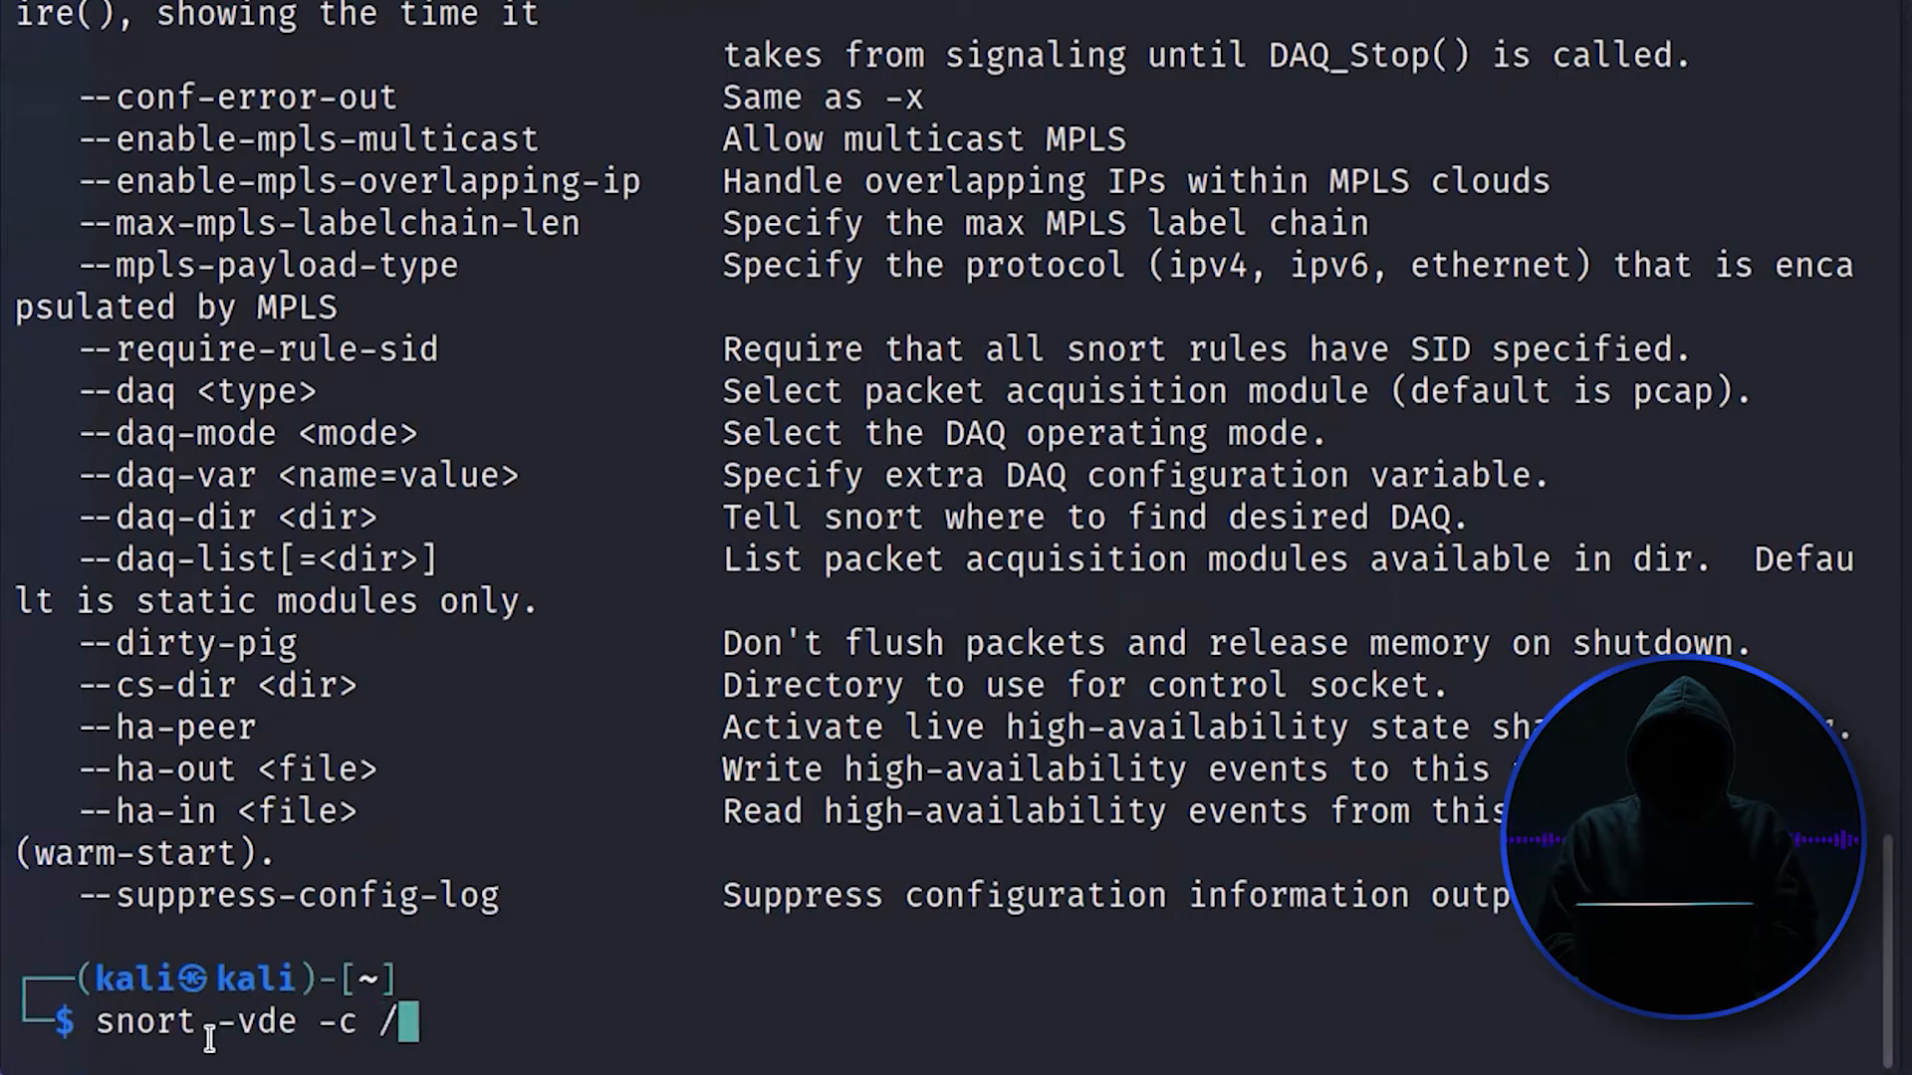
pyautogui.write('e')
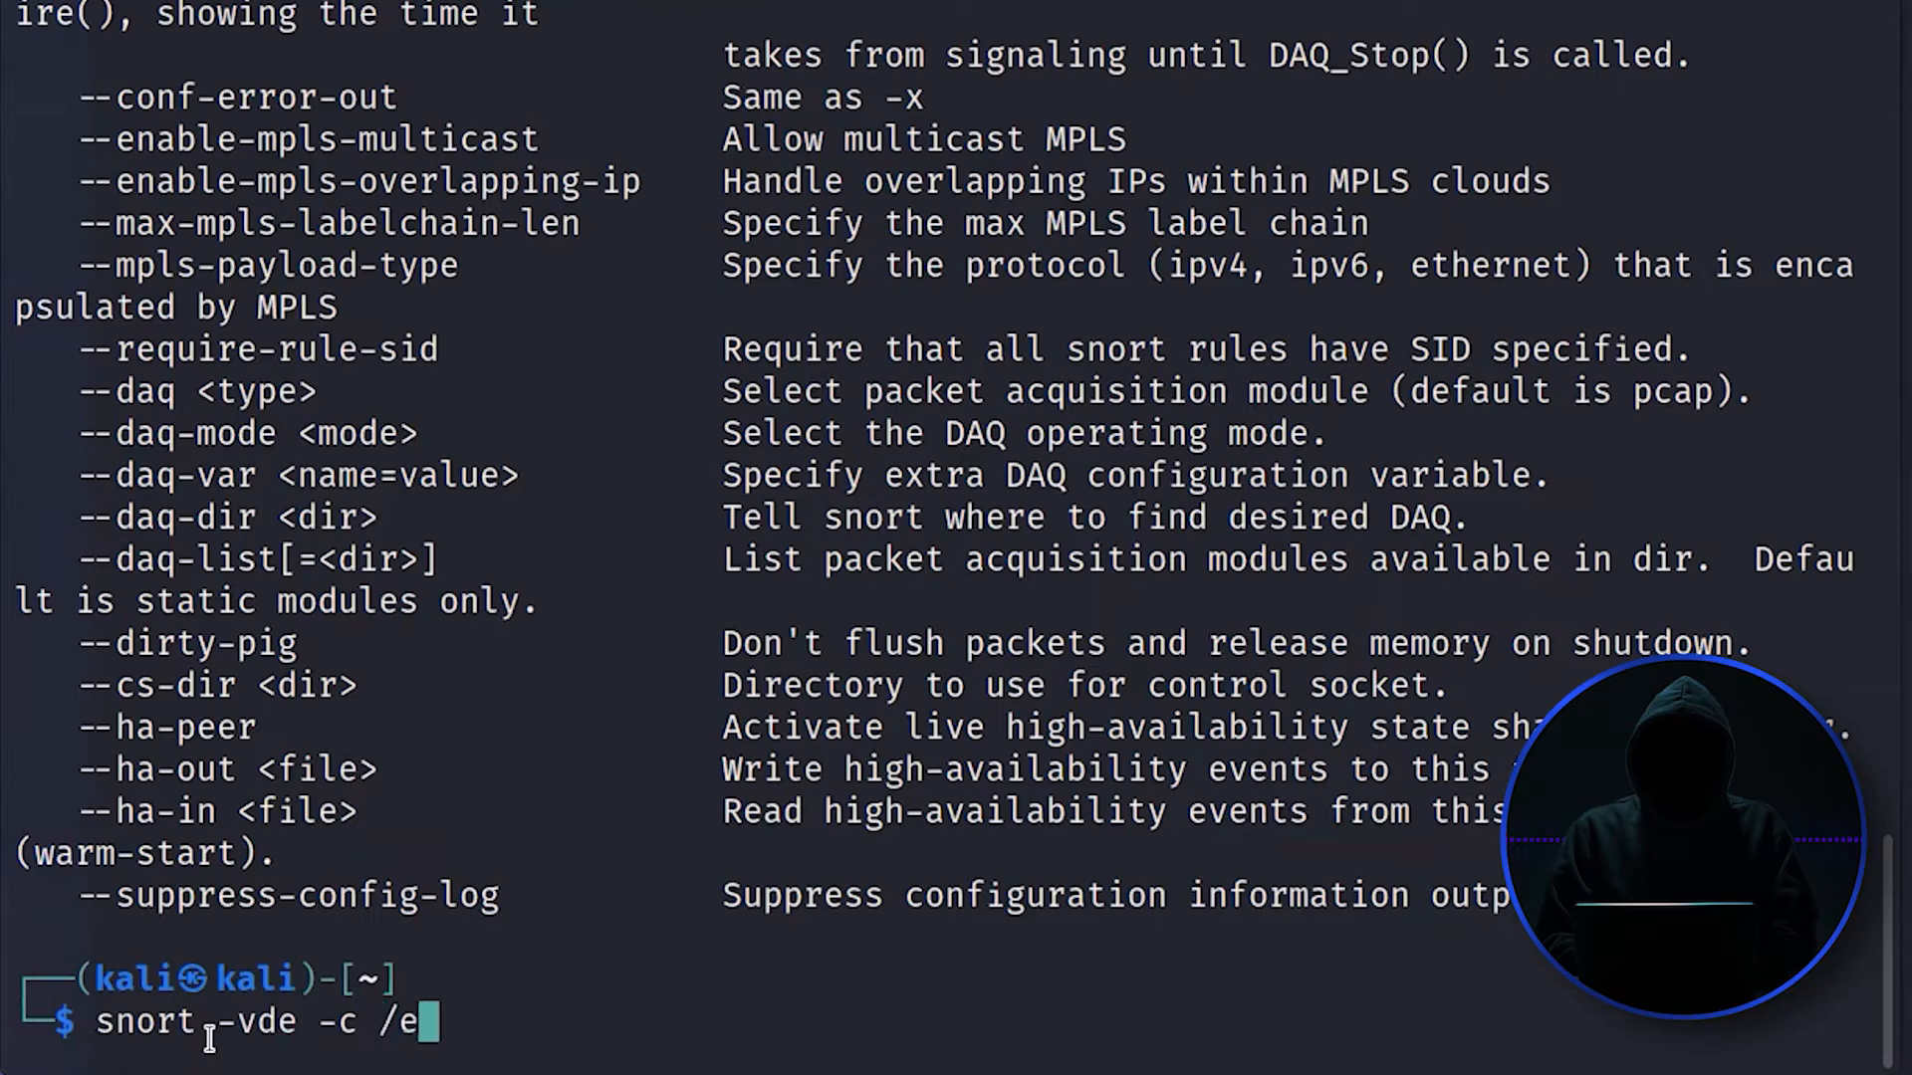
pyautogui.write('tc/')
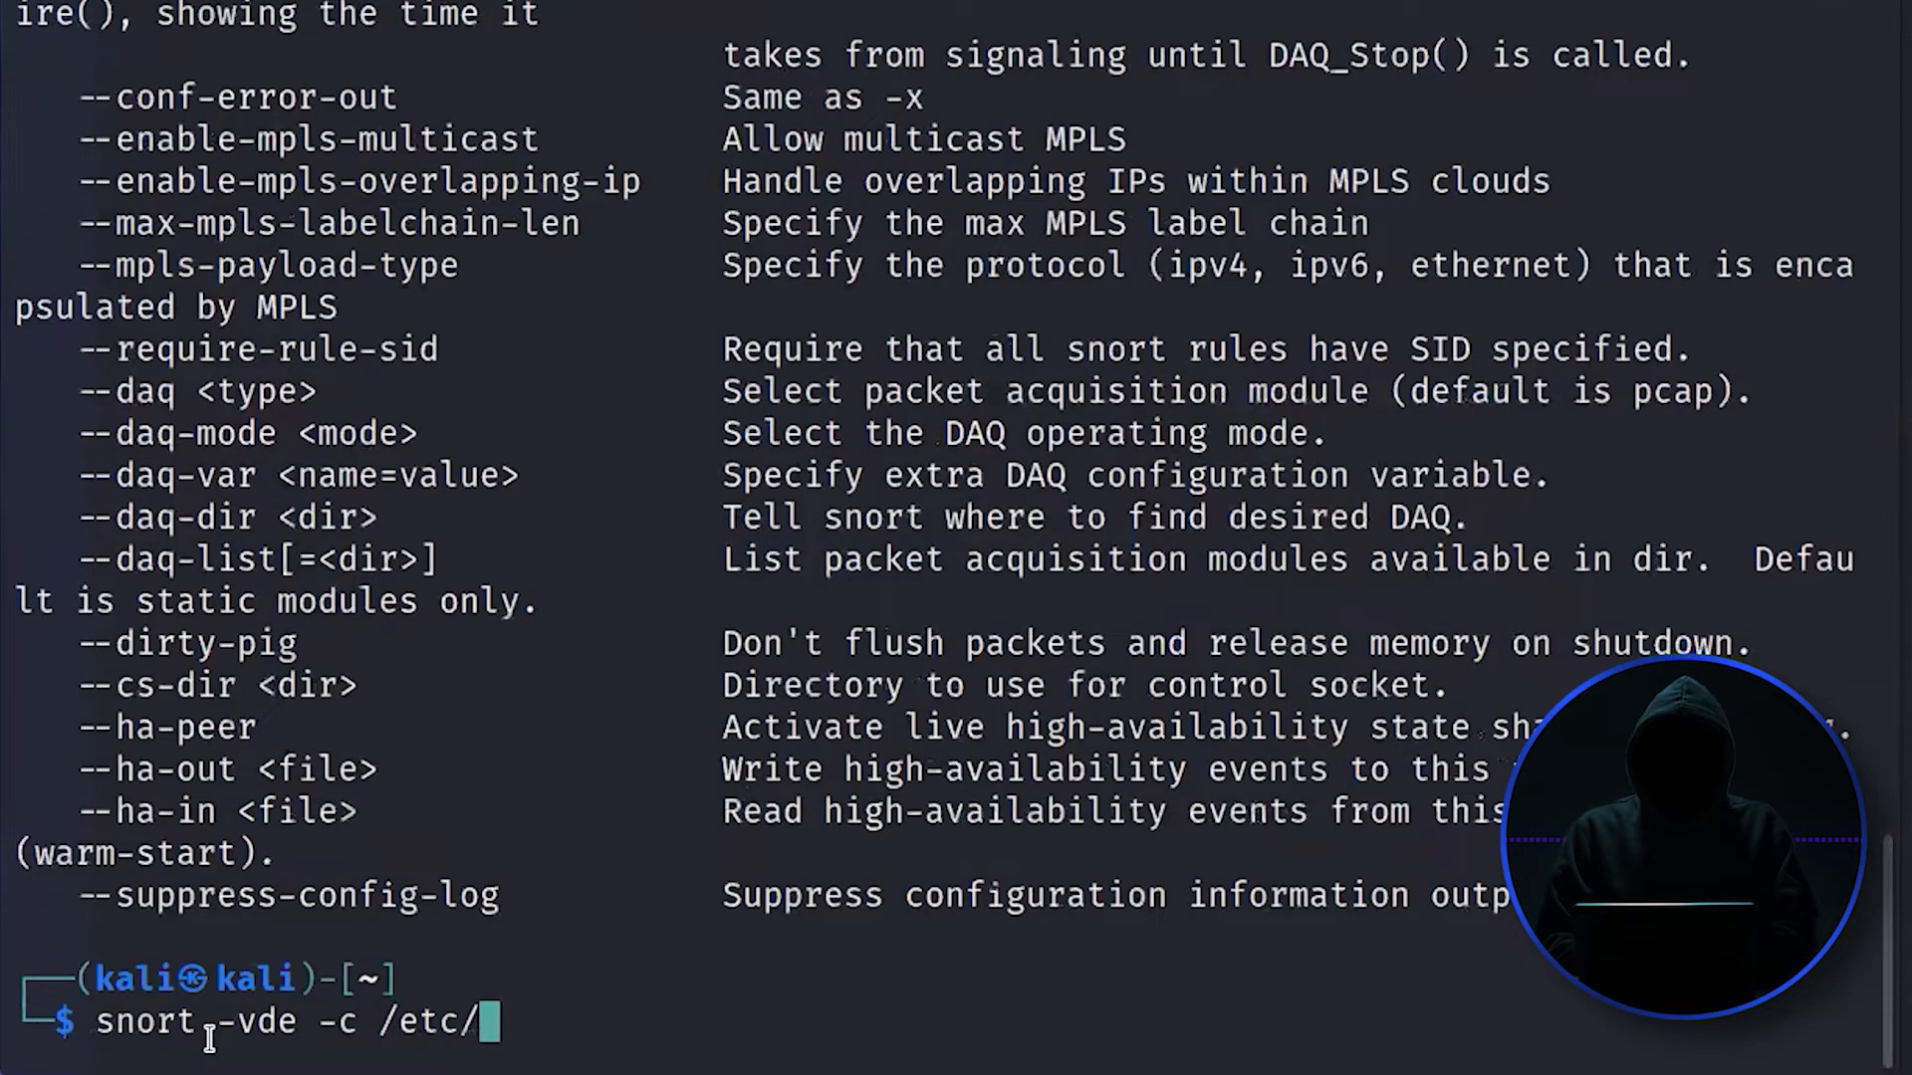
pyautogui.write('snort/')
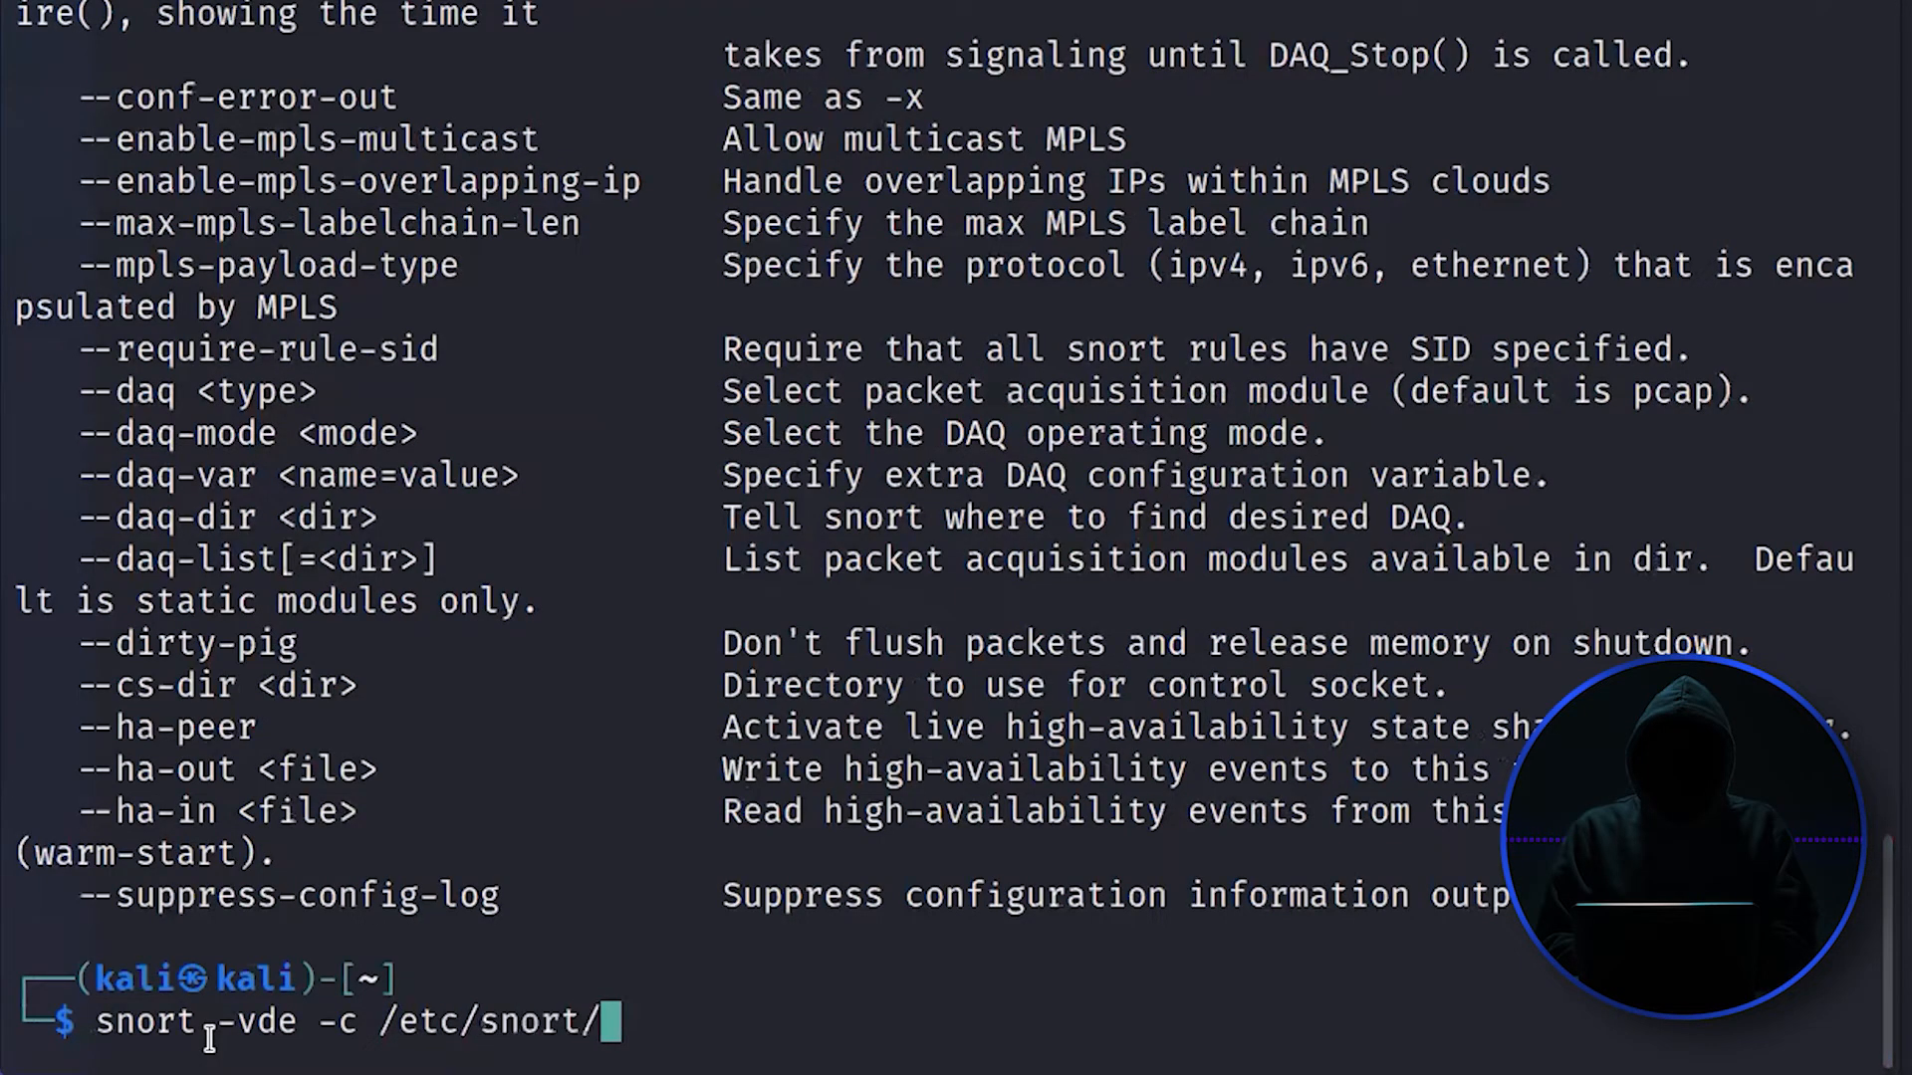
pyautogui.write('sno')
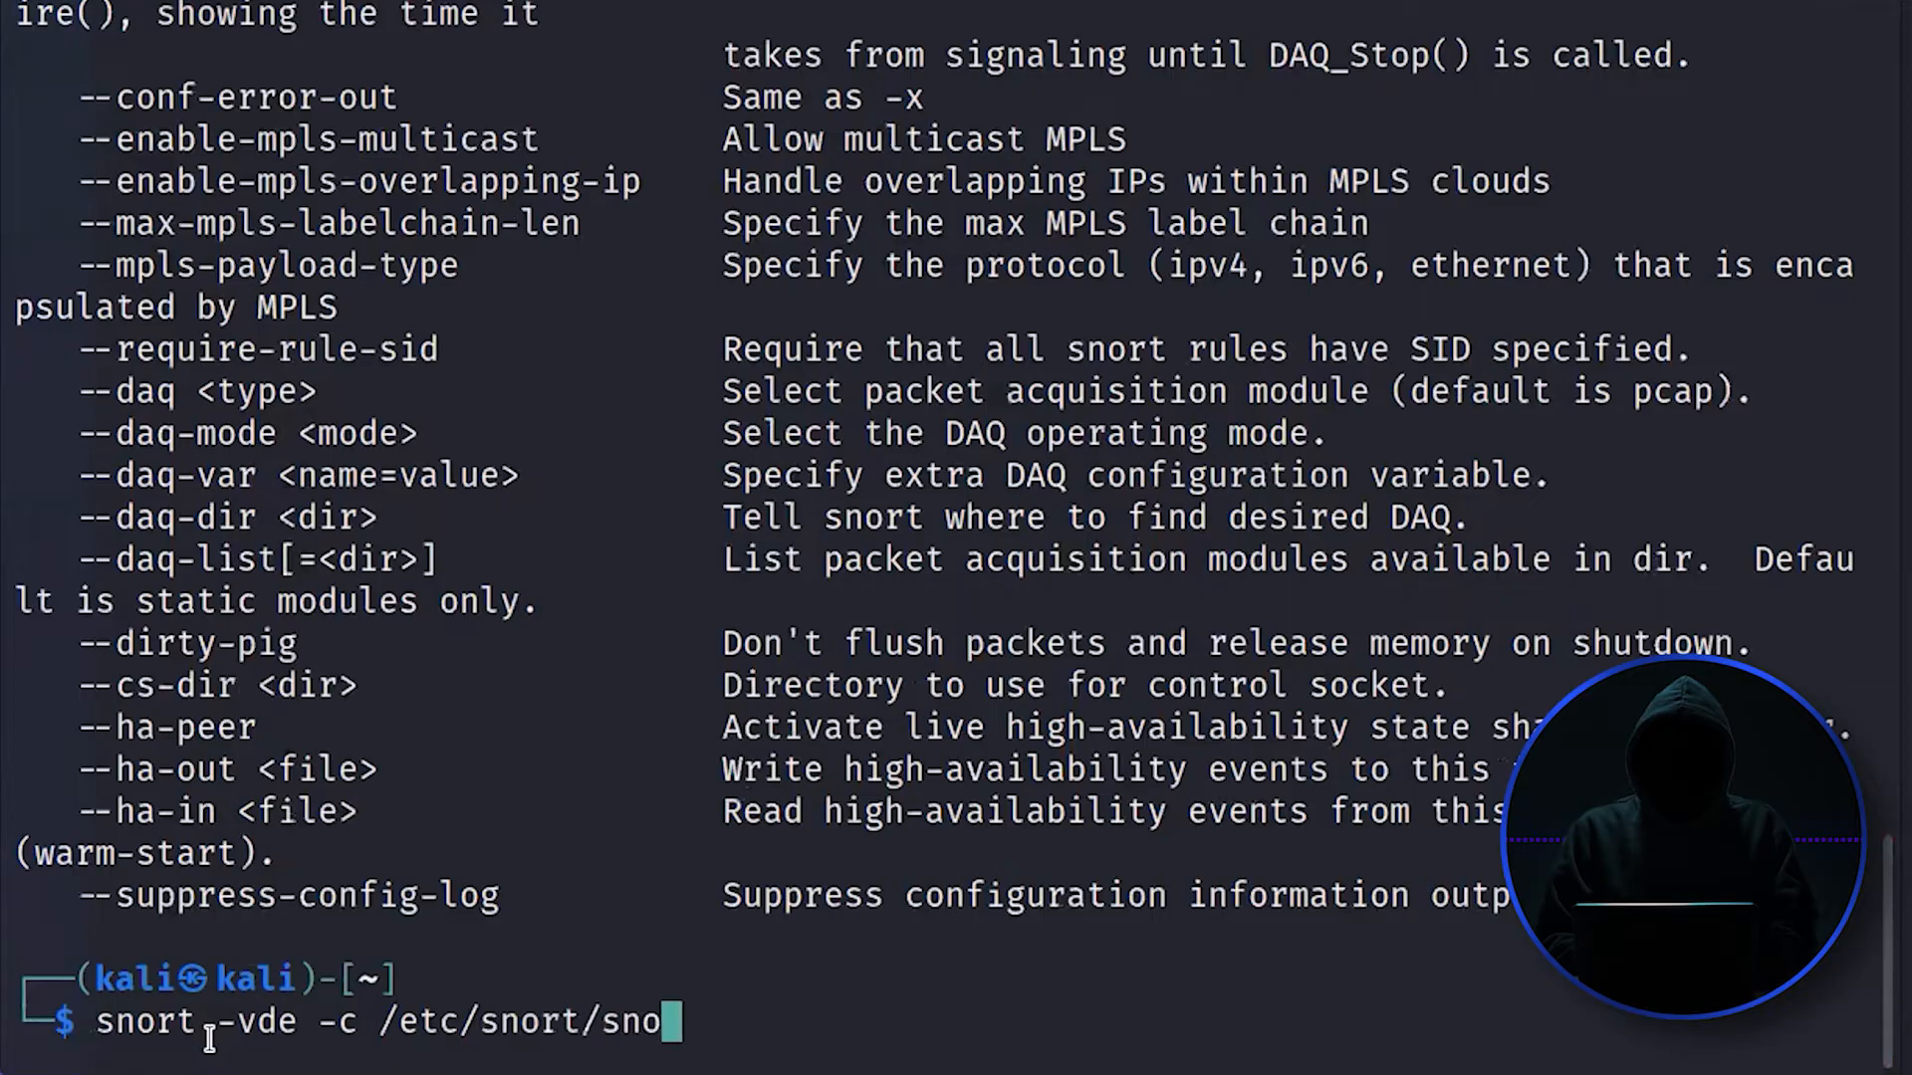
pyautogui.write('rt.conf')
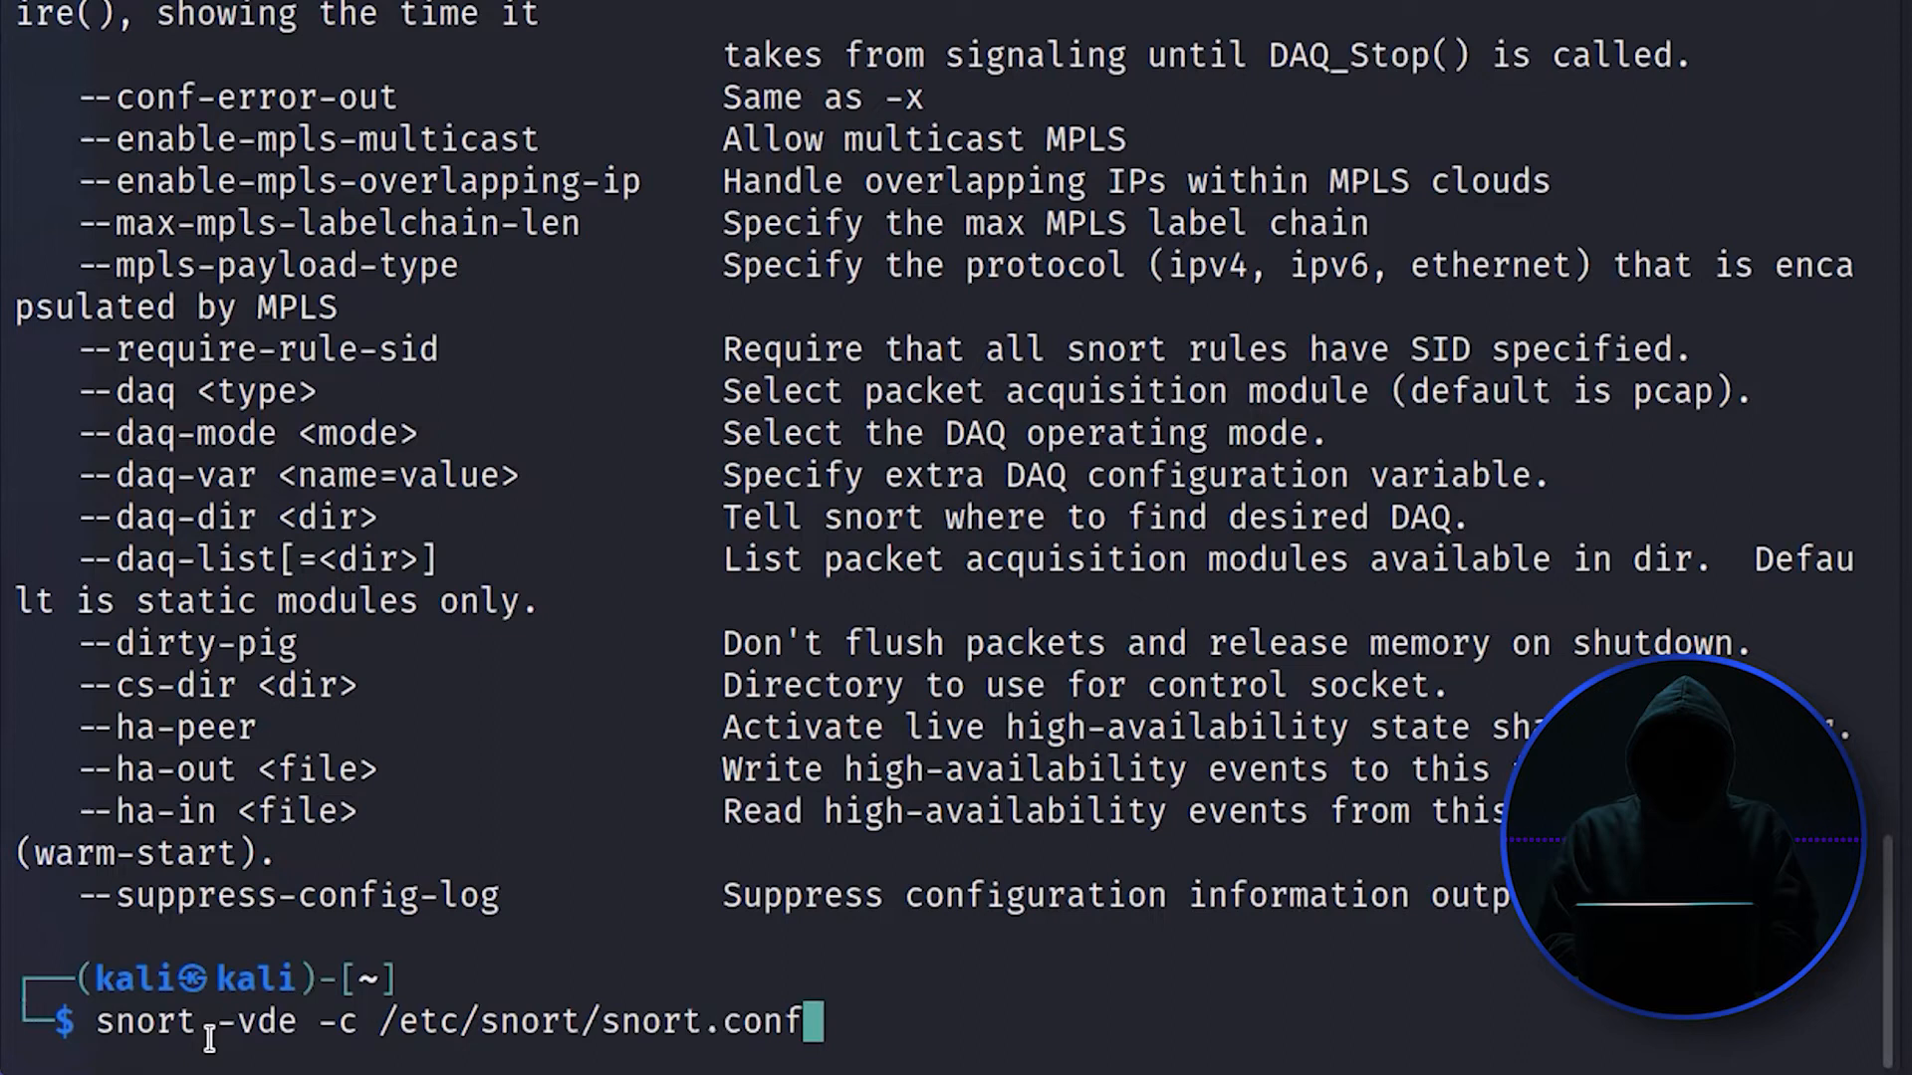
pyautogui.press('Return')
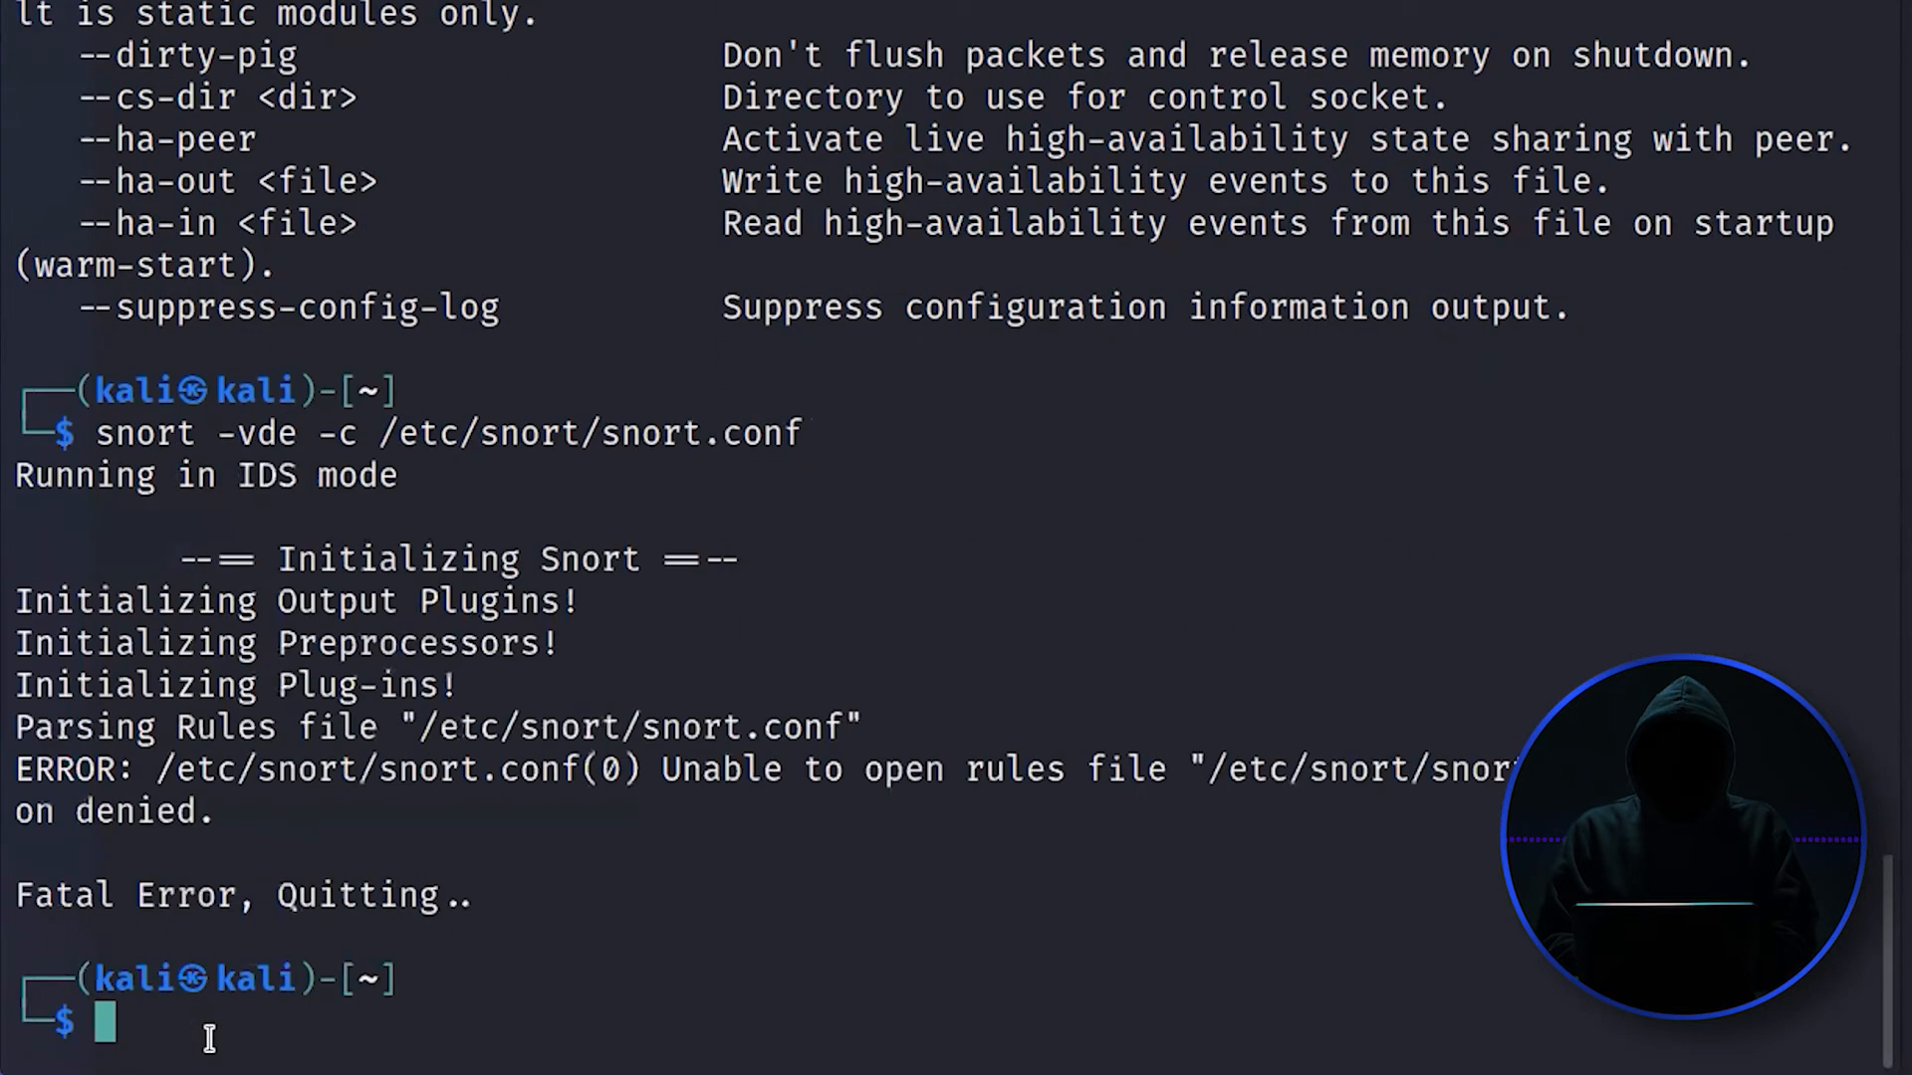
pyautogui.moveTo(597, 756)
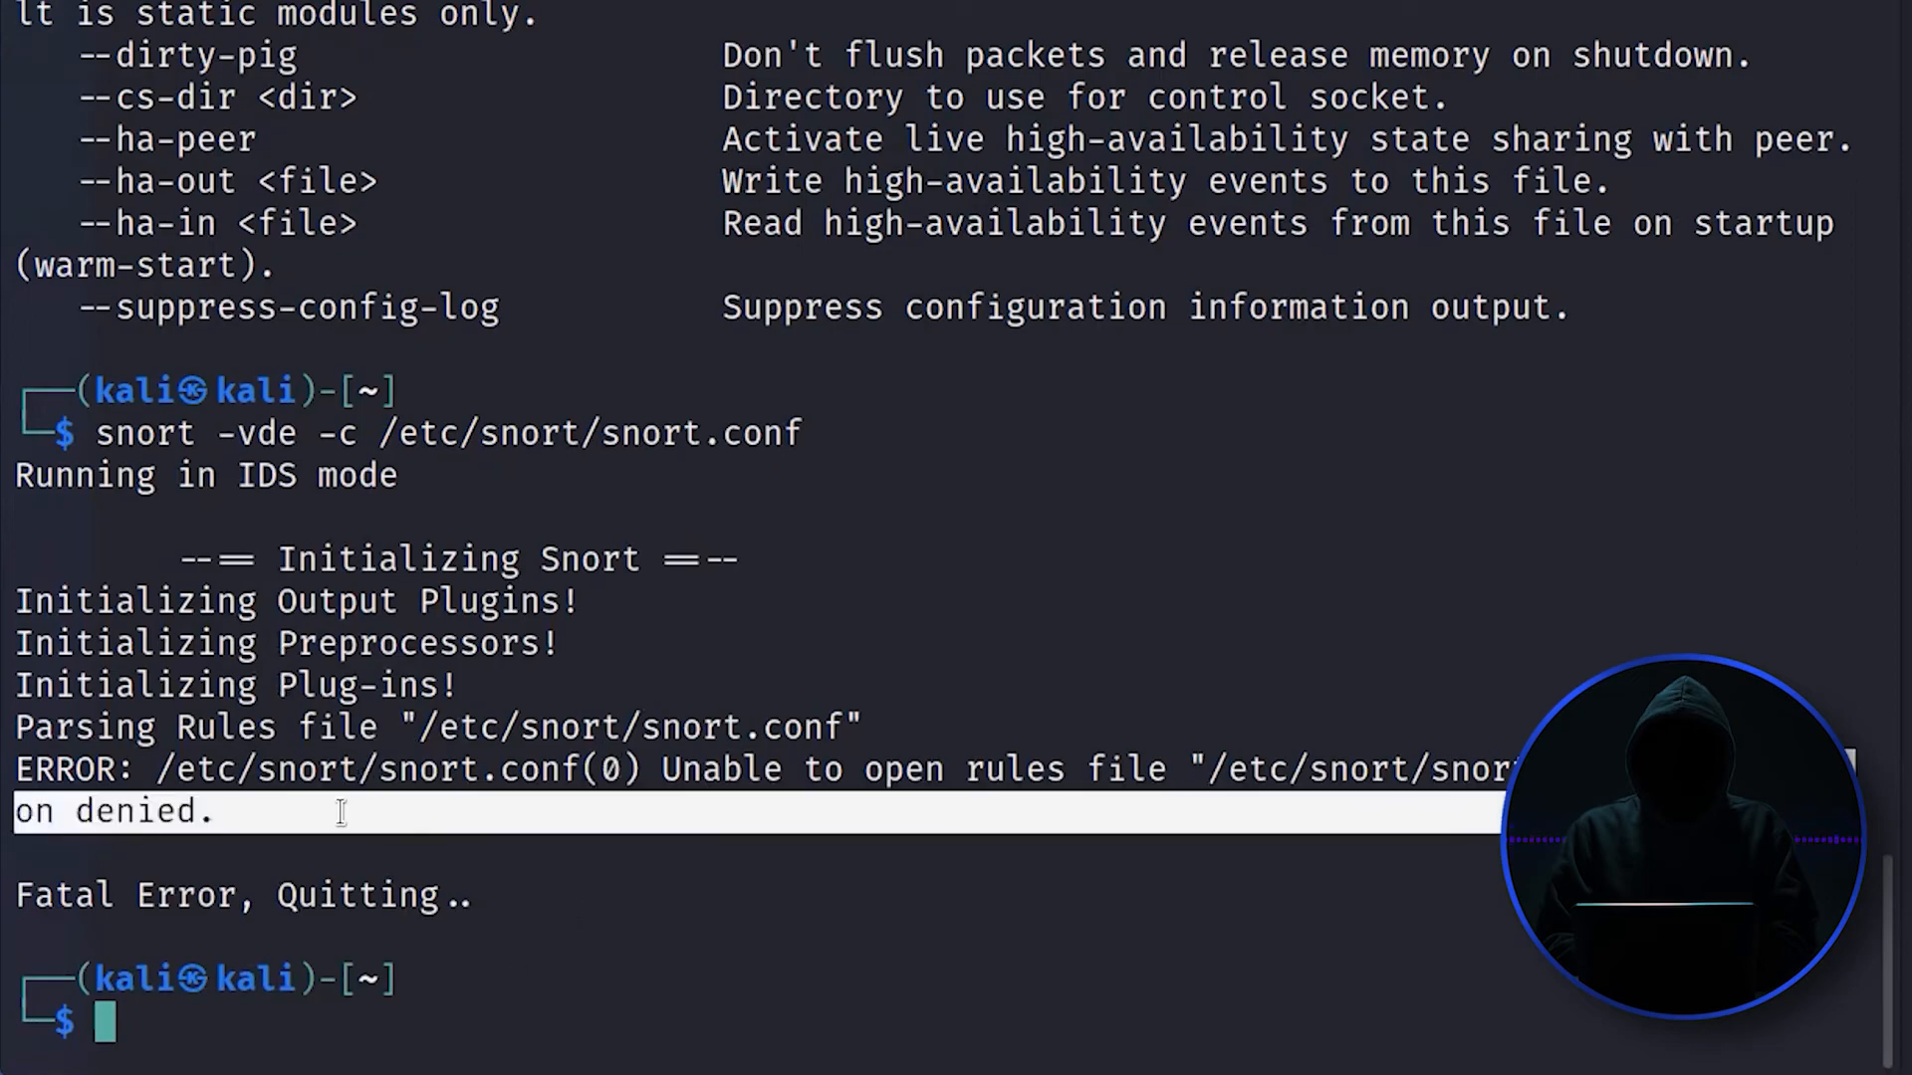
# Step: Recall 'snort -vde -c /etc/snort/snort.conf' onto the prompt without running it
pyautogui.write('snort -vde -c /etc/snort/snort.conf')
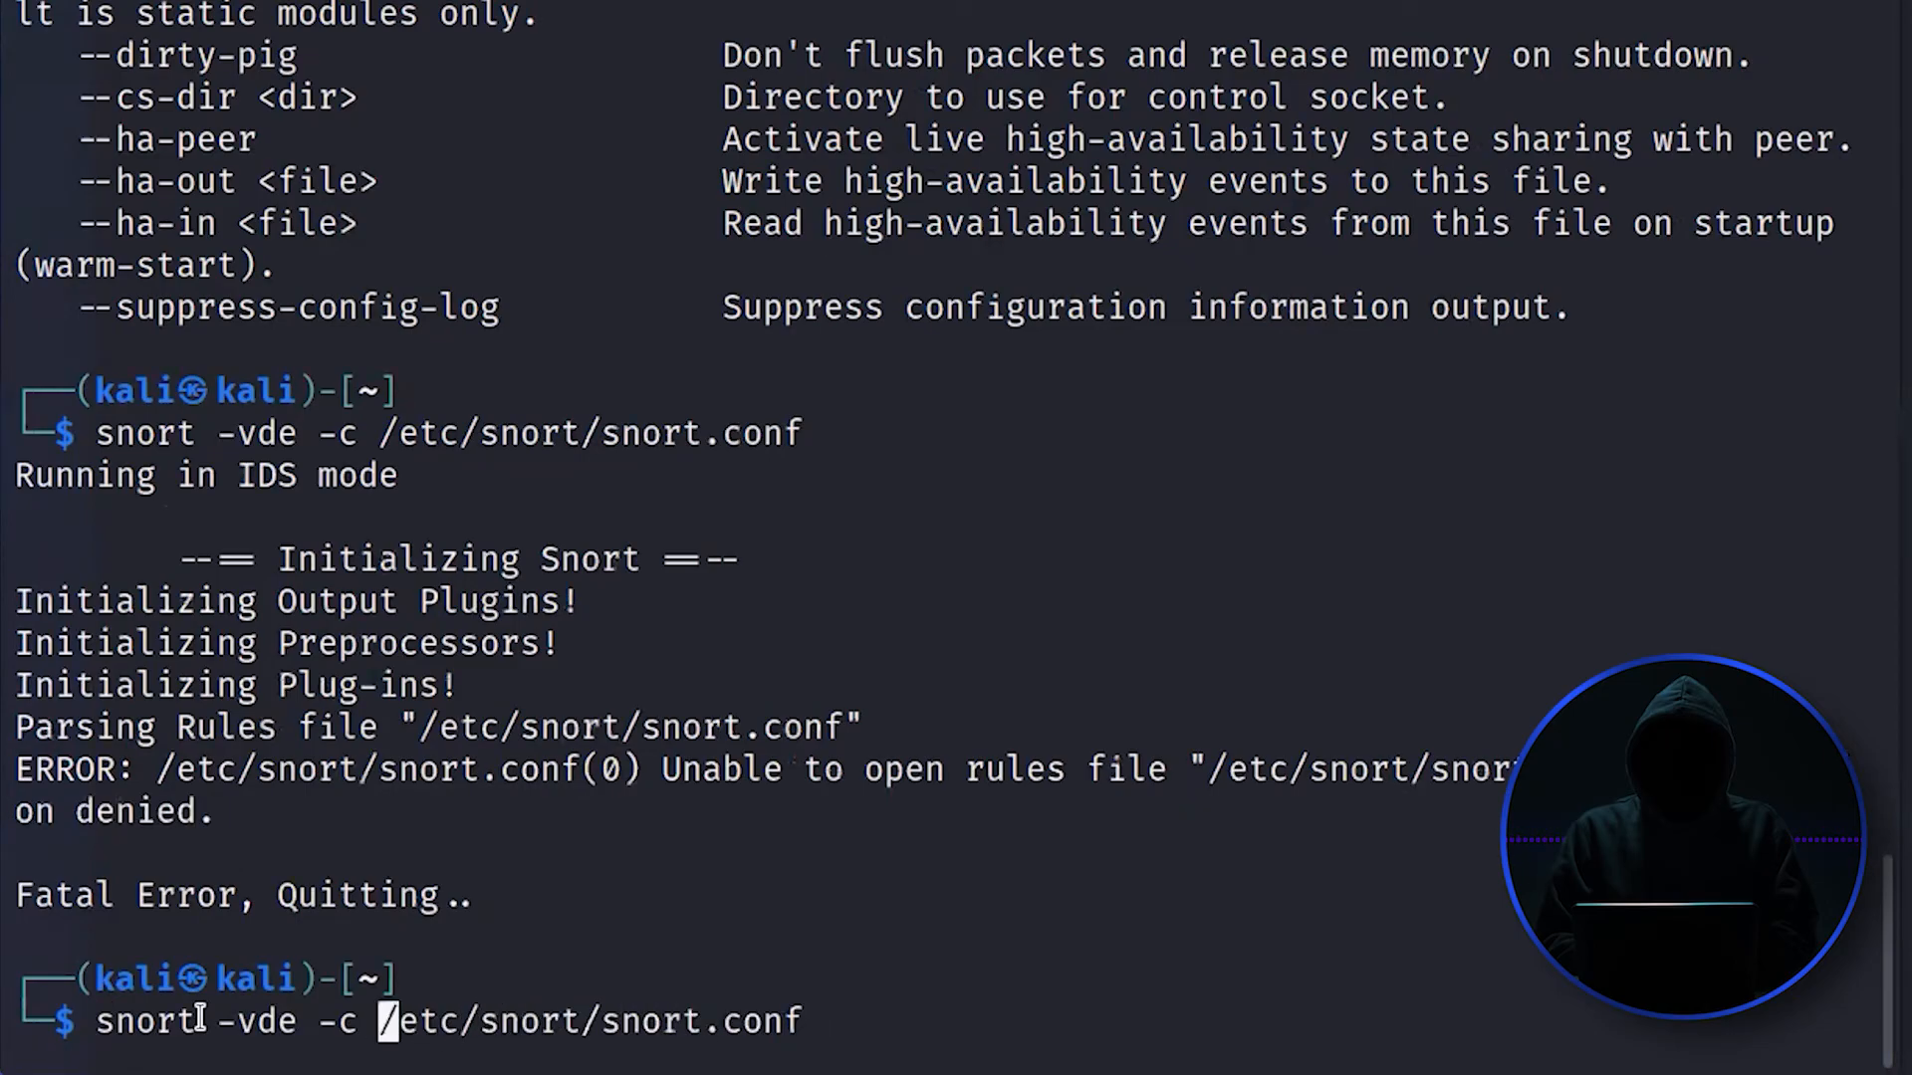
# Step: Prefix the recalled snort command with sudo and run it
pyautogui.write('sudo')
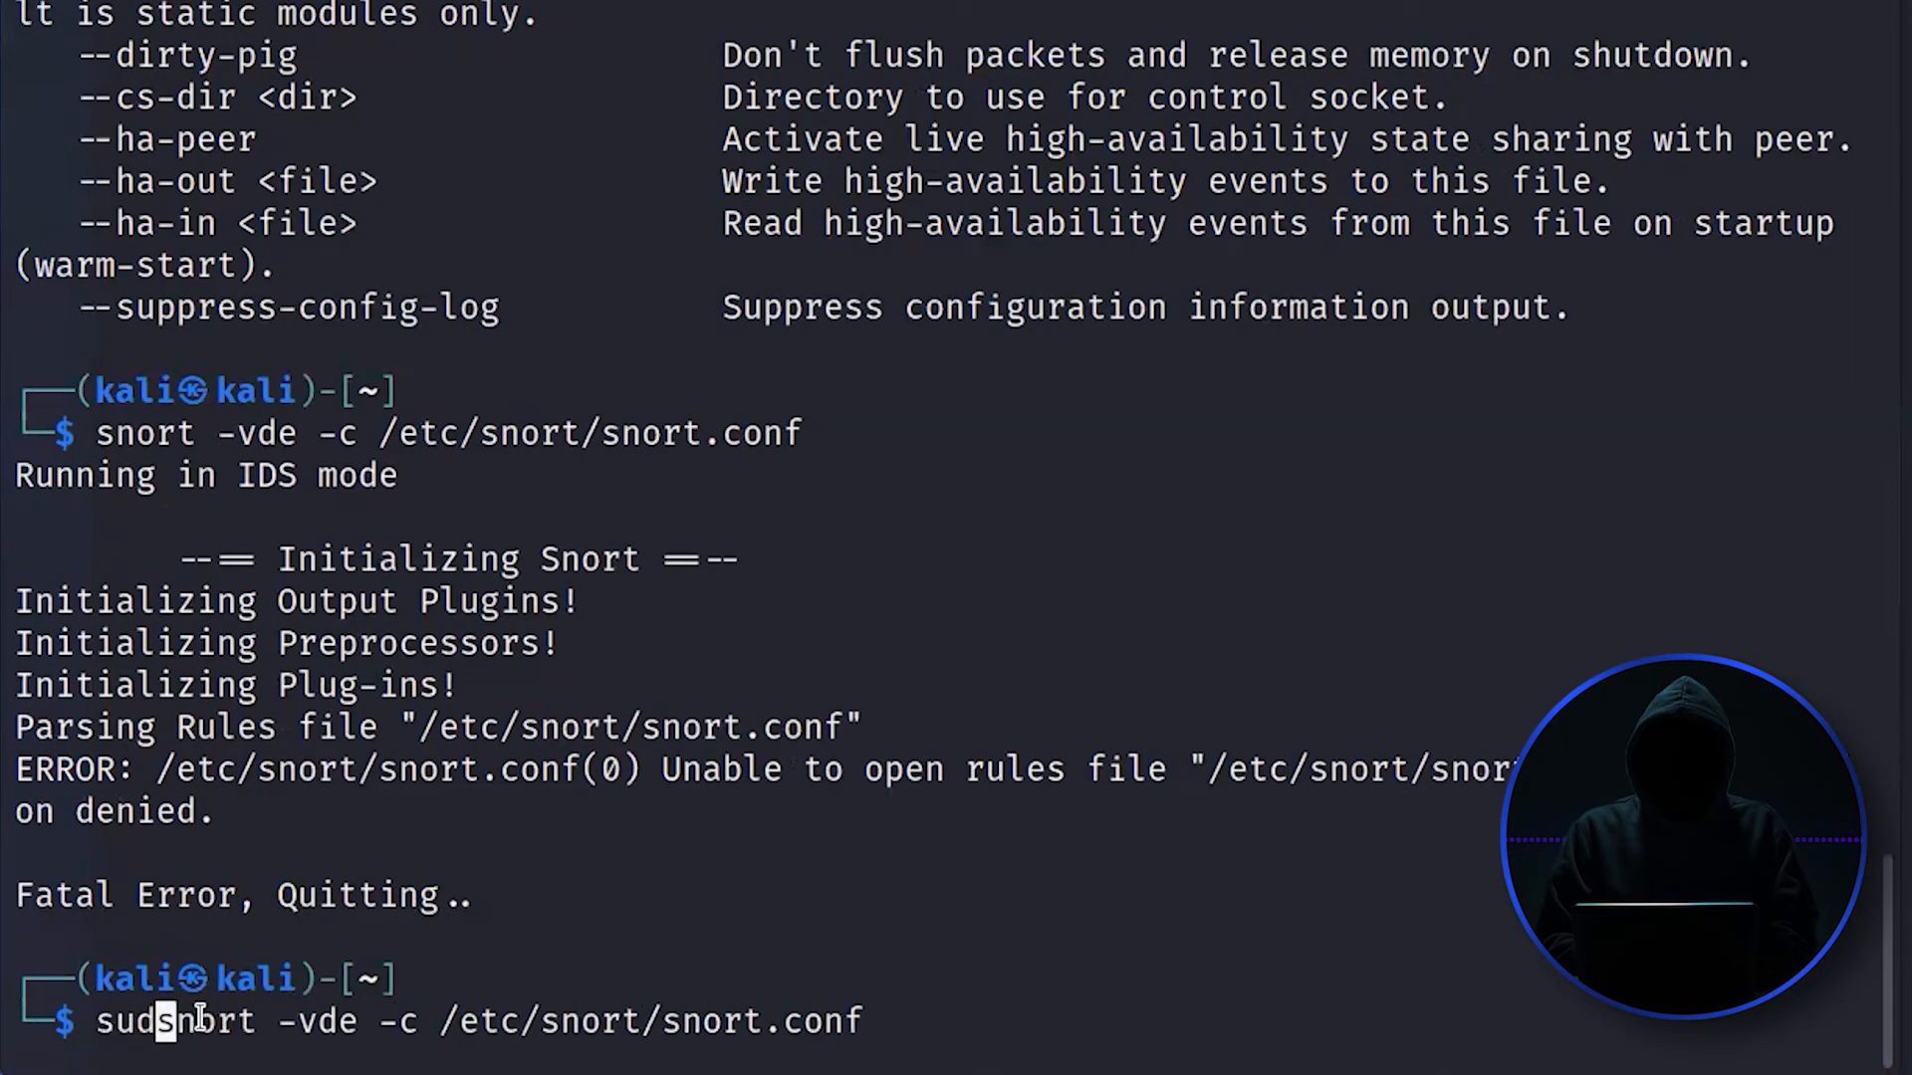
pyautogui.press('Return')
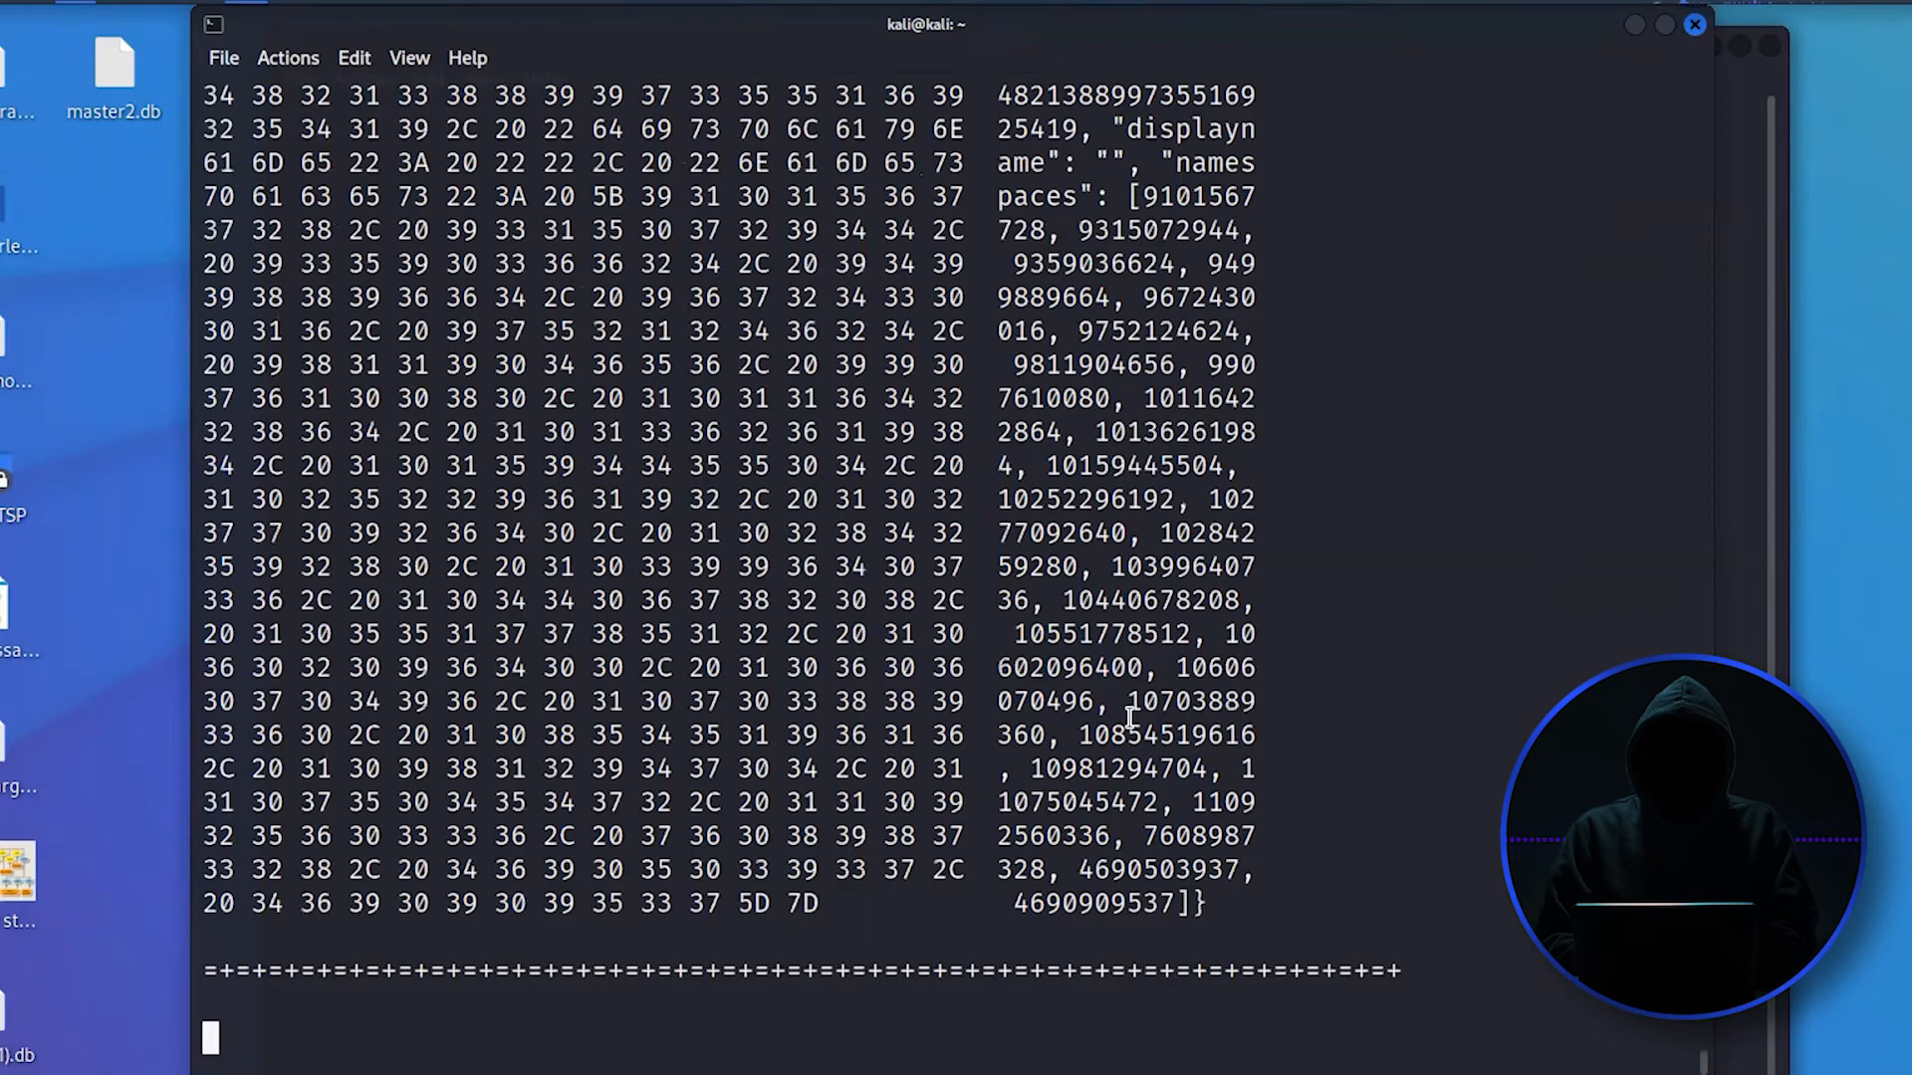
pyautogui.scroll(-3)
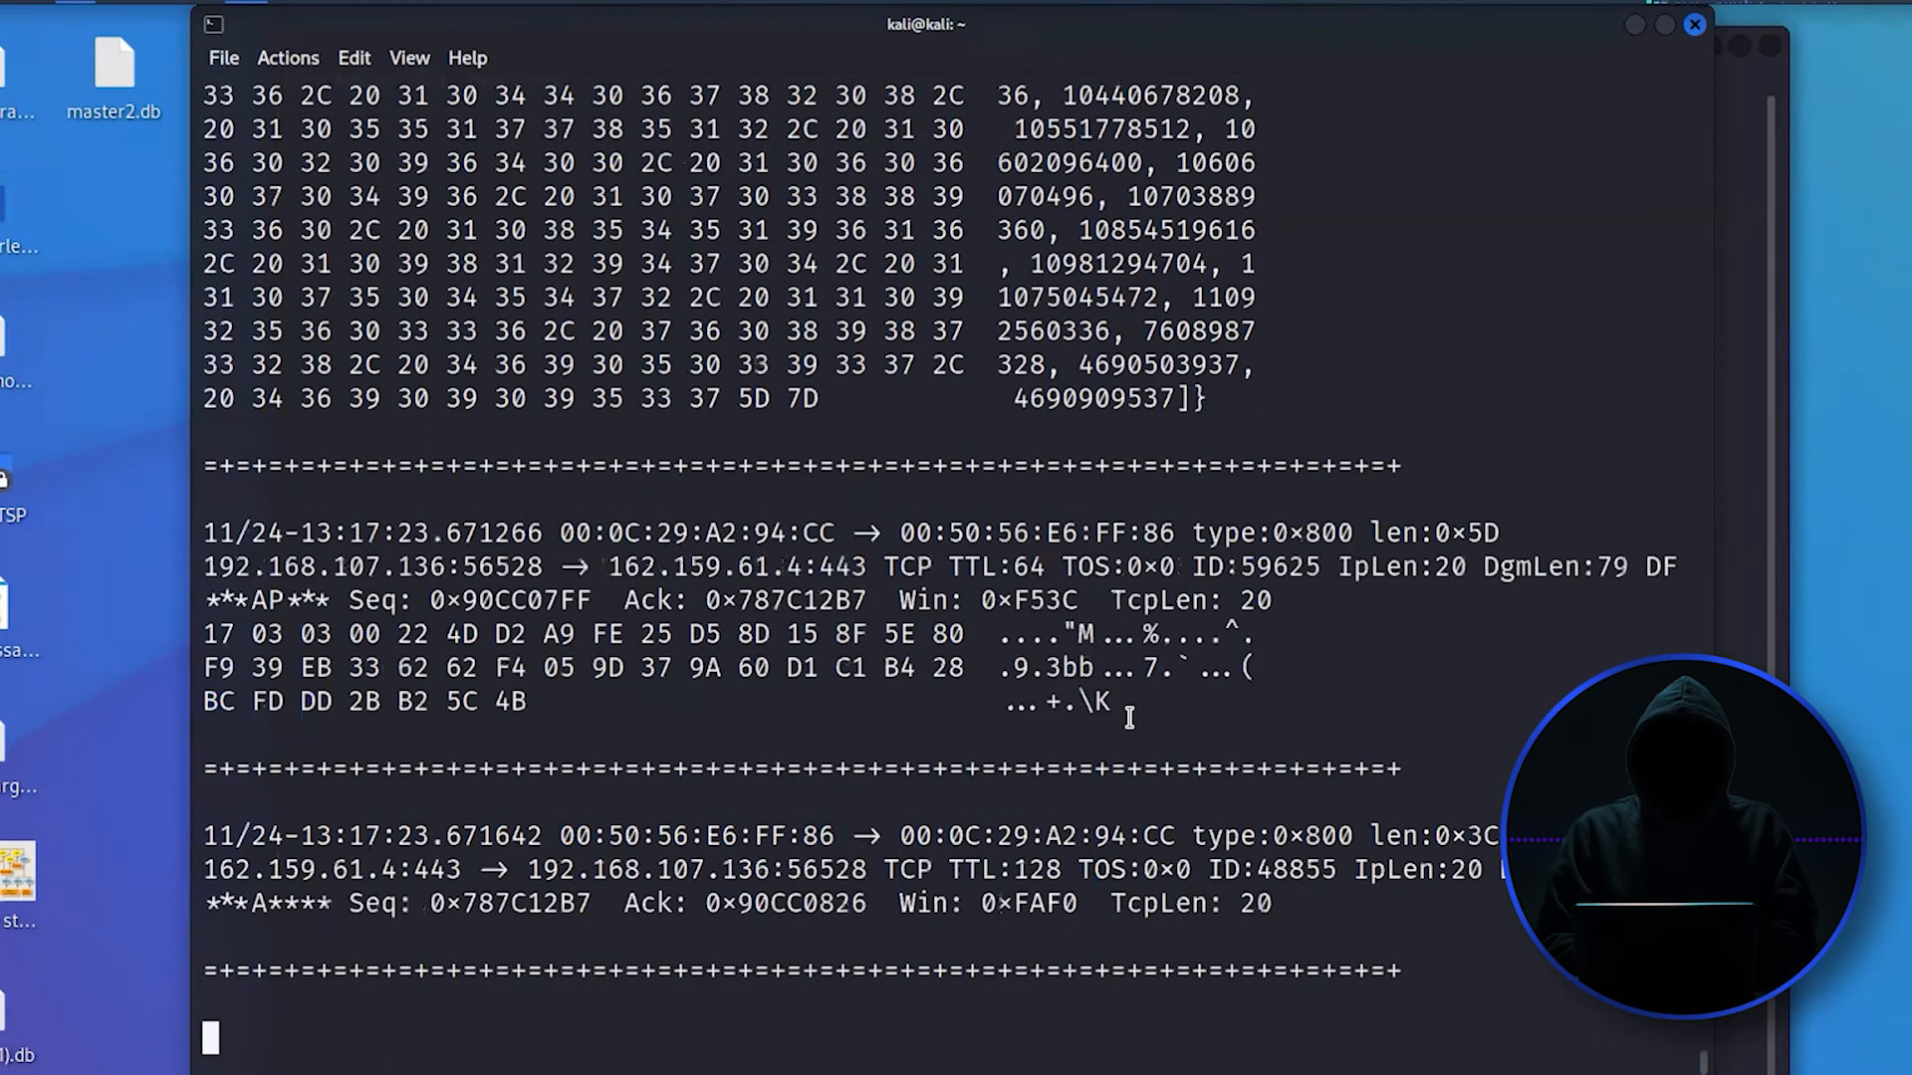
pyautogui.scroll(-3)
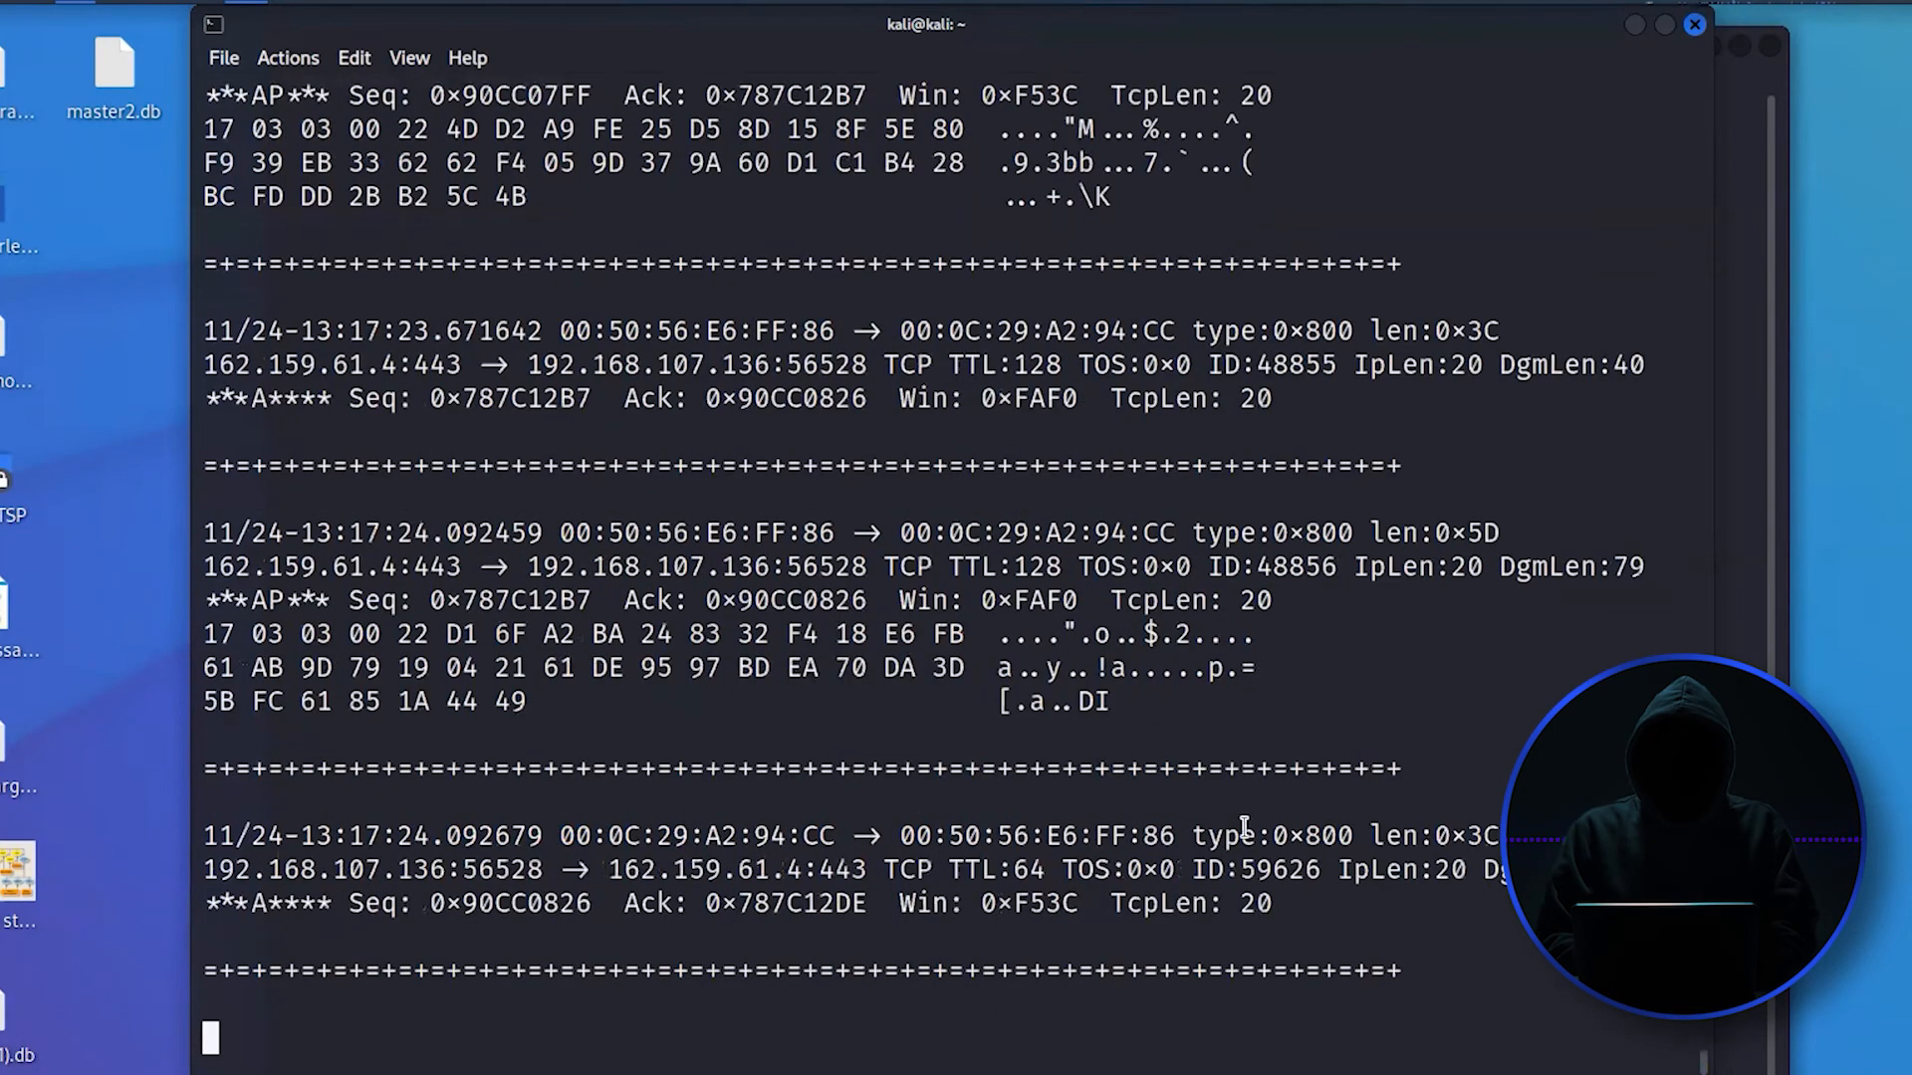
pyautogui.moveTo(1235, 827)
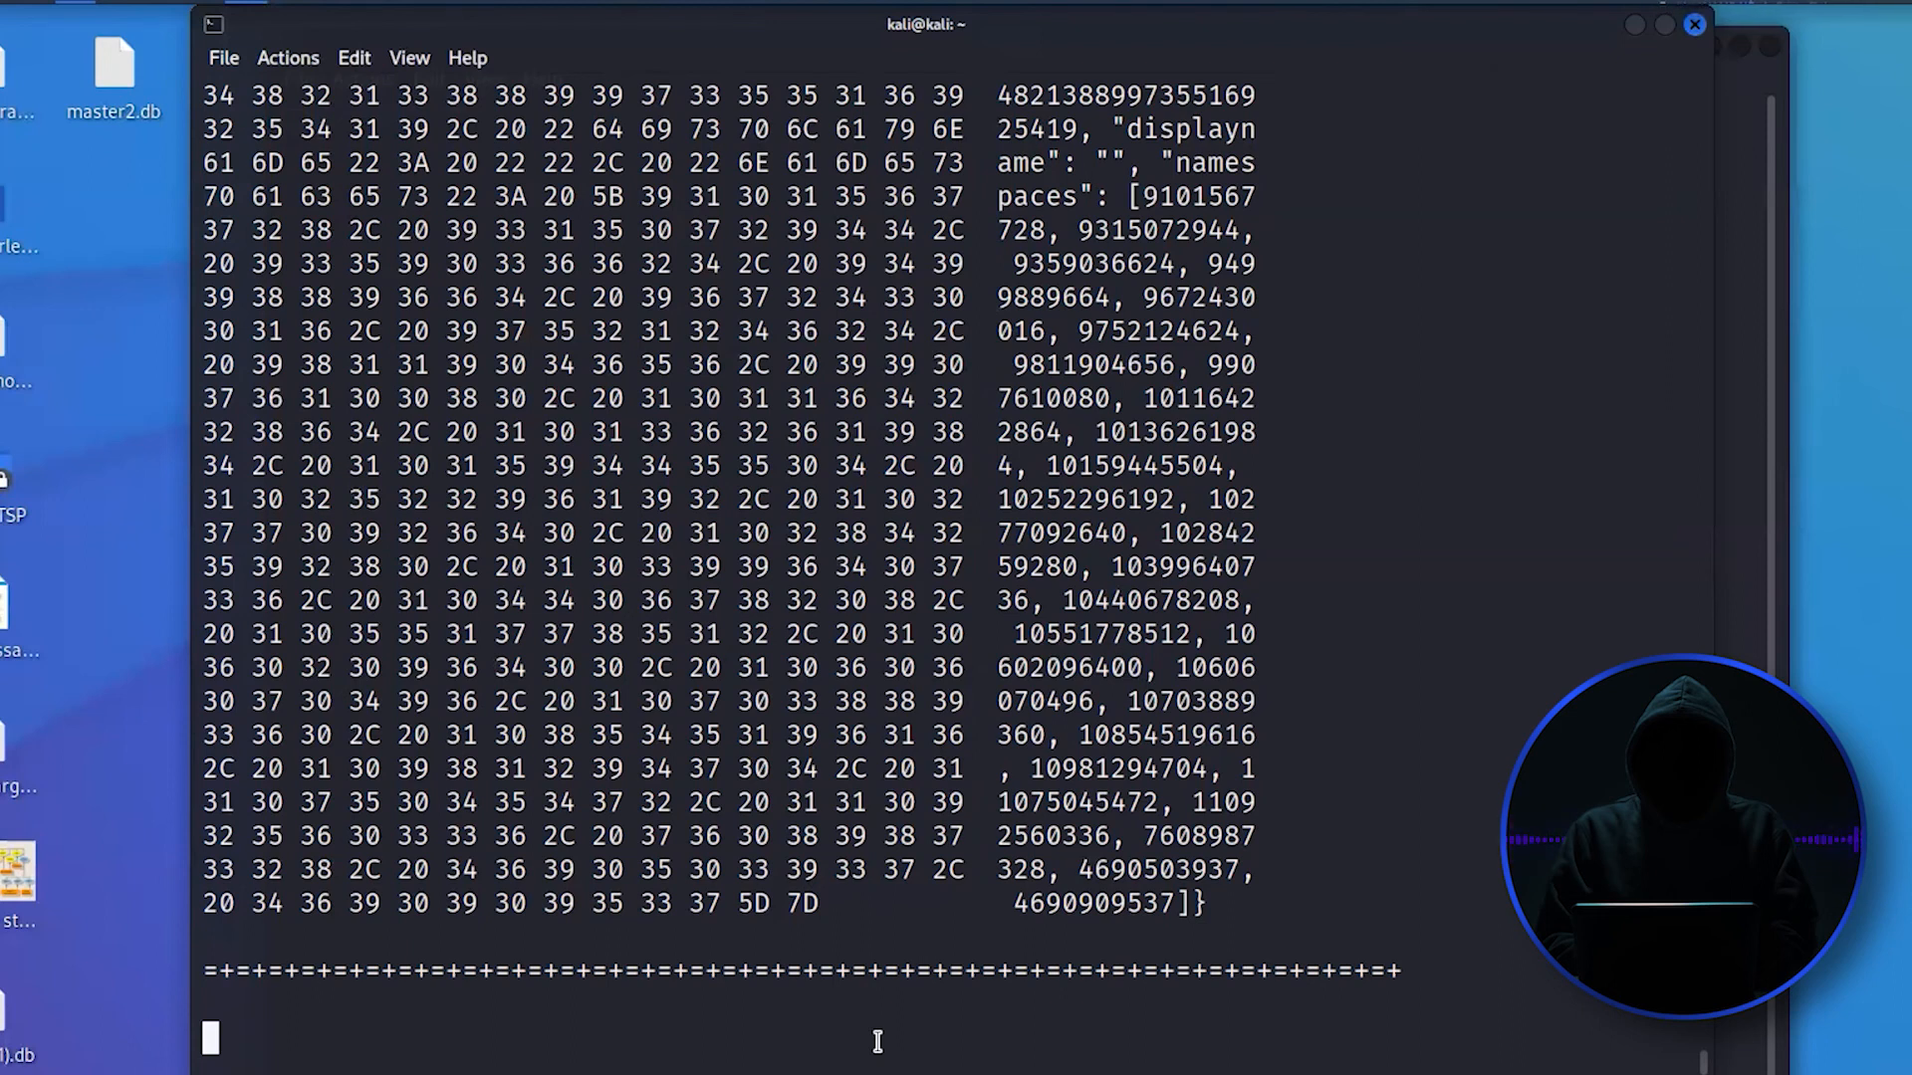
pyautogui.scroll(-3)
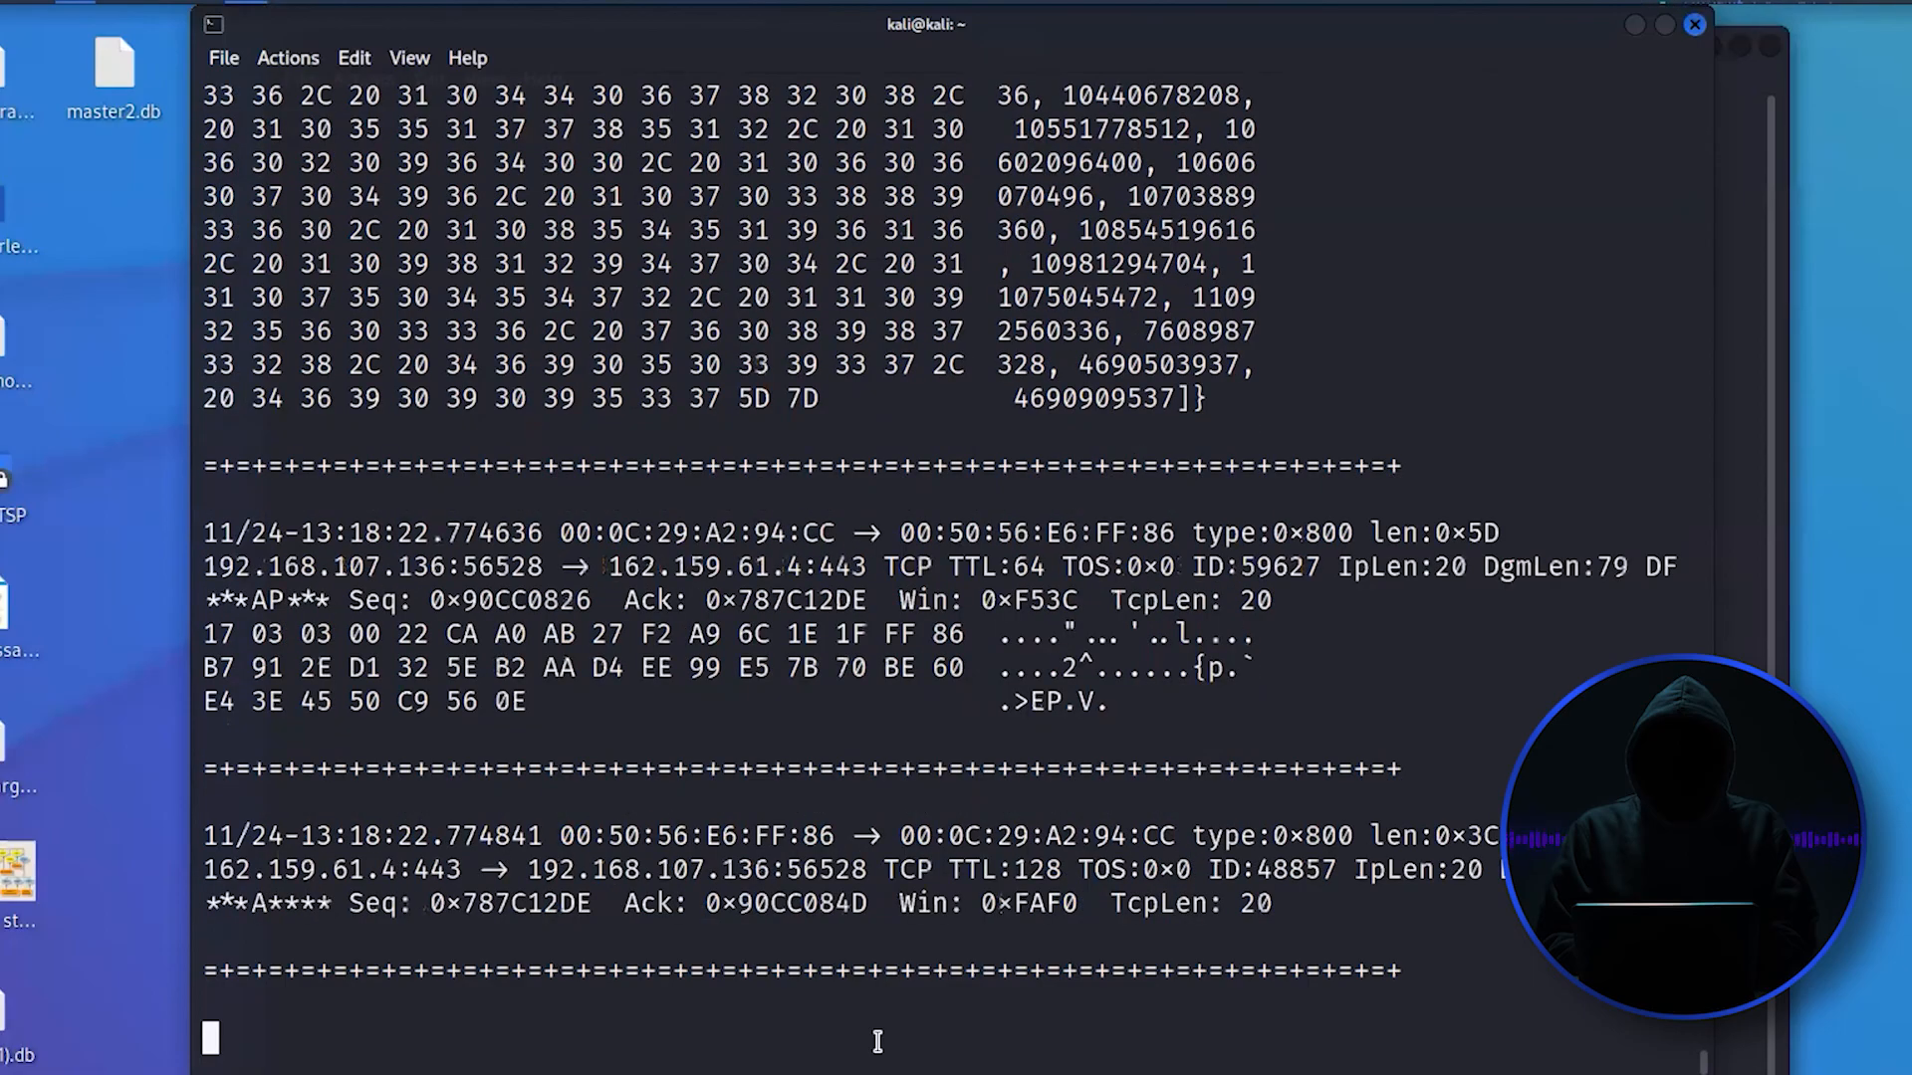
pyautogui.scroll(-3)
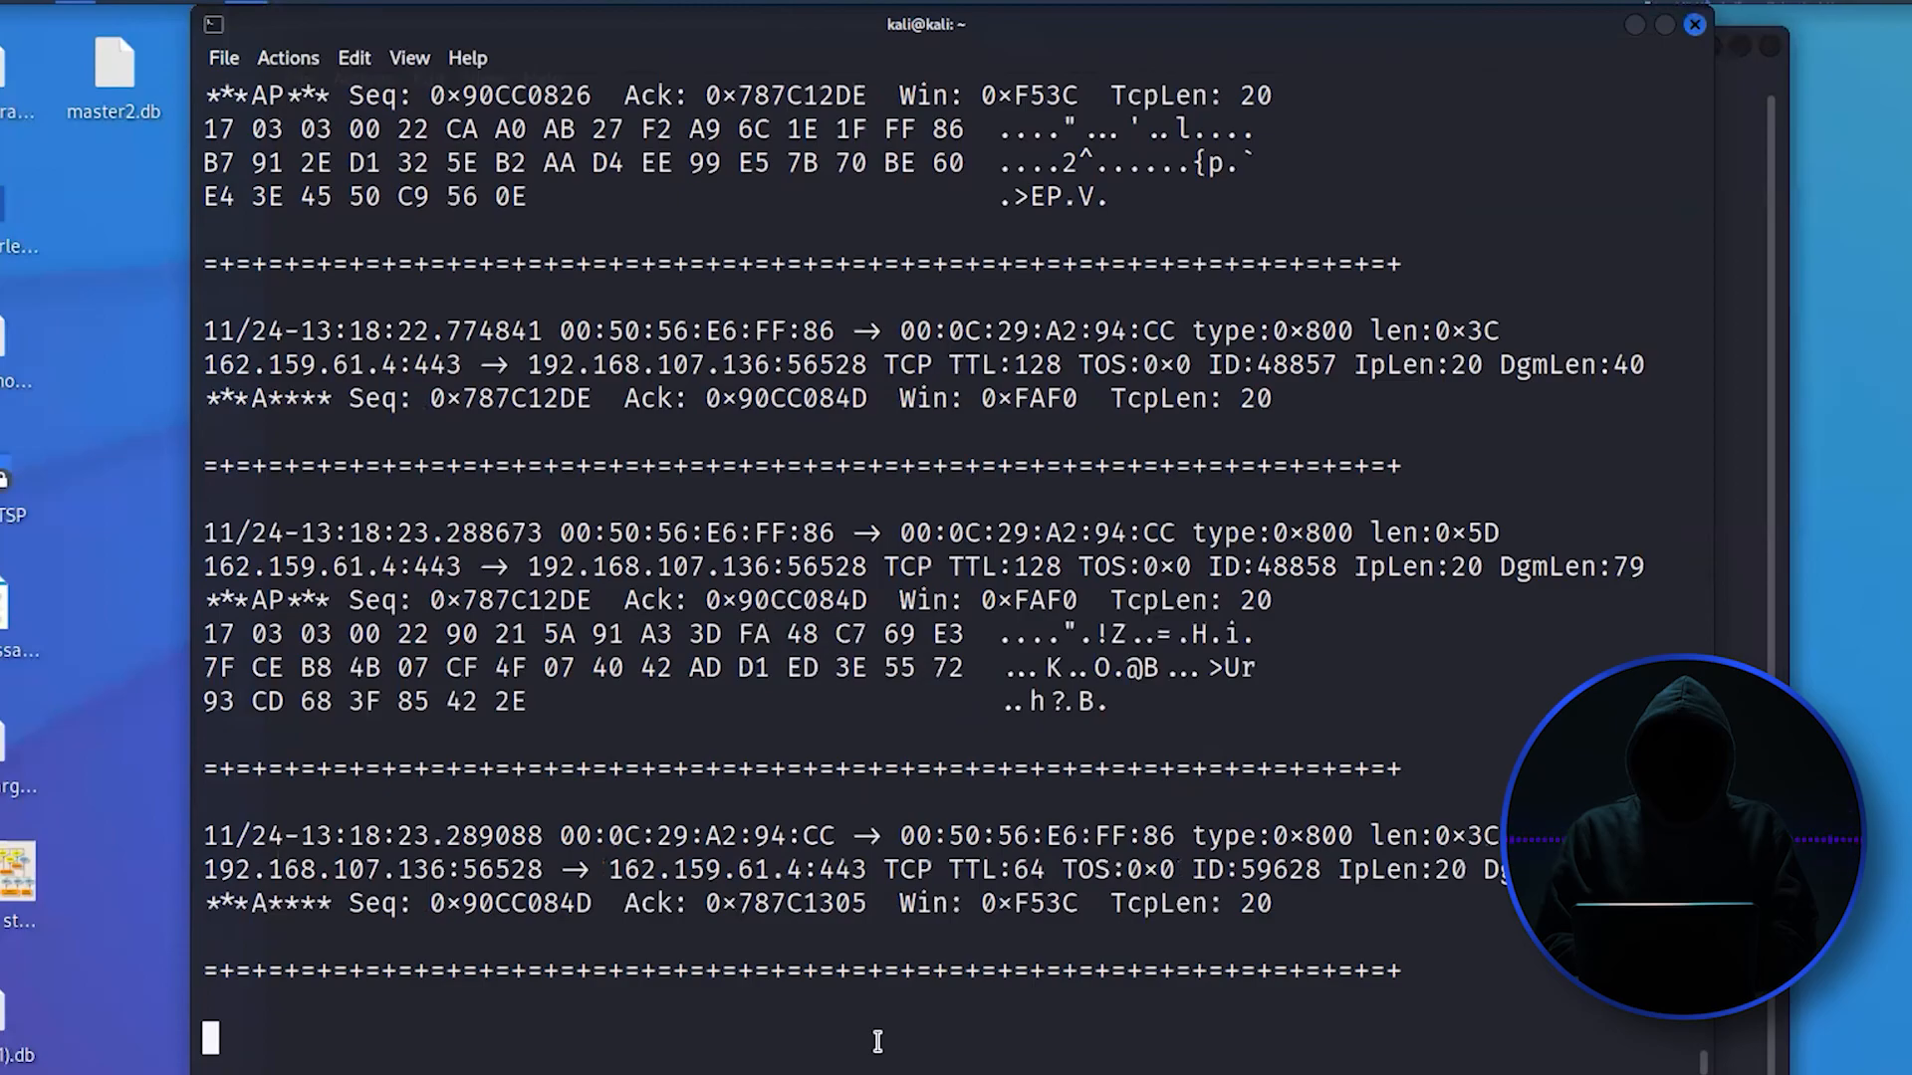
pyautogui.scroll(-3)
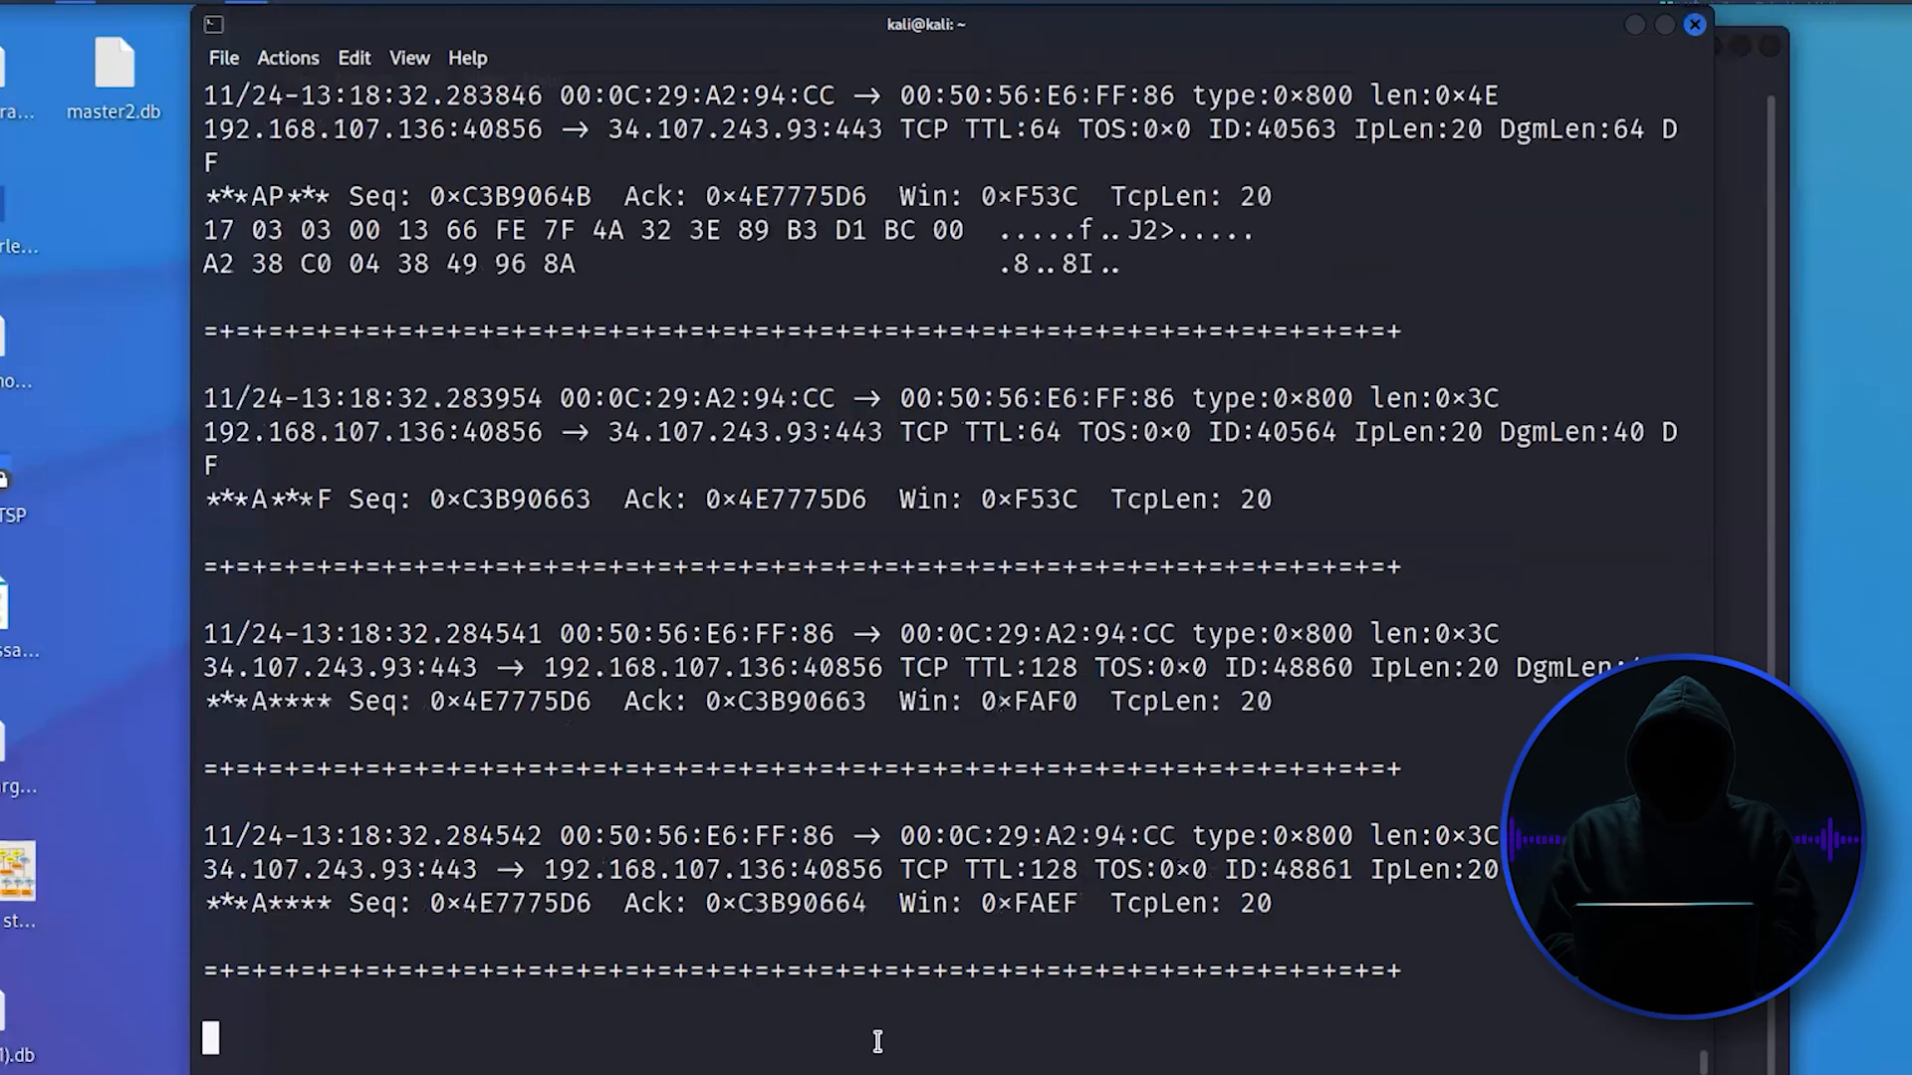